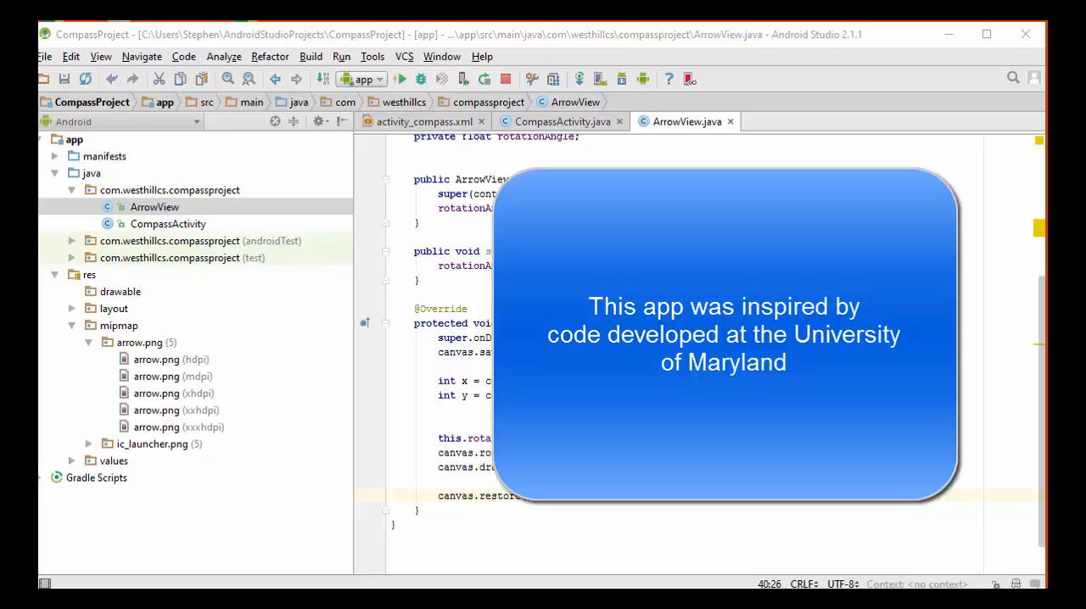
mouse_move(609, 122)
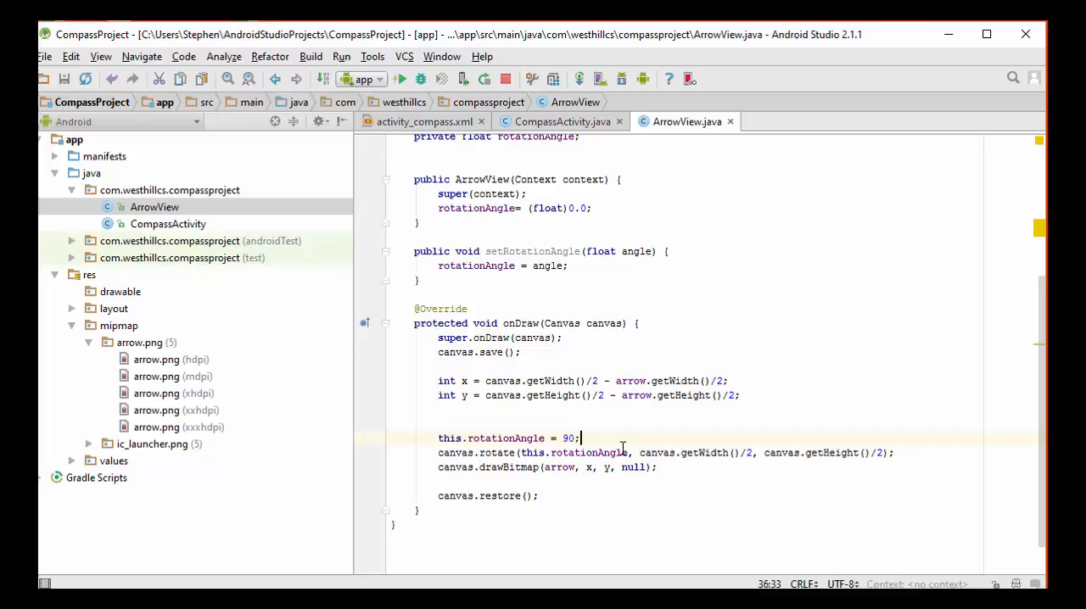
mouse_move(582, 437)
text(// )
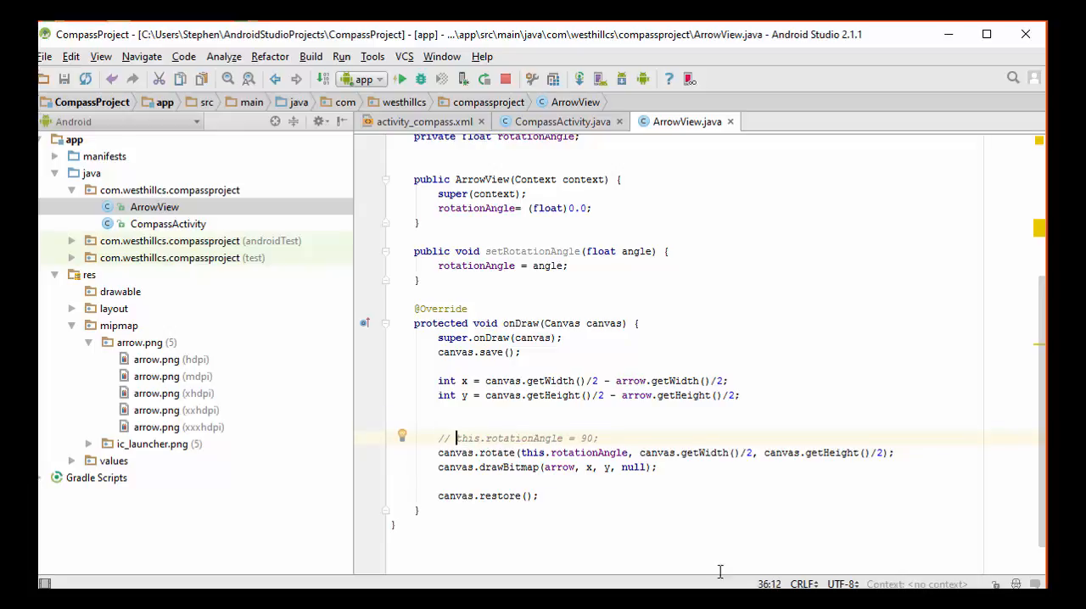
Comment out the hard-coded 'this.rotationAngle = 90;' line in ArrowView's onDraw
click(562, 122)
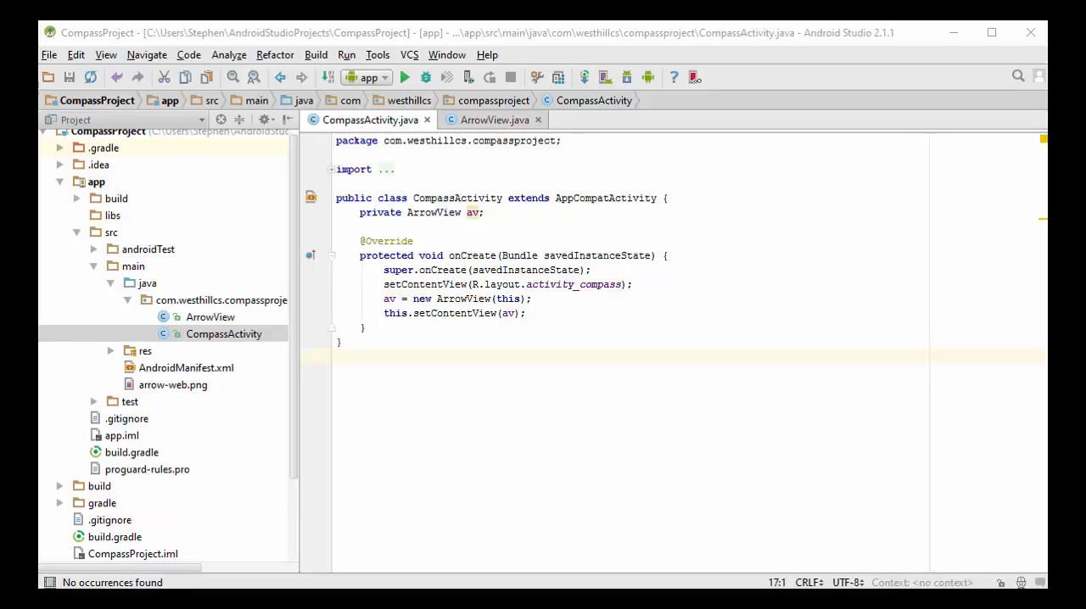
mouse_move(520, 467)
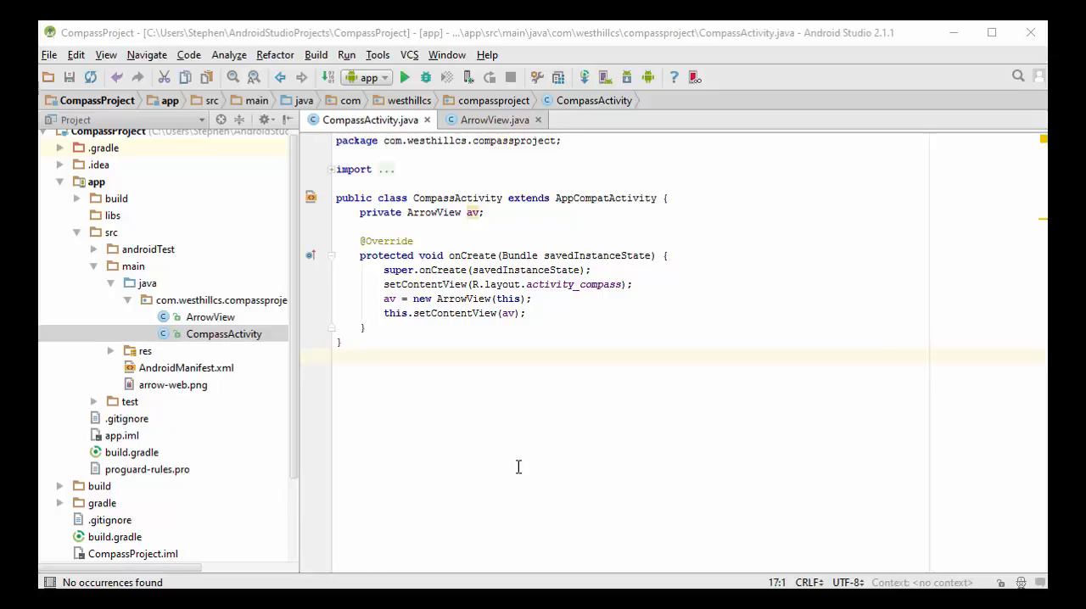
mouse_move(271, 364)
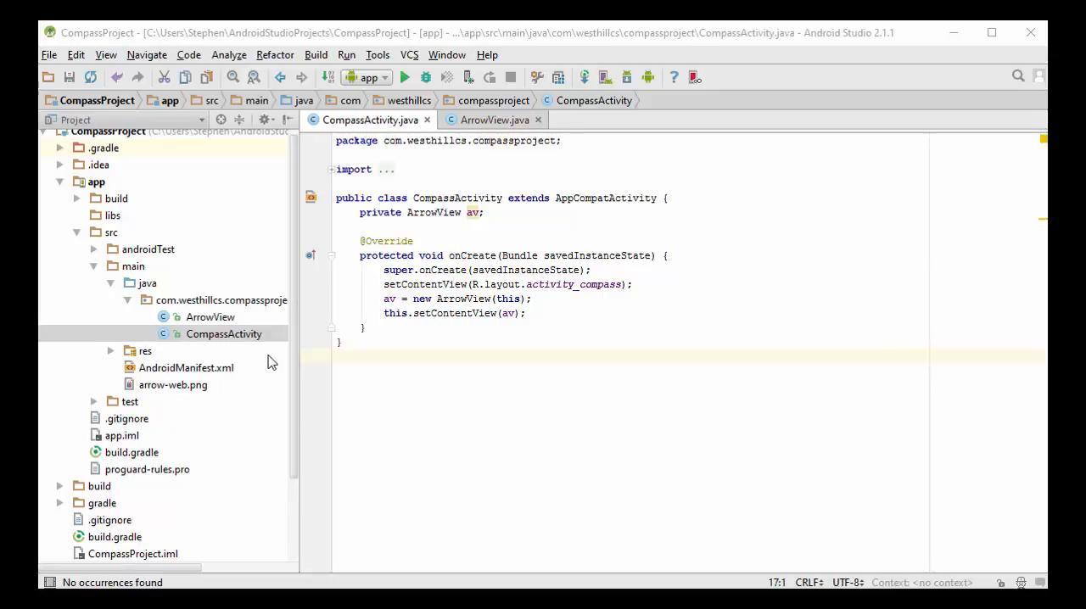
mouse_move(166, 322)
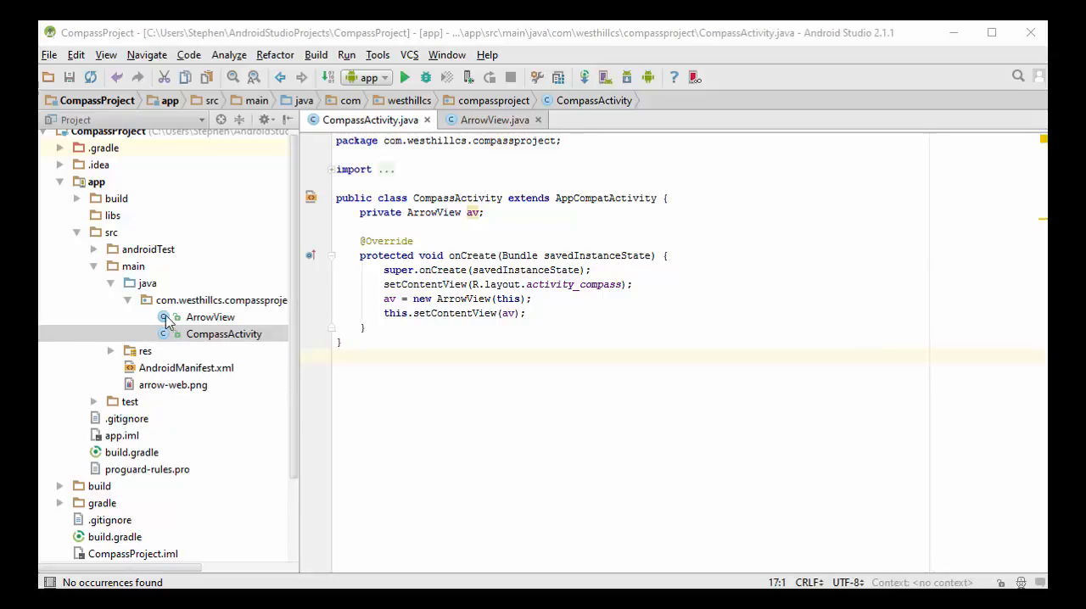
mouse_move(98, 149)
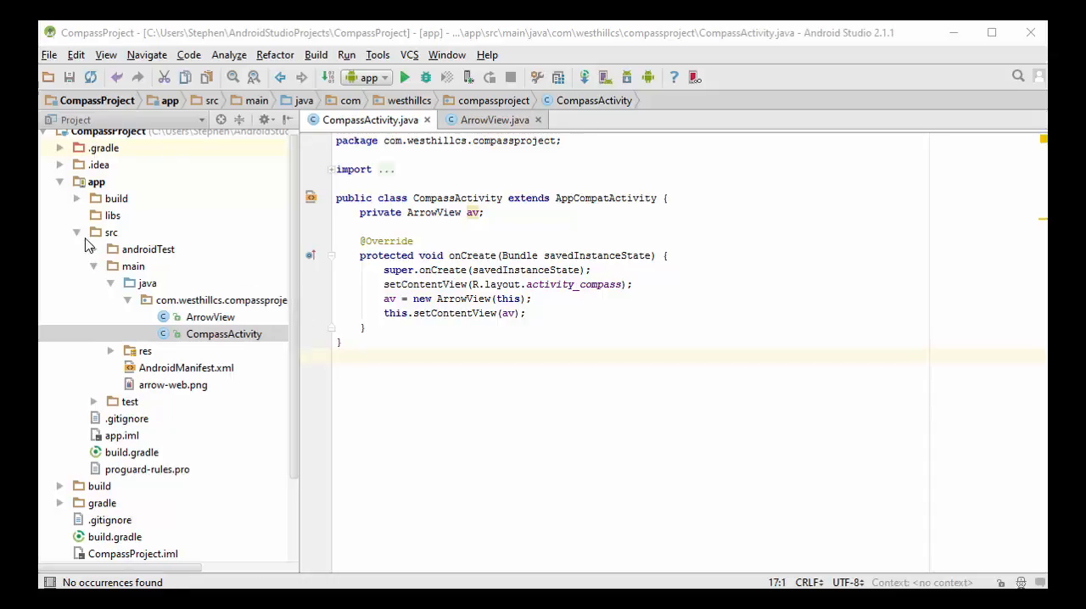
mouse_move(140, 283)
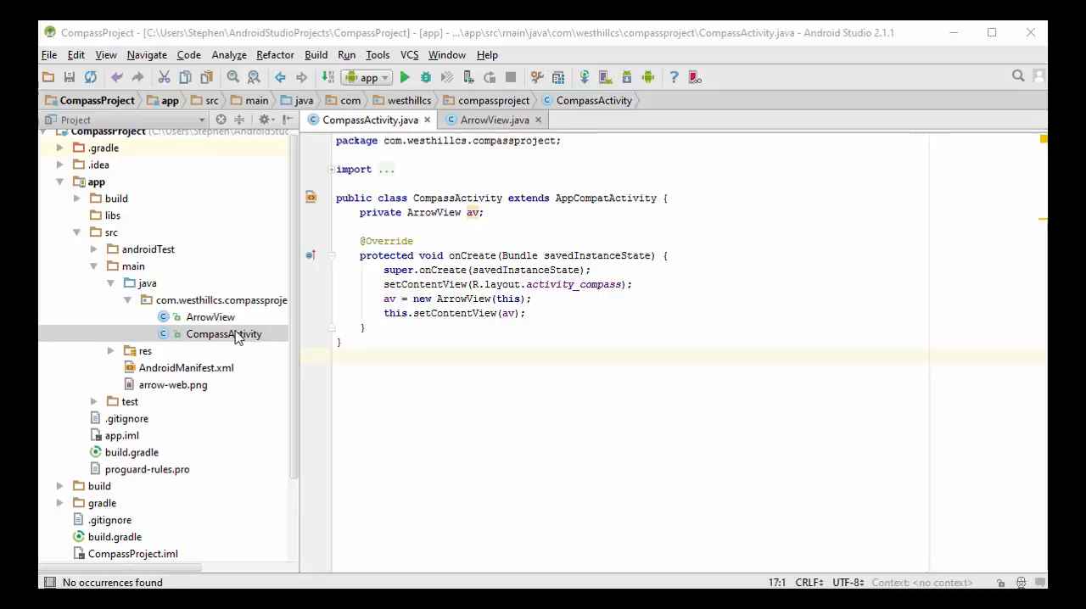
mouse_move(238, 326)
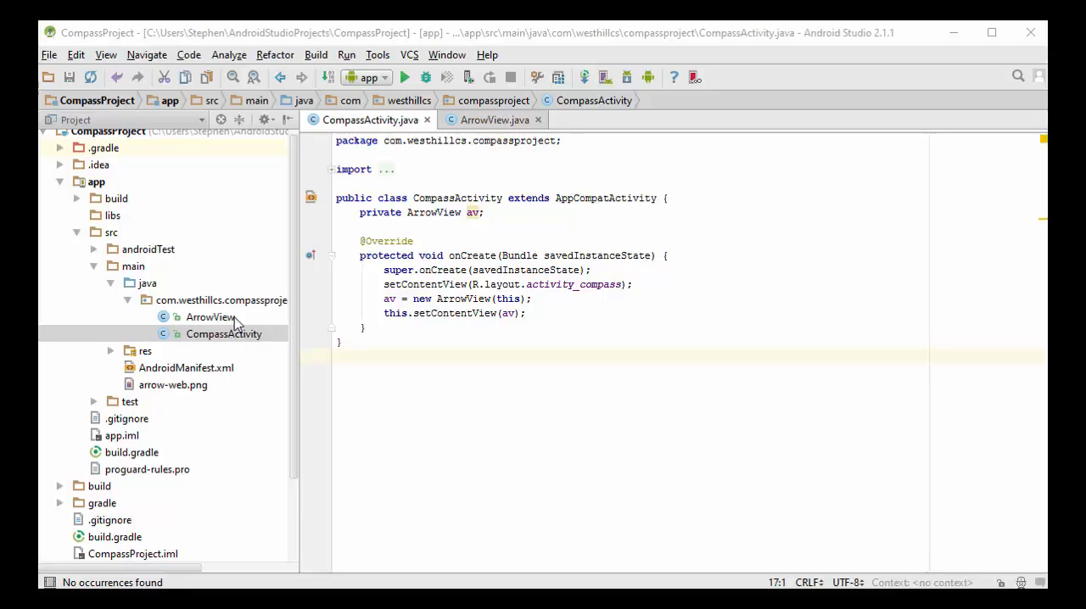
mouse_move(225, 341)
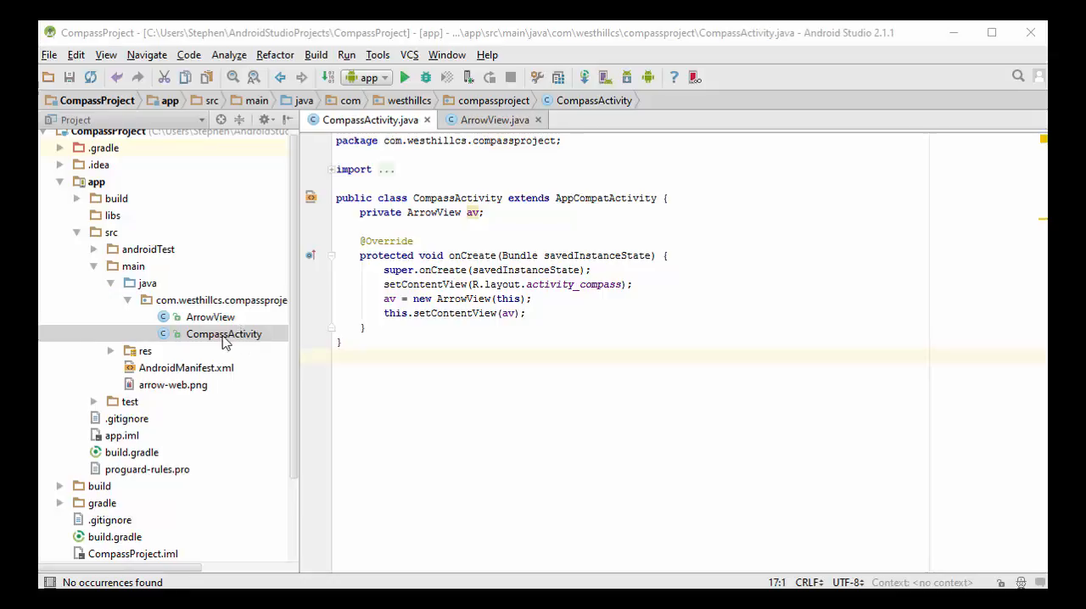
Create a new Java class named CompassSensor in the compassproject package
right_click(224, 333)
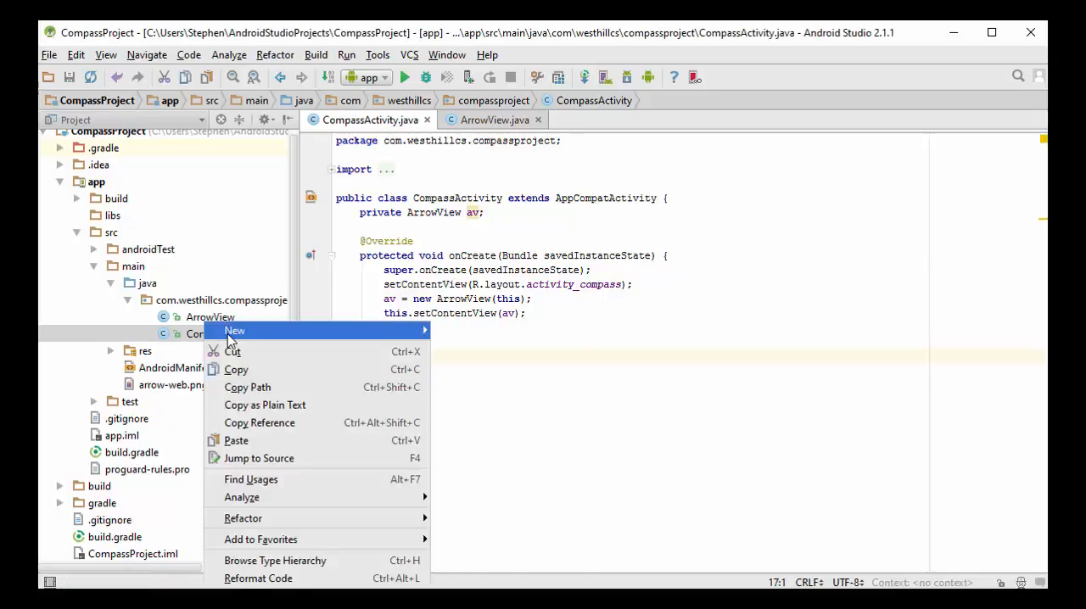
click(234, 331)
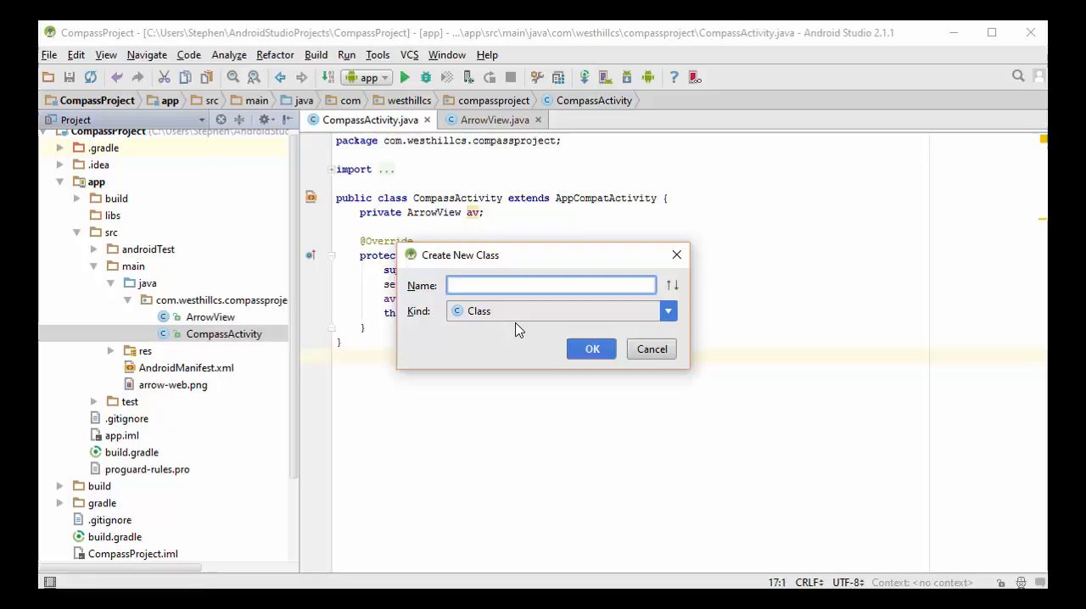
text(CompassSe)
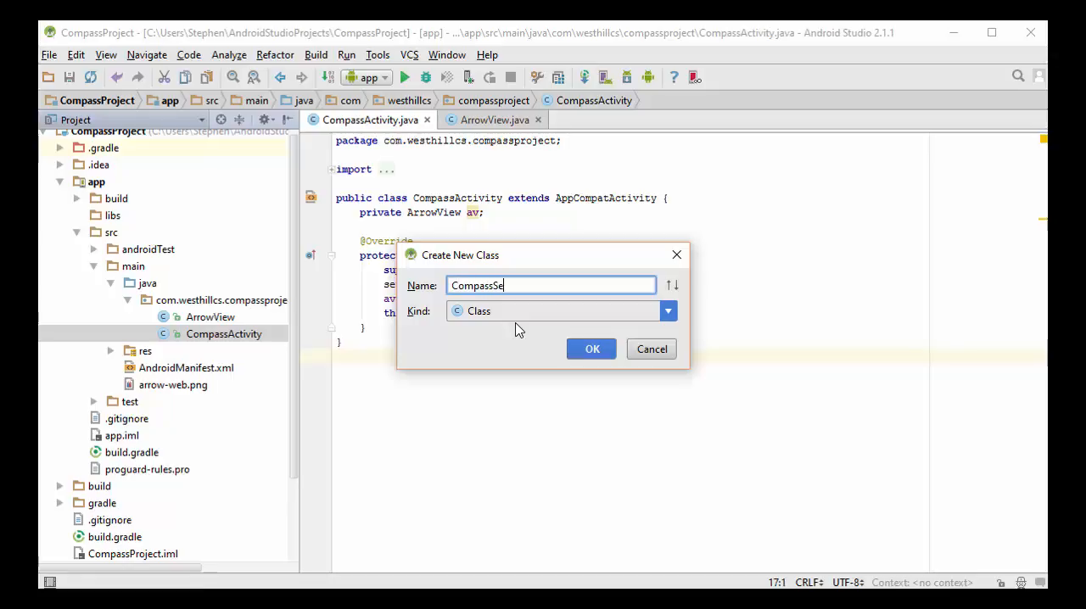
text(nsor)
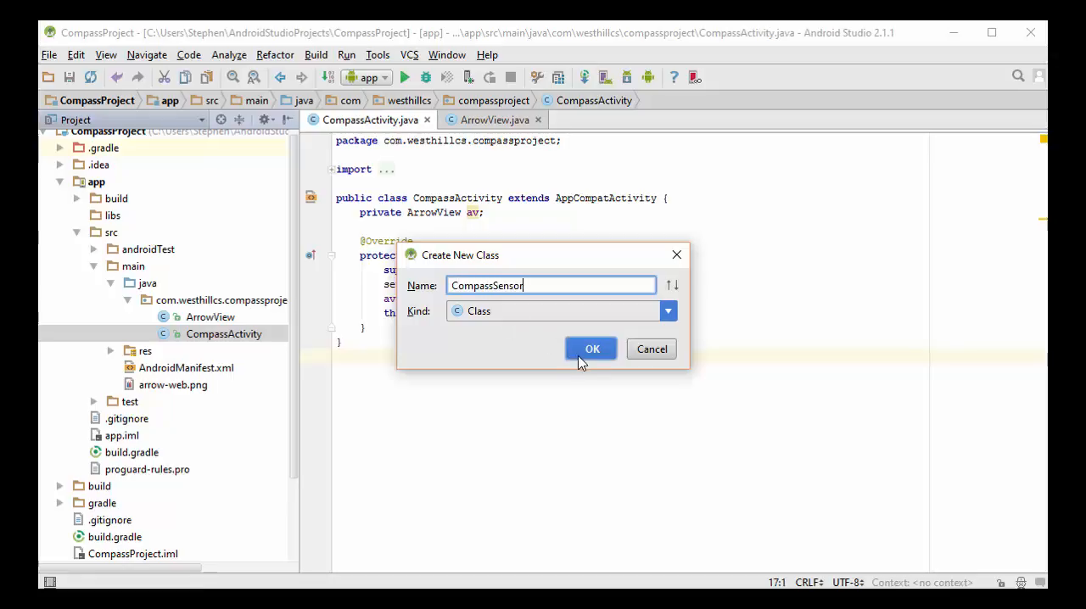
click(590, 349)
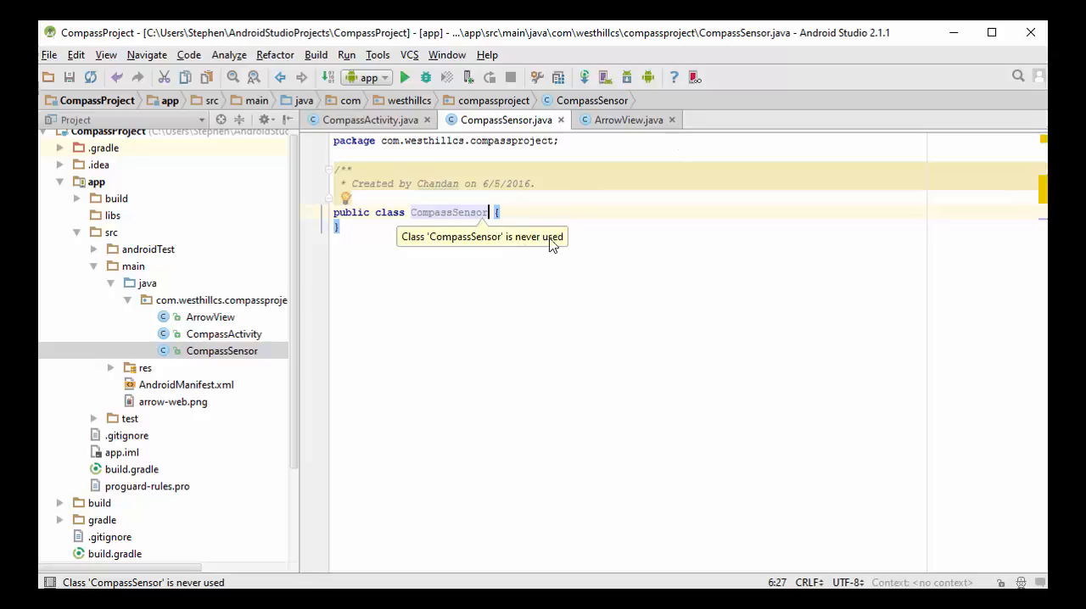
mouse_move(565, 263)
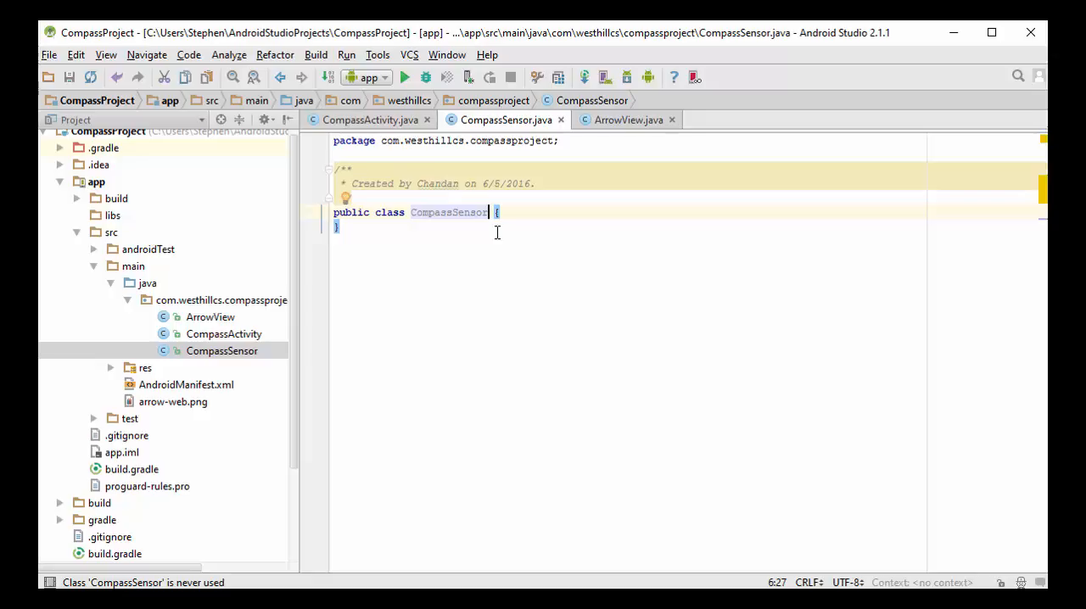
Add then remove 'extends Sensor' and its generated constructor, keeping the Sensor import
text(extd)
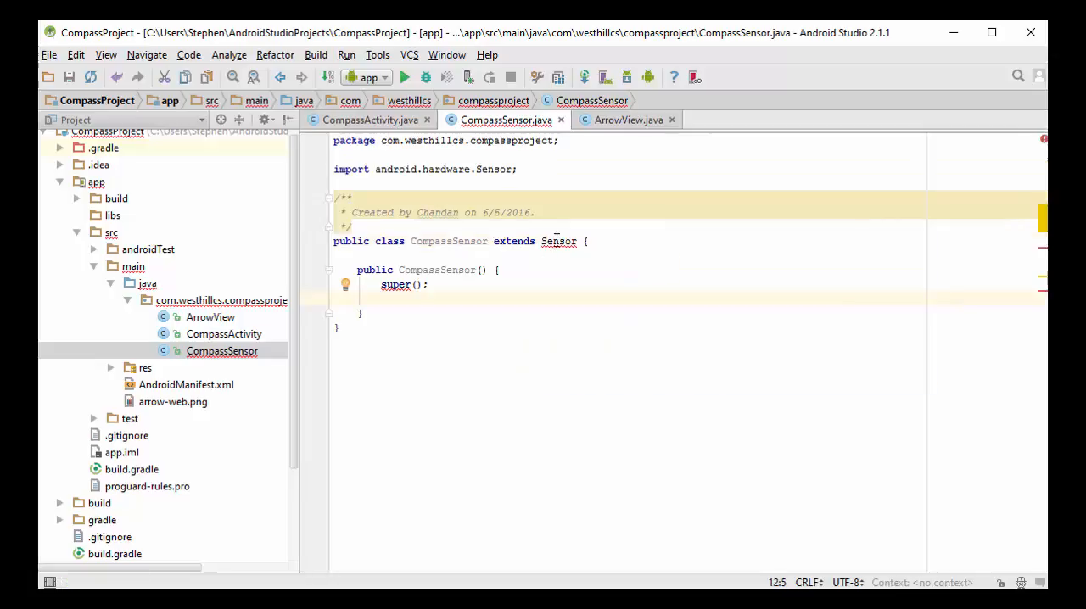
mouse_move(558, 241)
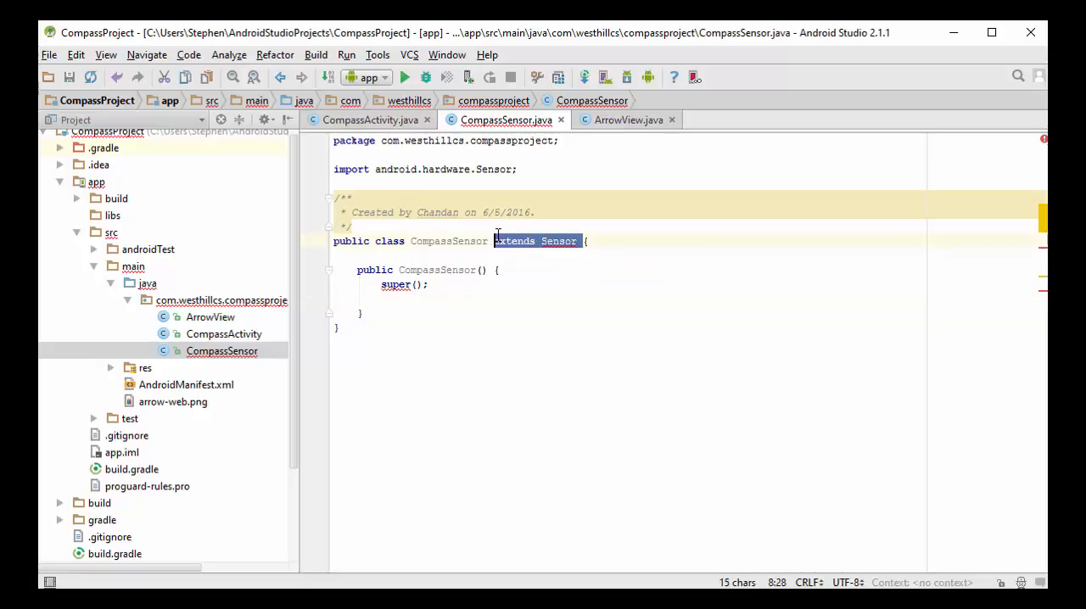
key(Delete)
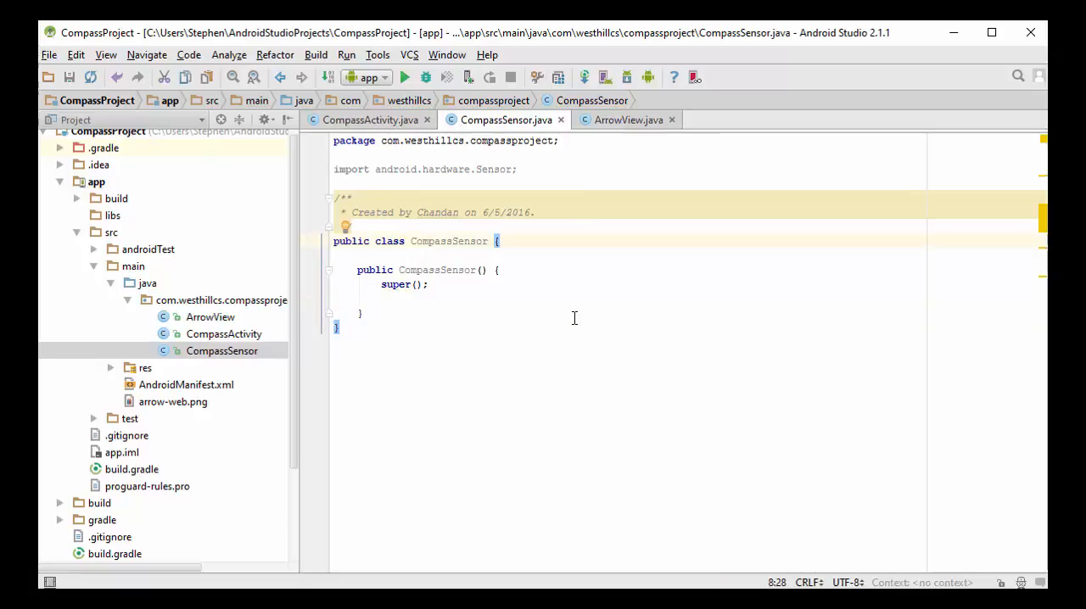
mouse_move(474, 346)
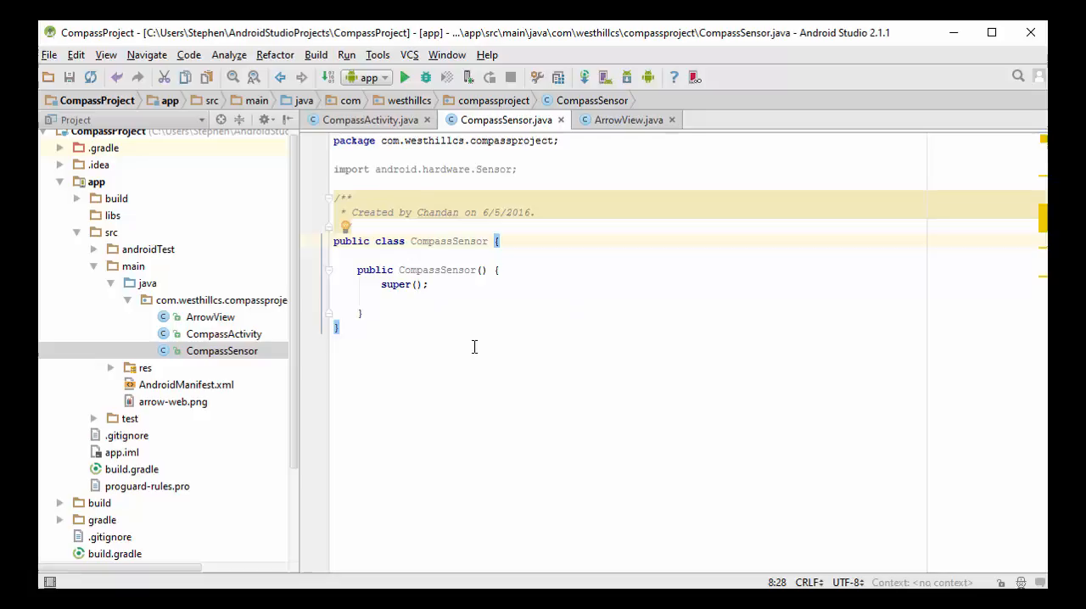
mouse_move(435, 339)
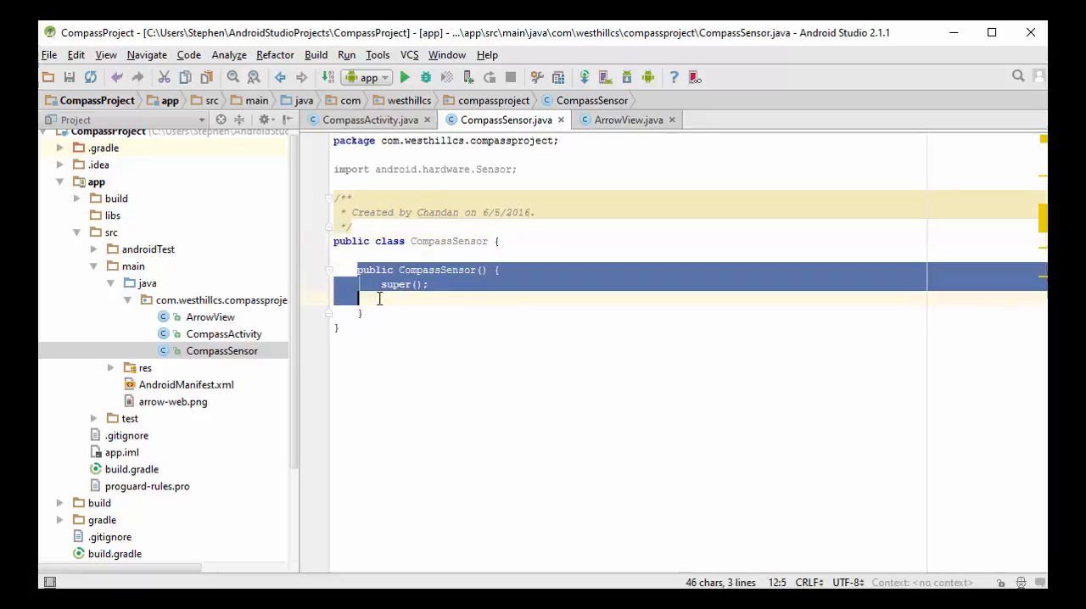
key(Delete)
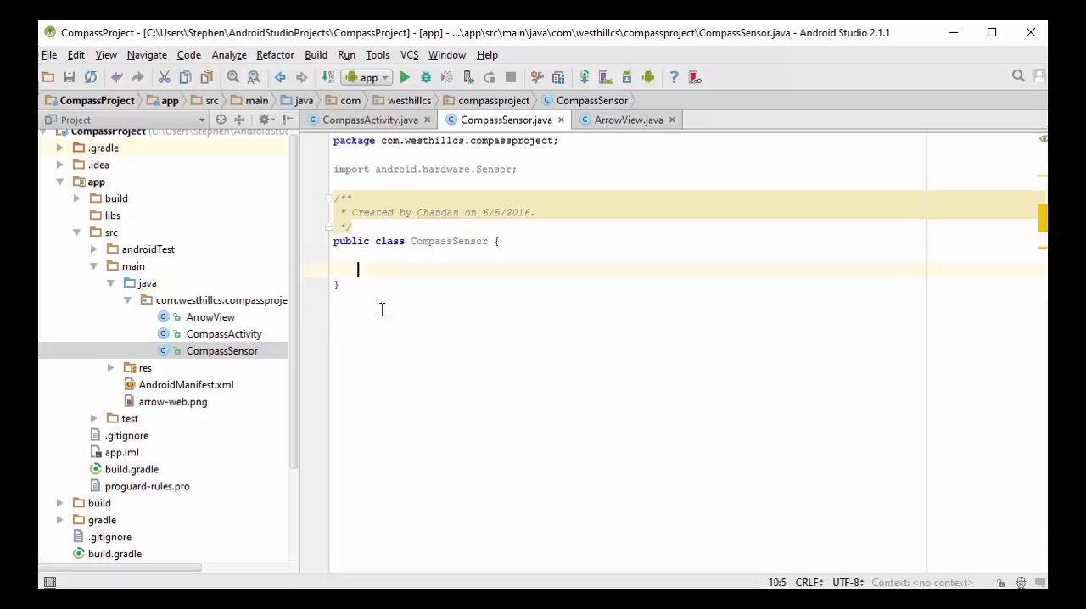
mouse_move(394, 257)
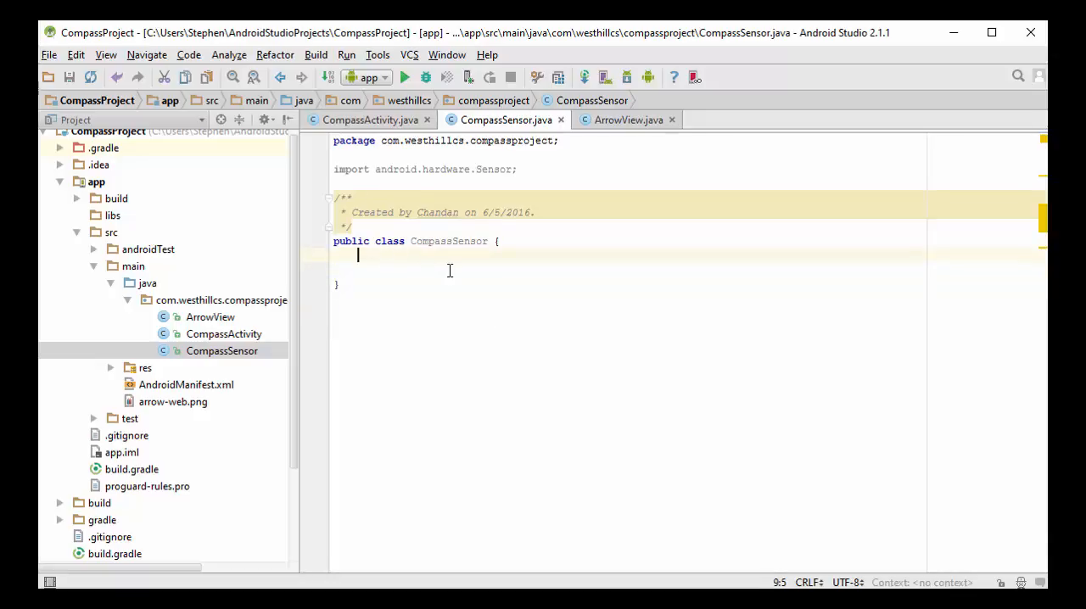
mouse_move(679, 353)
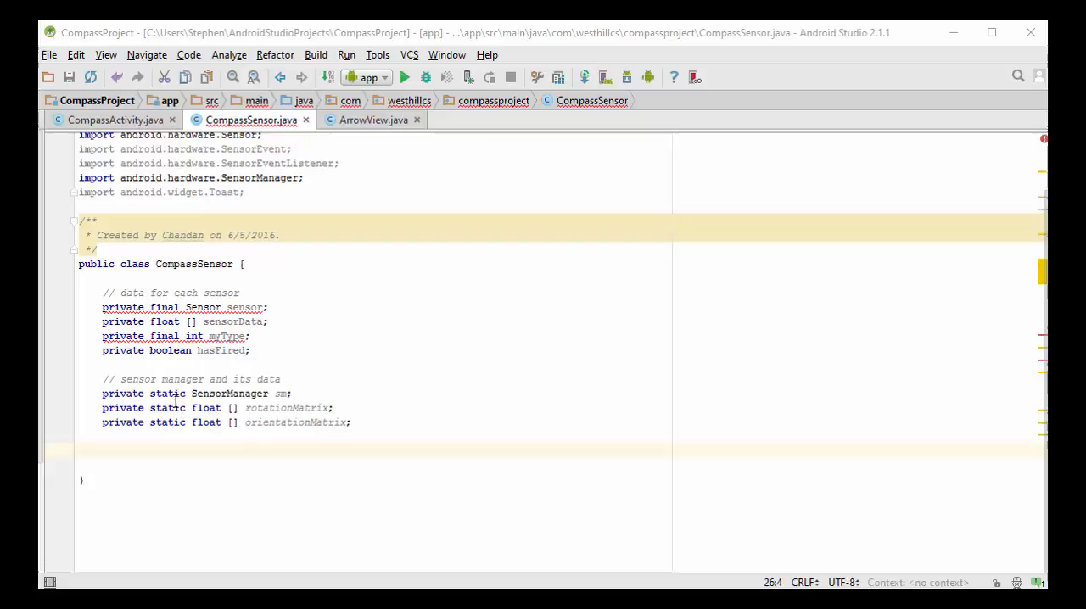
mouse_move(254, 438)
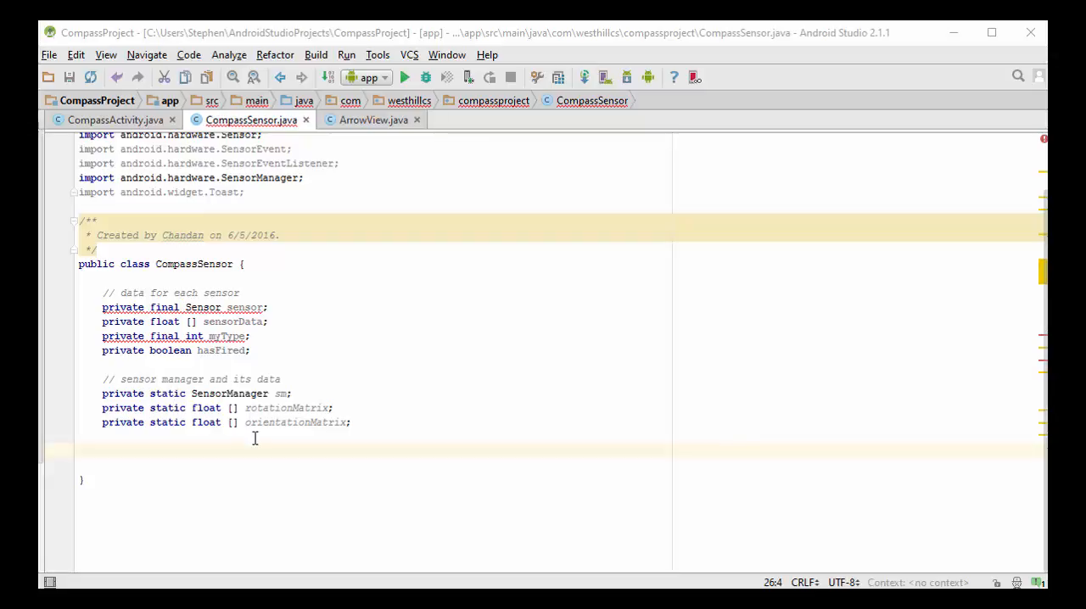
mouse_move(265, 444)
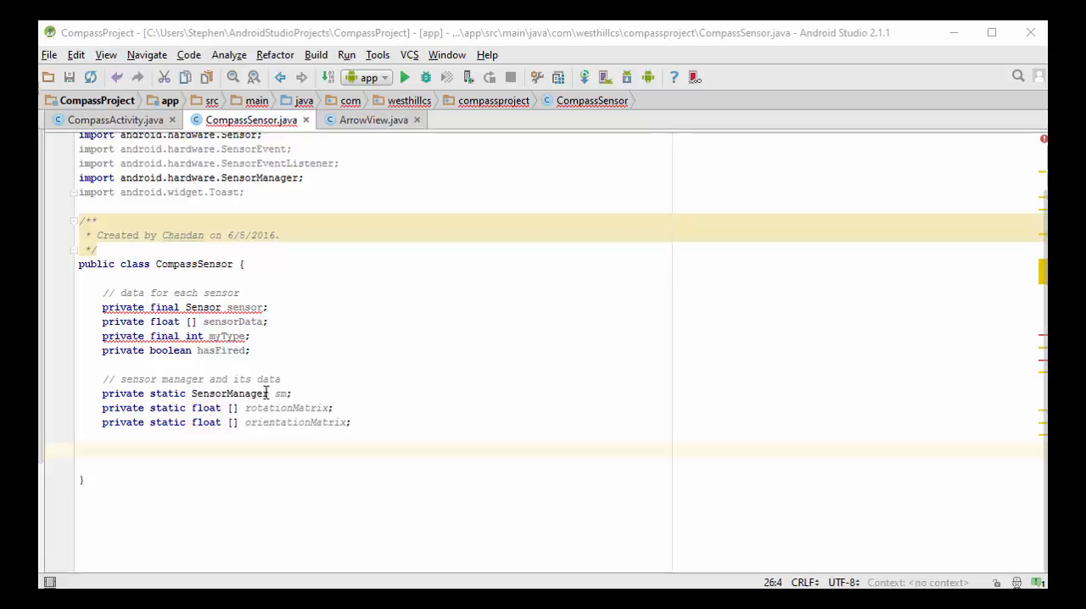
mouse_move(295, 385)
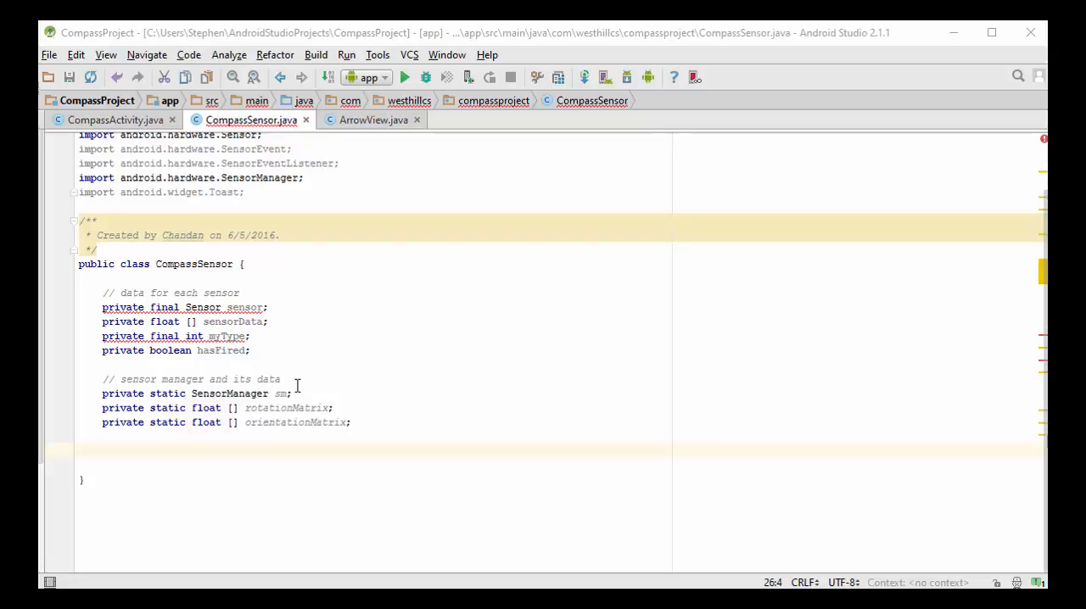
mouse_move(289, 419)
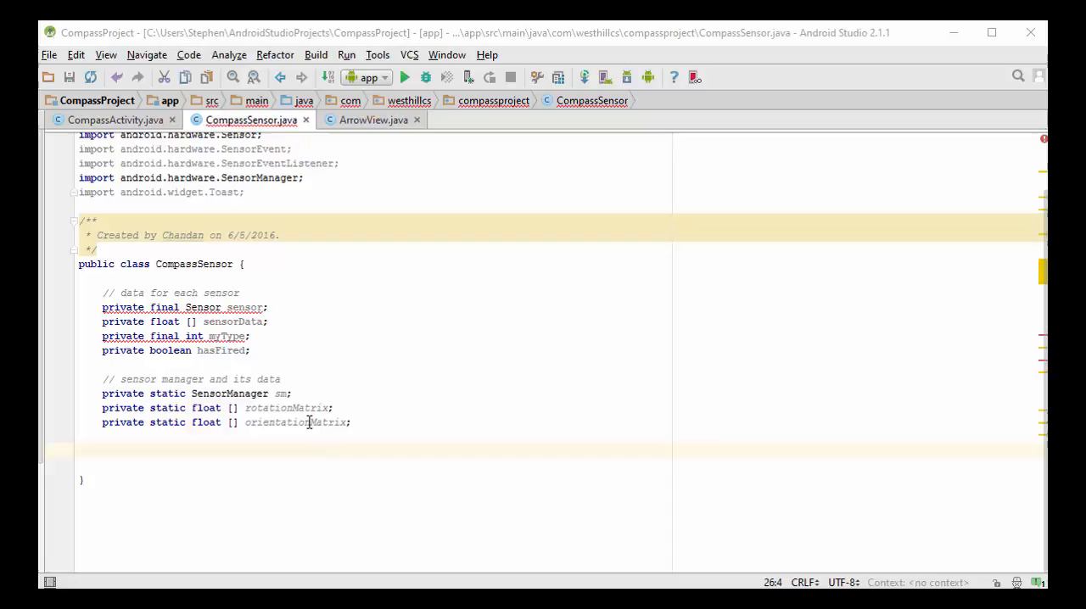
mouse_move(299, 394)
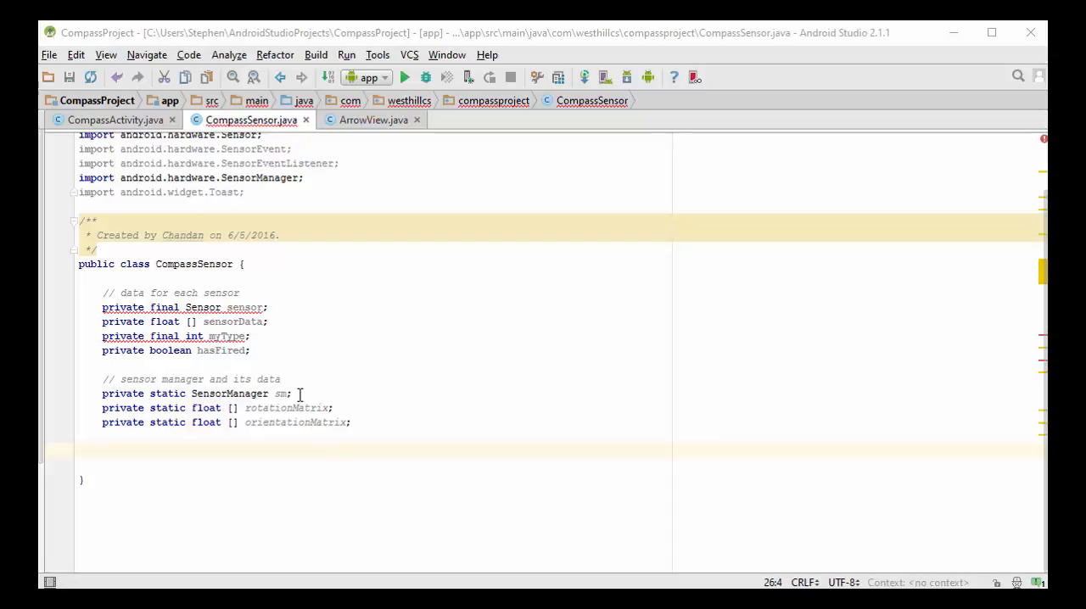
mouse_move(326, 422)
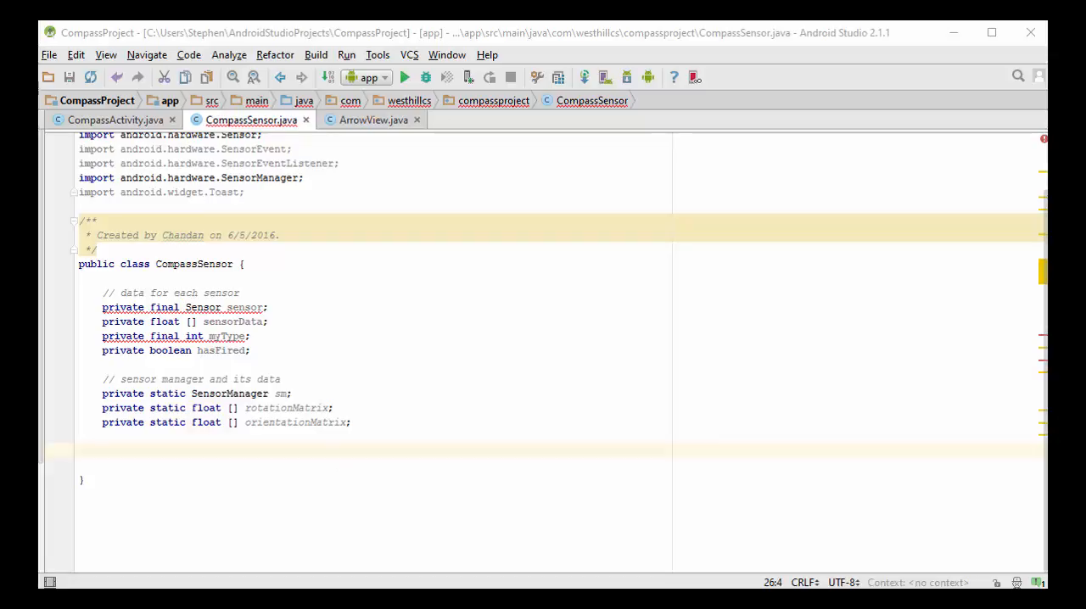
Declare static SensorManager sm plus rotationMatrix and orientationMatrix float array fields
scroll(down, 3)
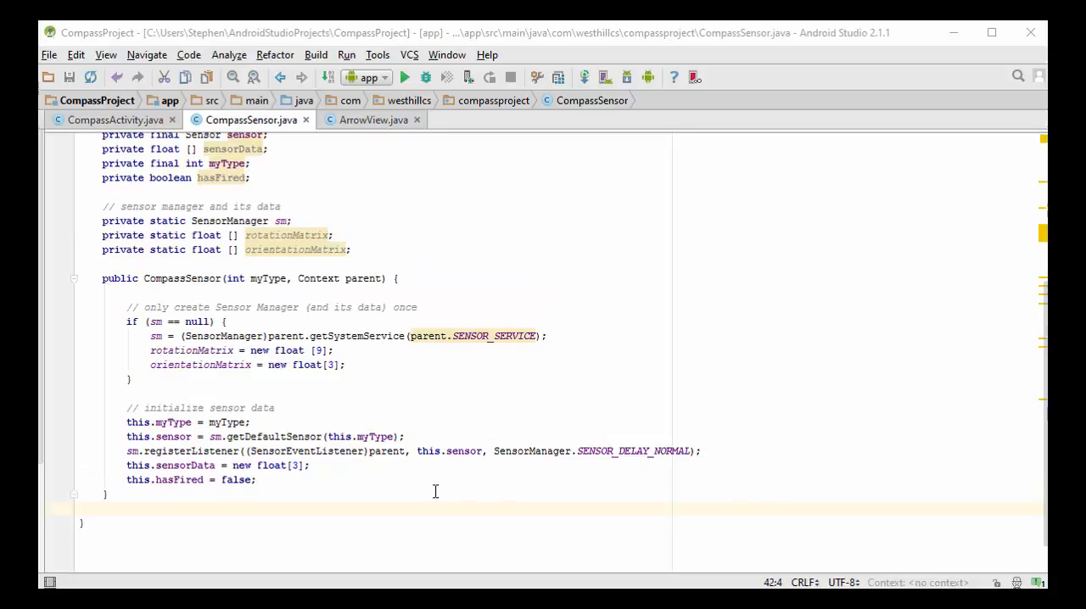
mouse_move(201, 336)
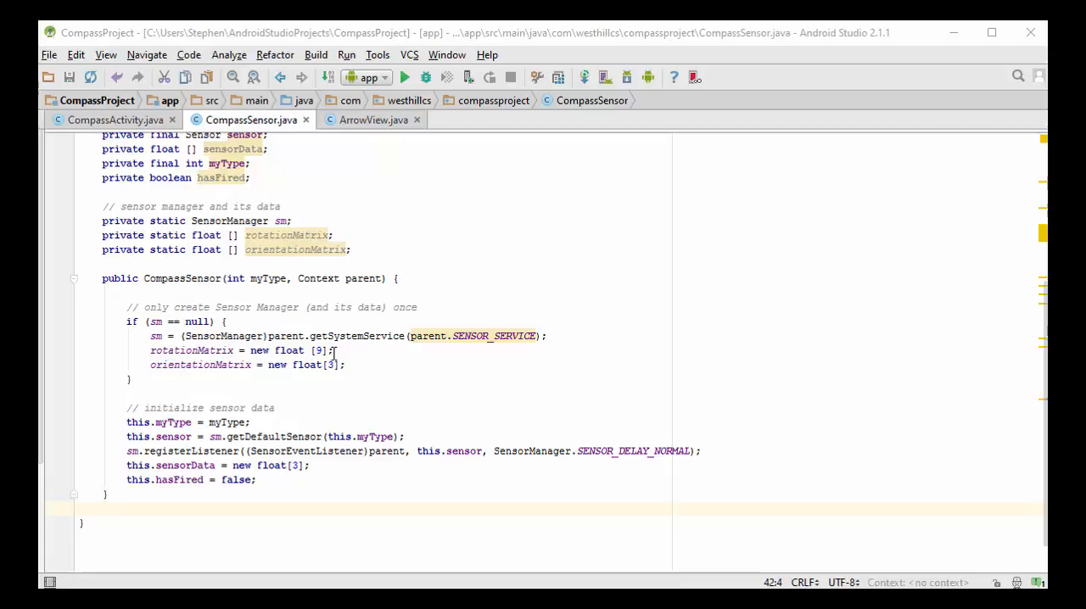
mouse_move(387, 316)
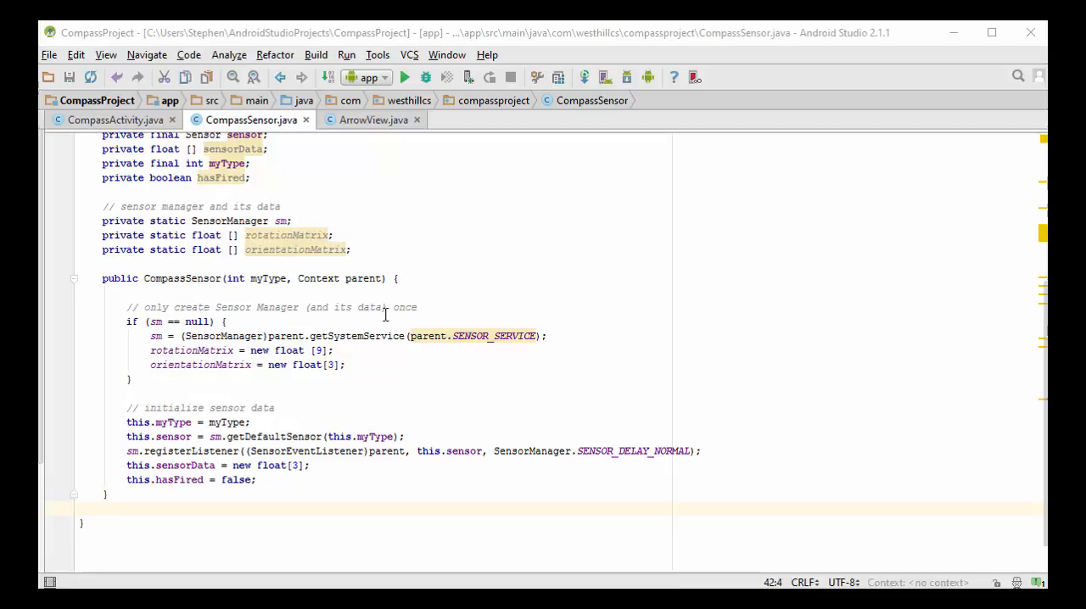
mouse_move(258, 319)
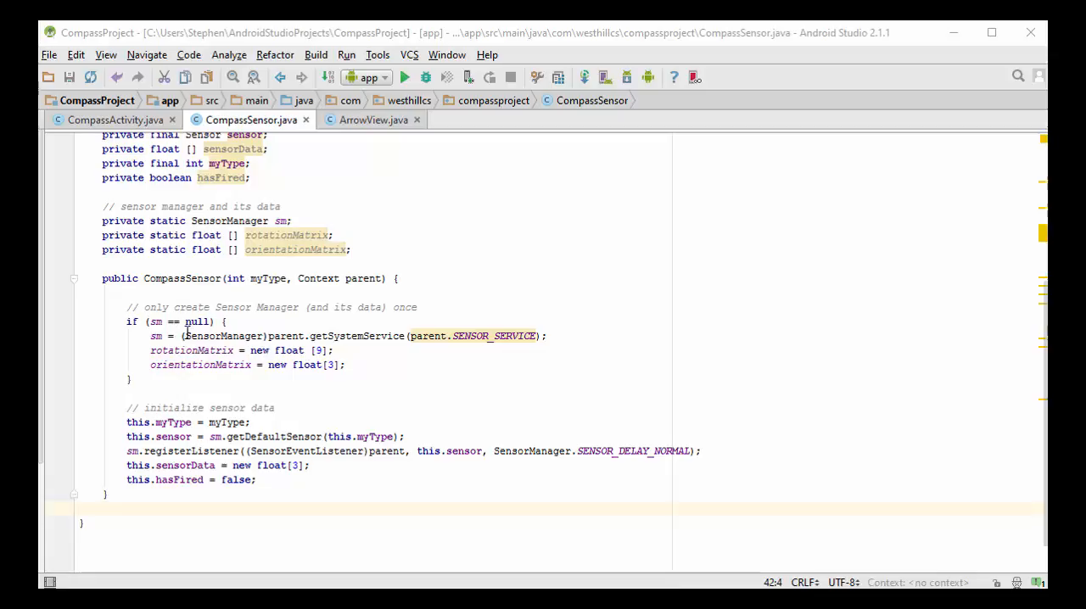
mouse_move(336, 343)
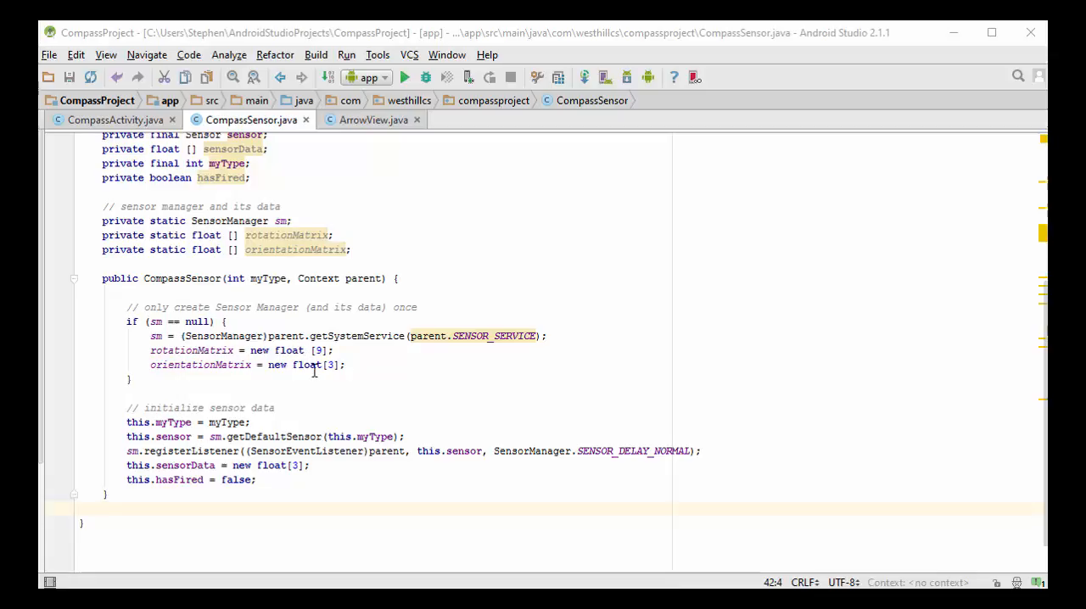
Review the CompassSensor(int myType, Context parent) constructor registering the sensor listener
scroll(up, 3)
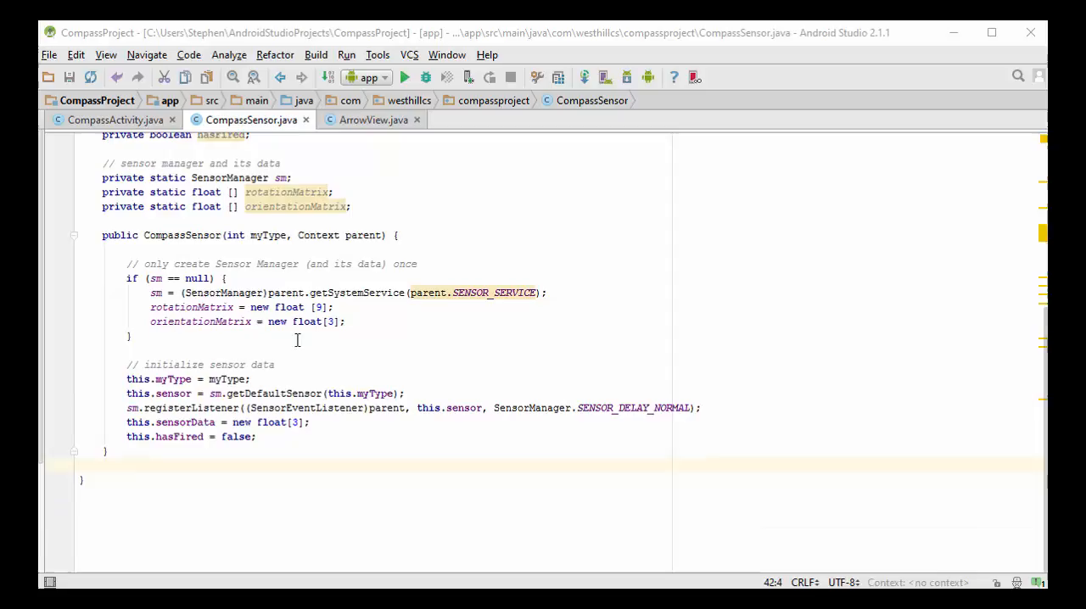
mouse_move(275, 388)
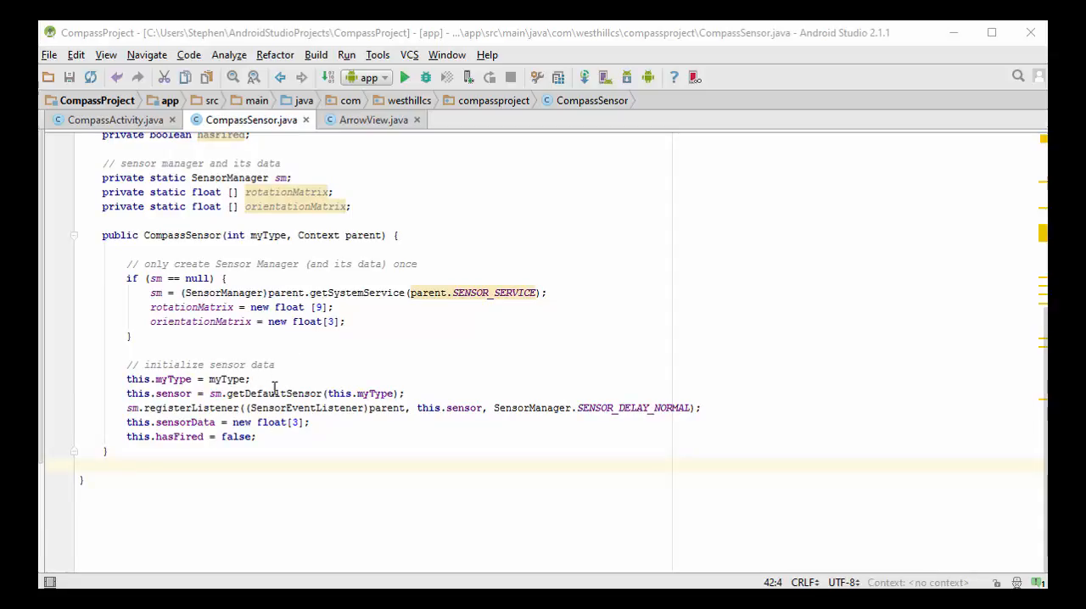
mouse_move(363, 404)
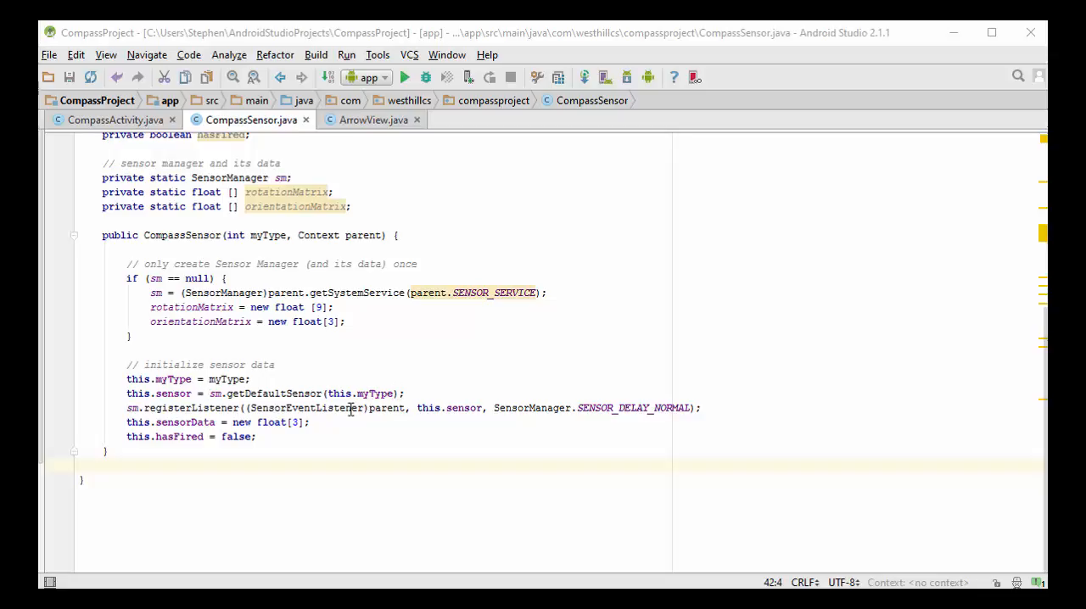
mouse_move(333, 421)
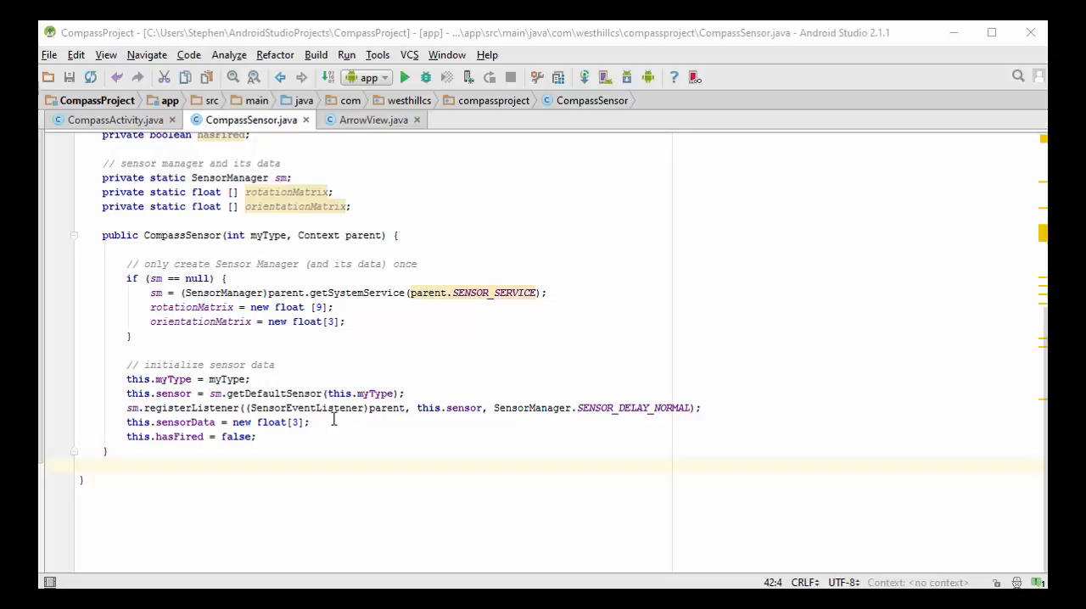
mouse_move(241, 270)
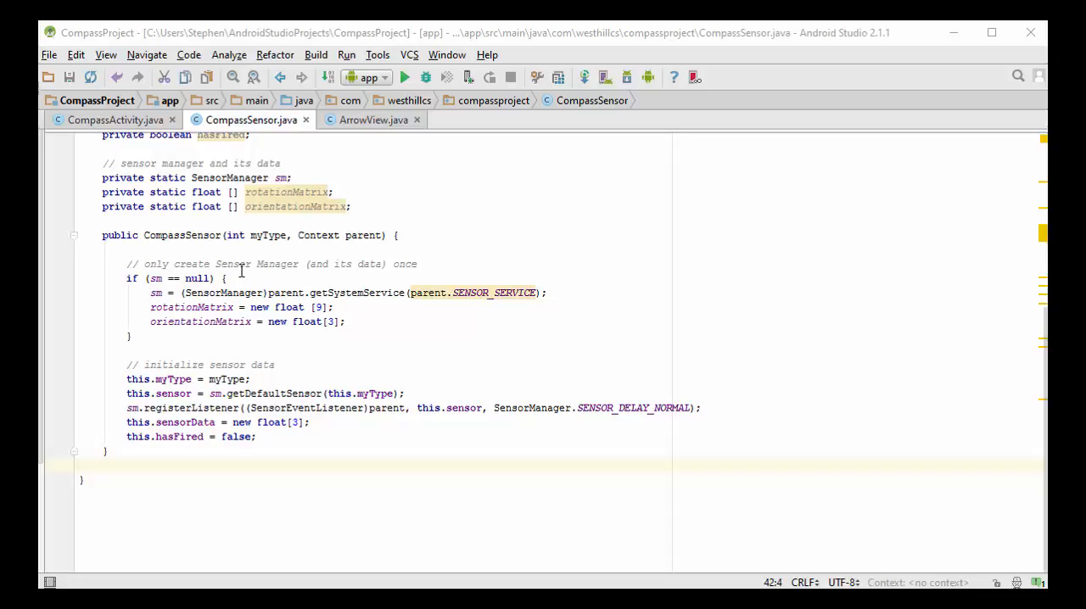
mouse_move(370, 409)
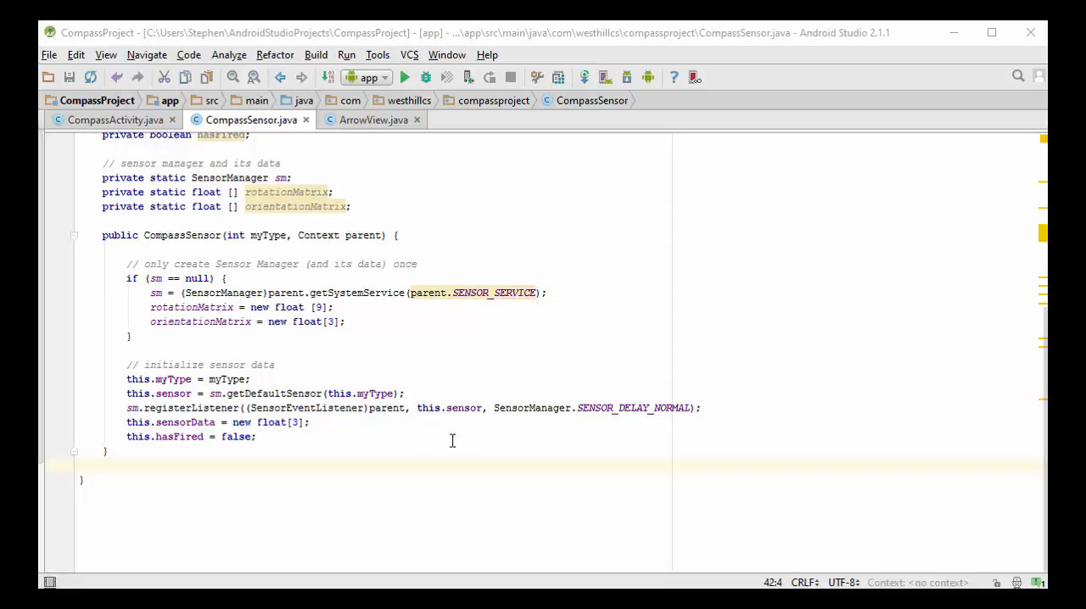
mouse_move(448, 417)
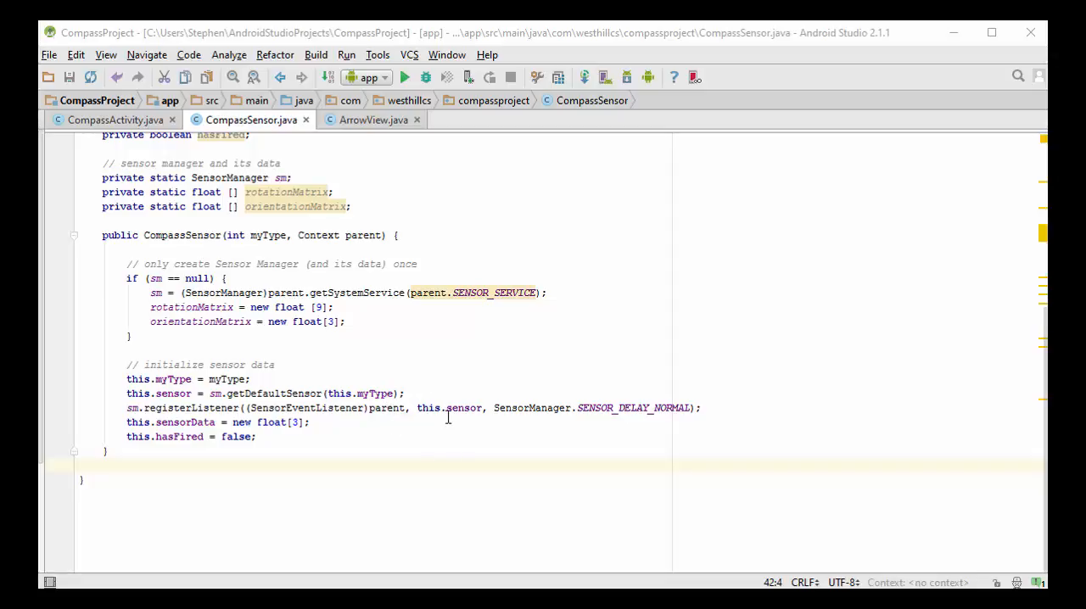
mouse_move(655, 404)
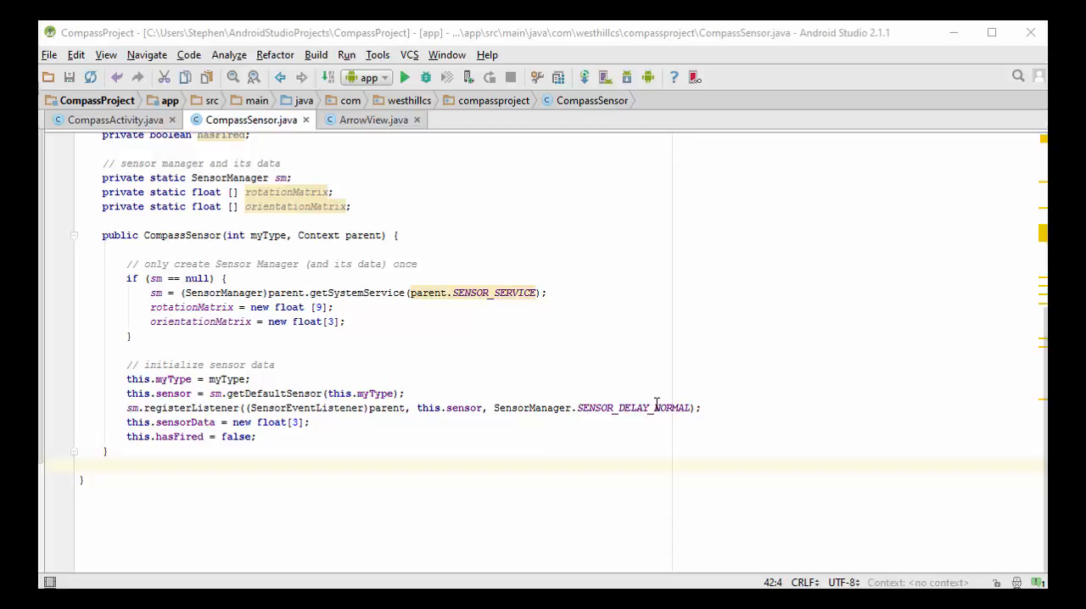
mouse_move(675, 399)
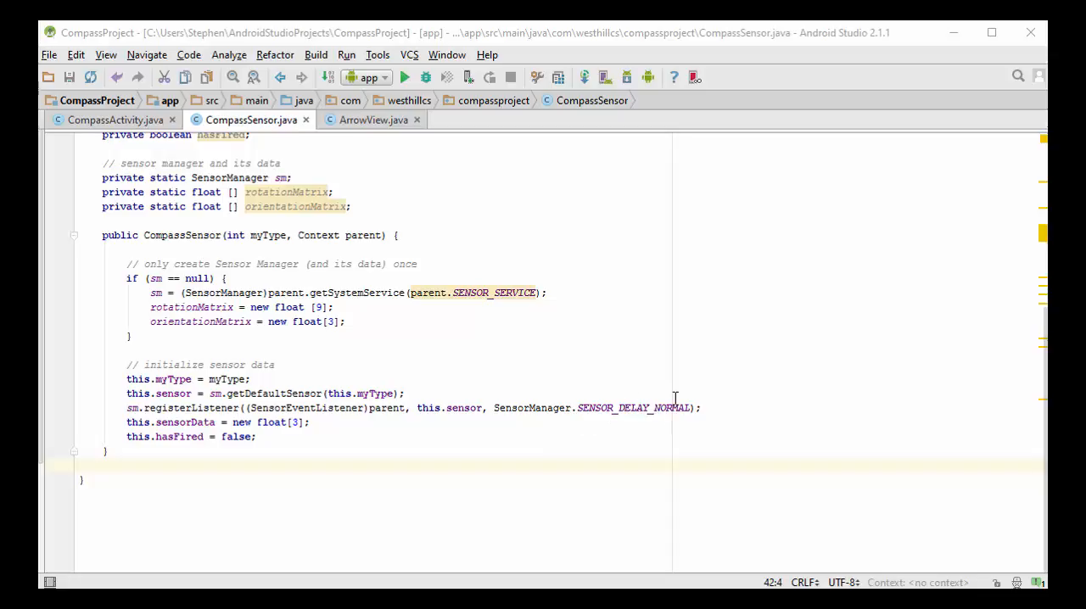
mouse_move(631, 411)
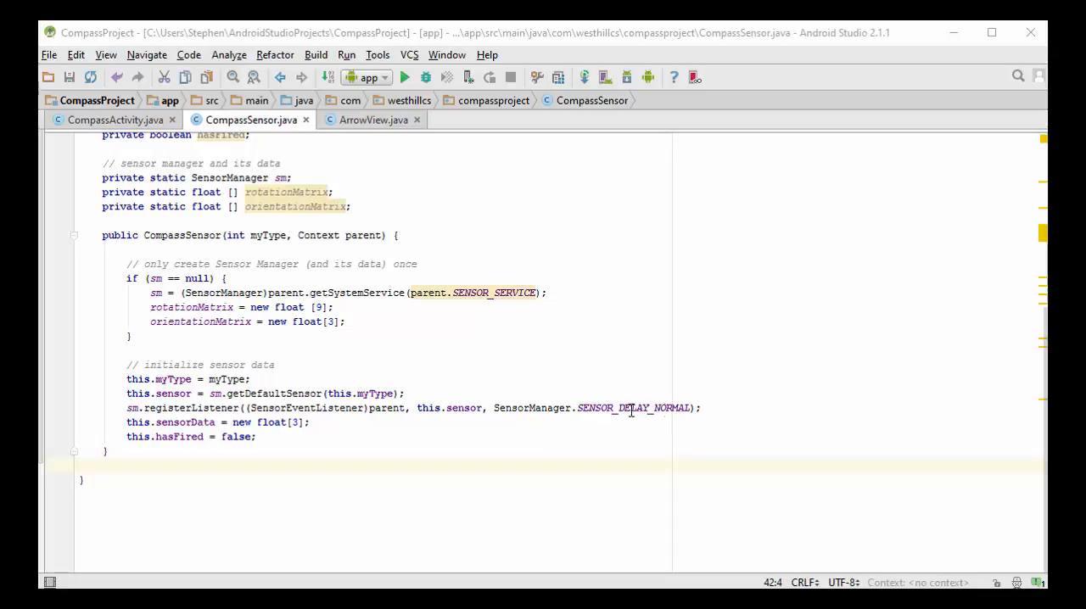
mouse_move(655, 397)
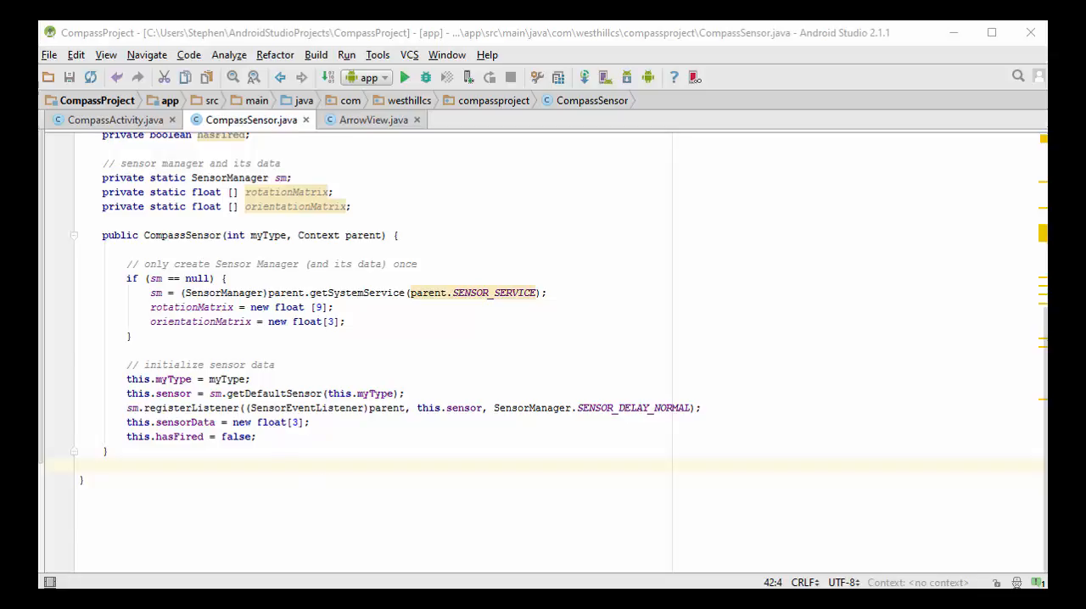
Add fired(), getData() returning sensorData, and reset() clearing hasFired
scroll(down, 3)
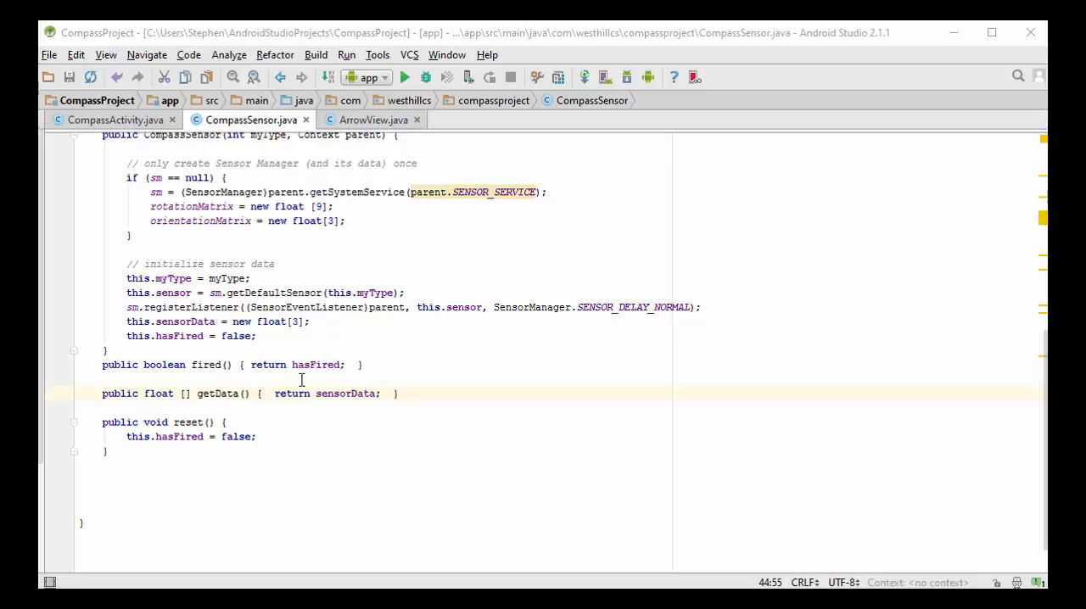
mouse_move(241, 363)
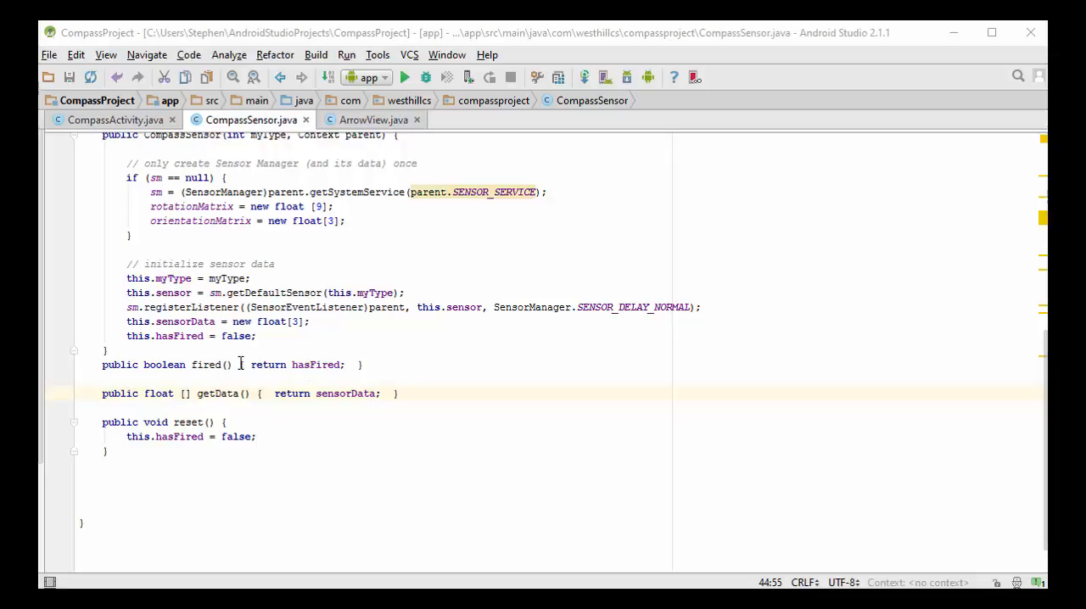
mouse_move(268, 380)
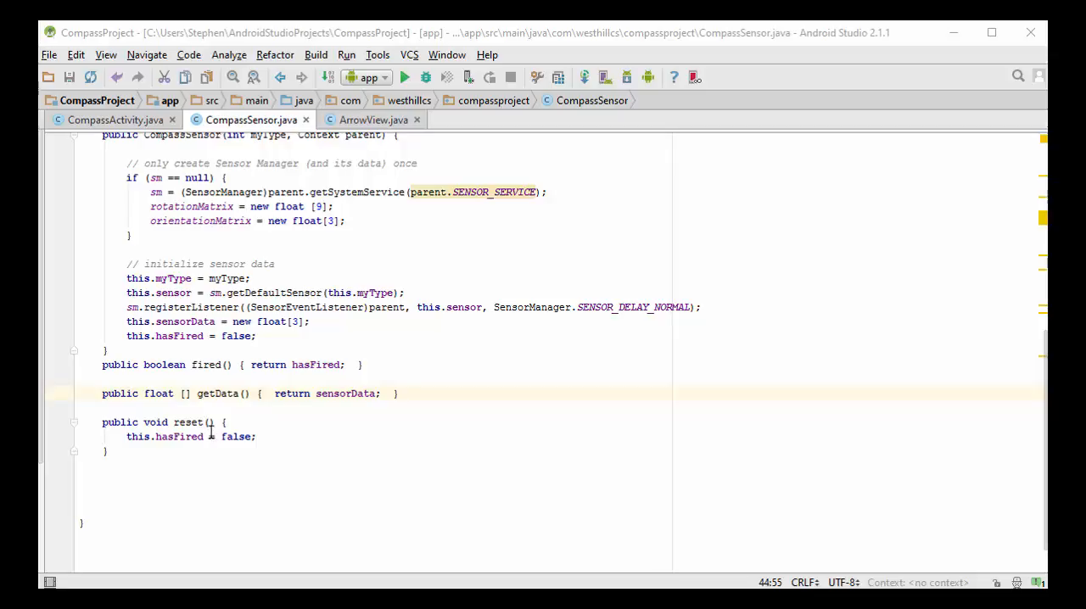
mouse_move(251, 465)
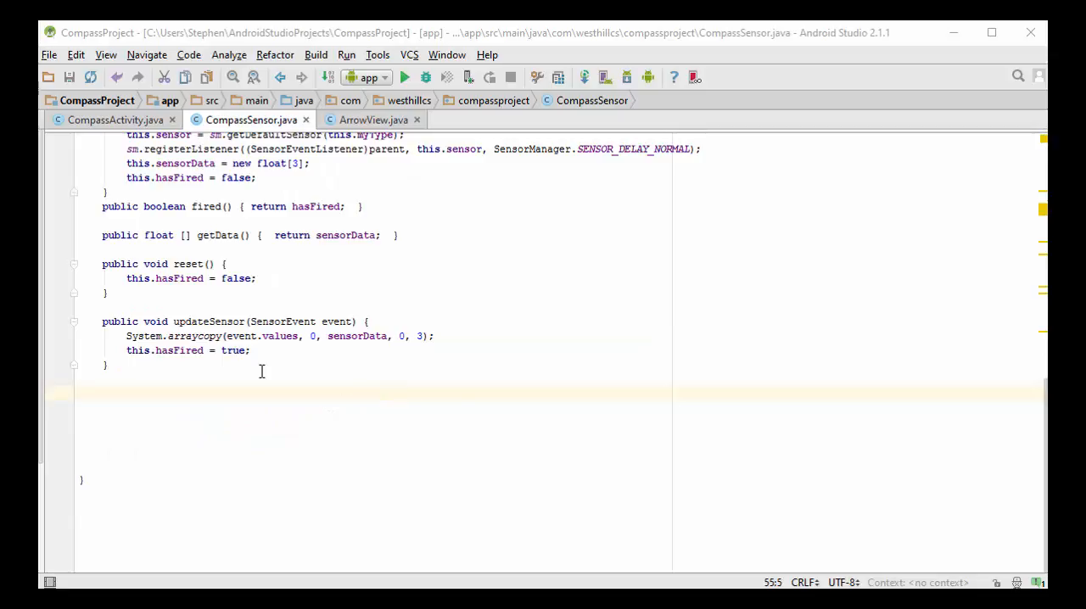
mouse_move(363, 382)
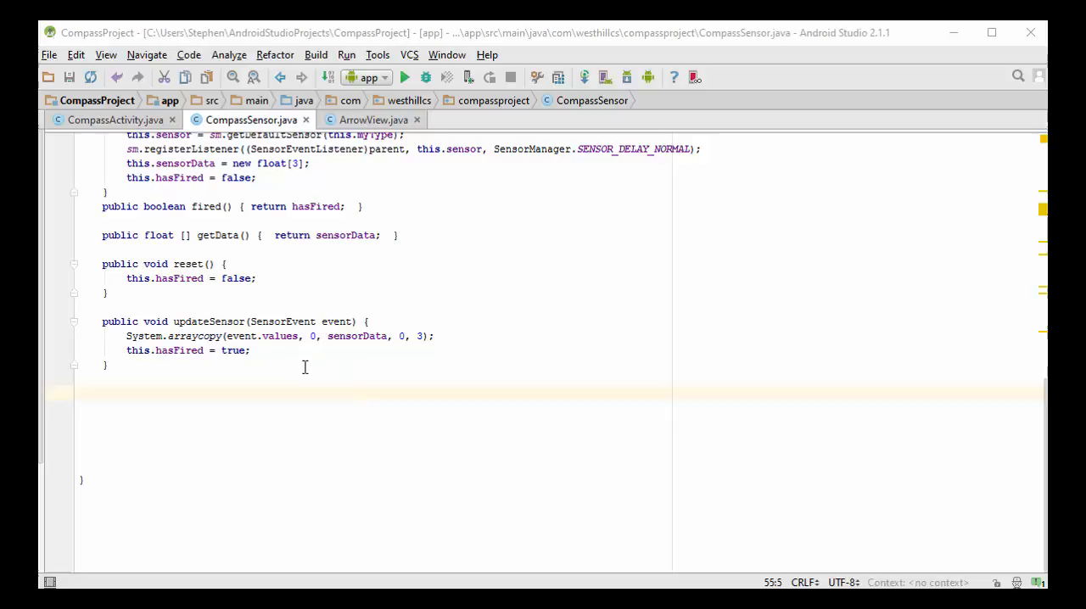
mouse_move(285, 330)
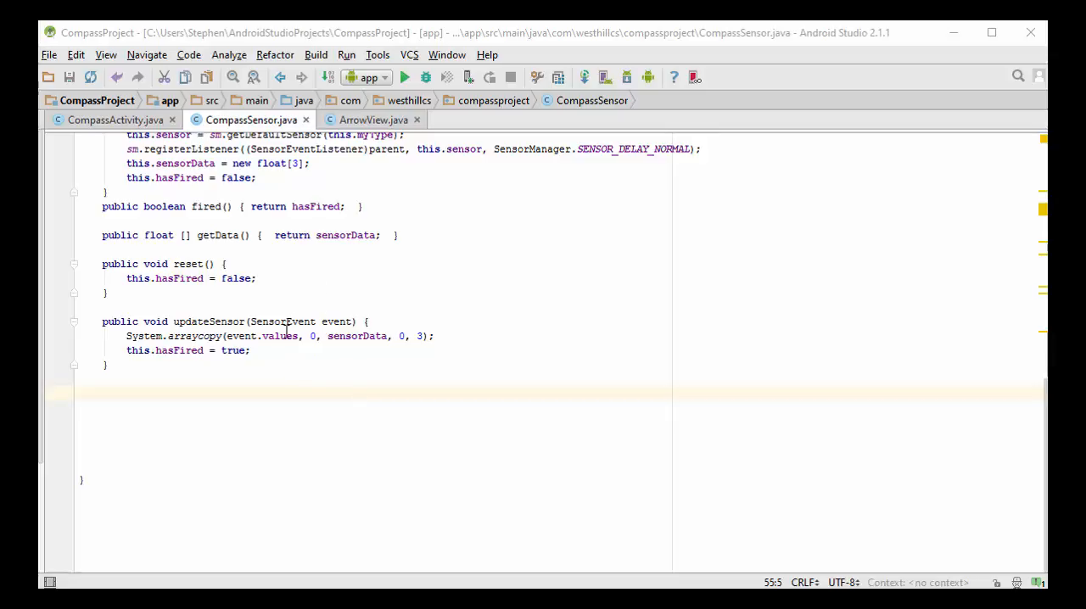
mouse_move(336, 360)
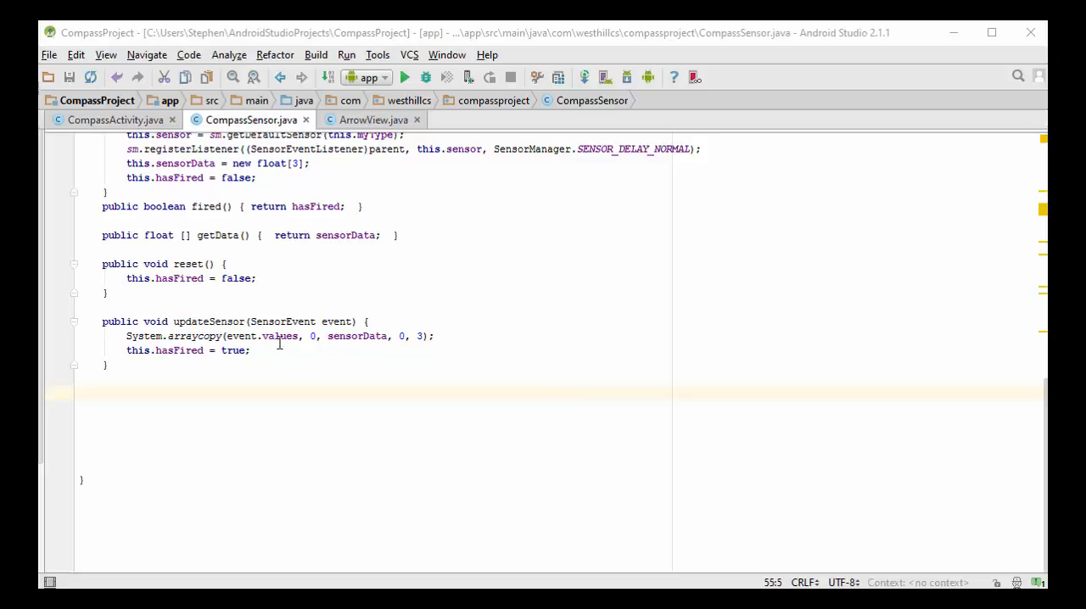
mouse_move(370, 339)
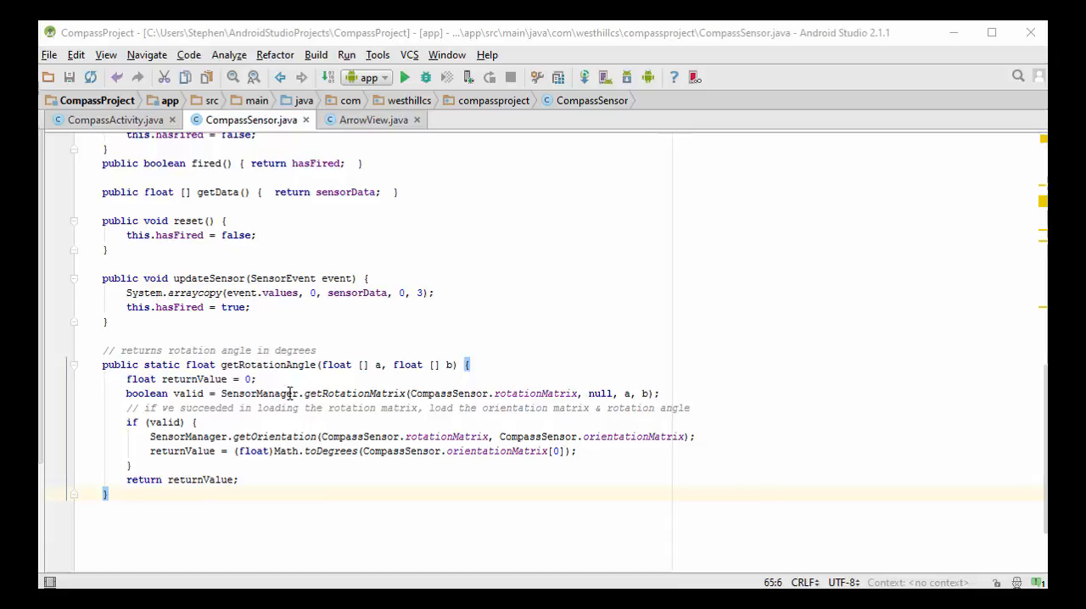
mouse_move(321, 365)
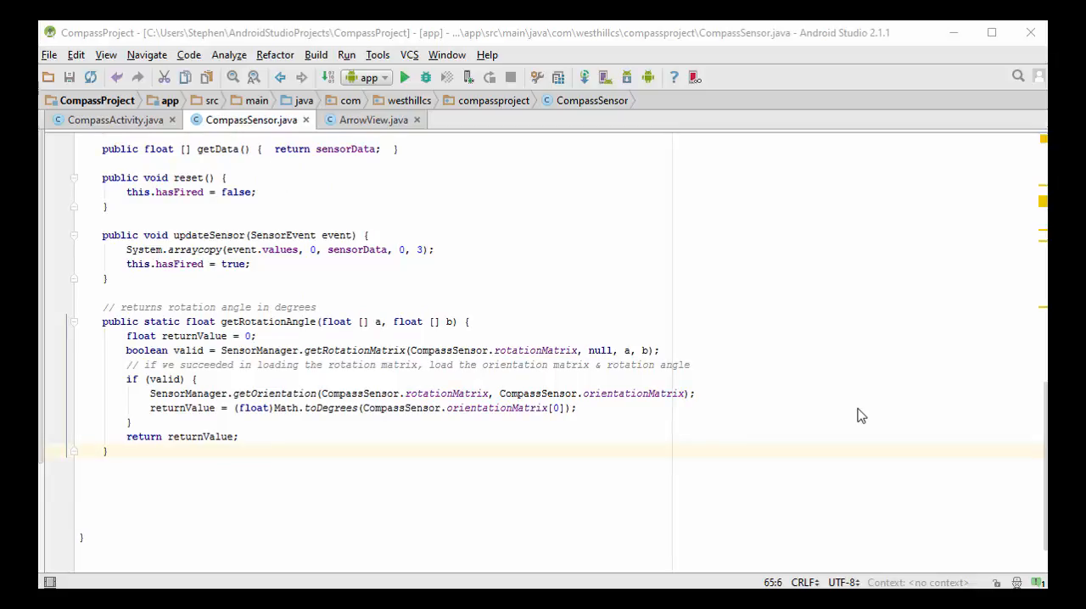
mouse_move(380, 401)
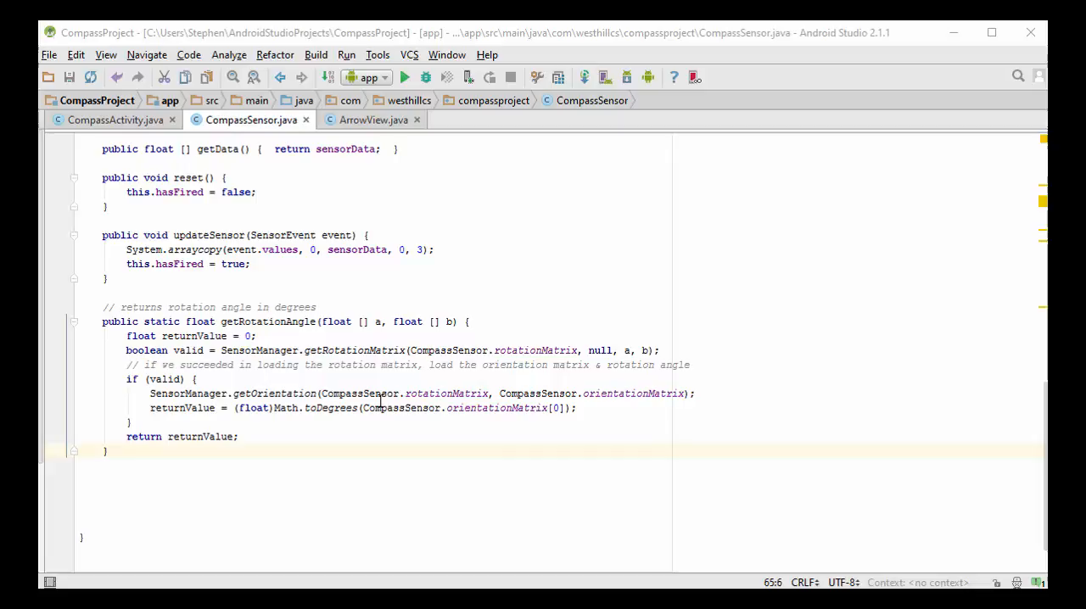
mouse_move(333, 326)
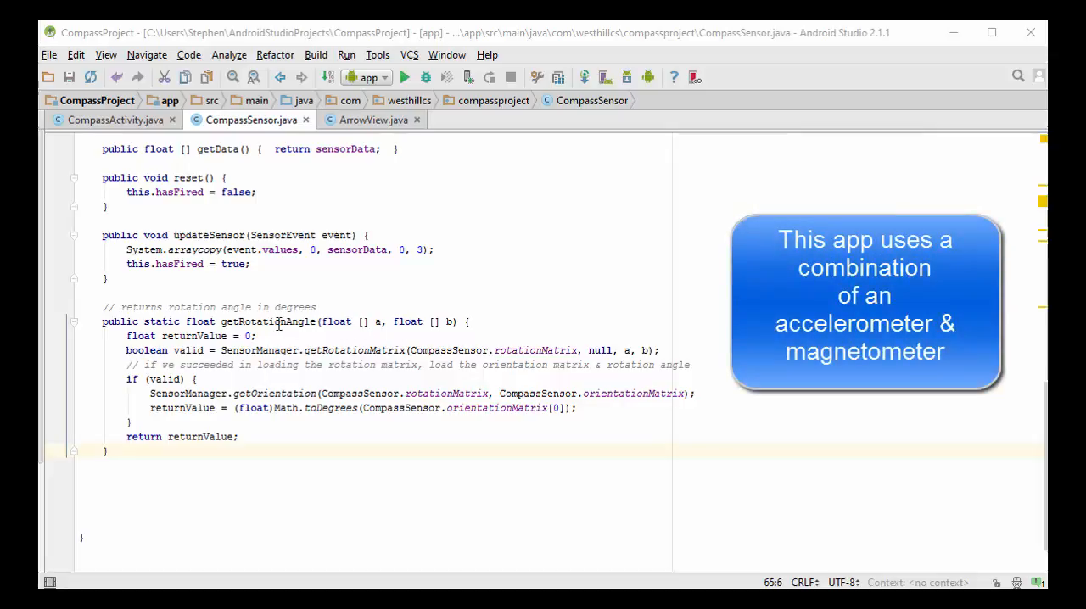
mouse_move(631, 358)
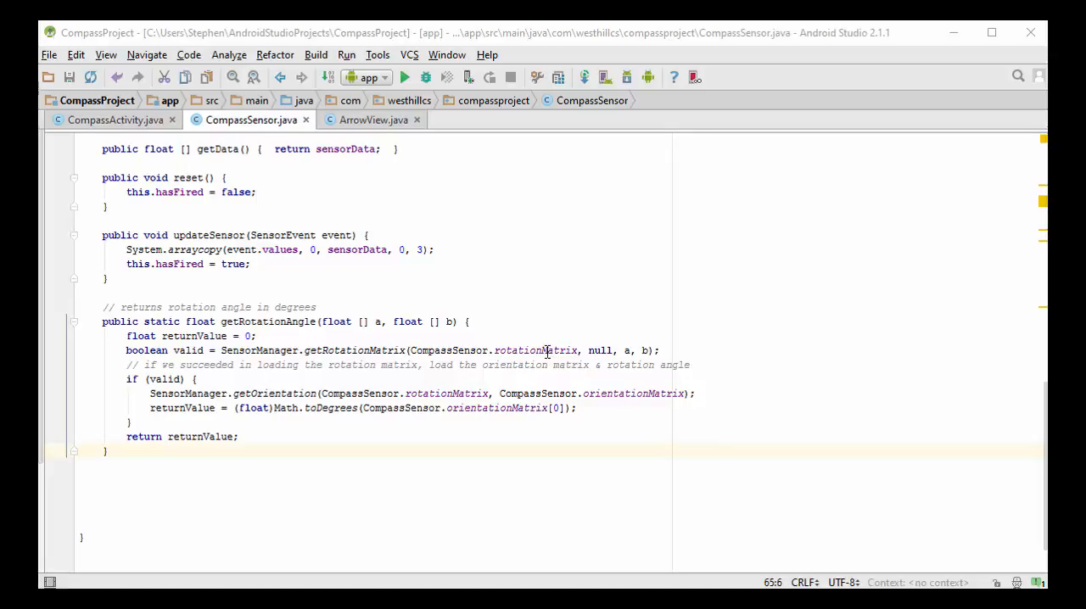
mouse_move(271, 381)
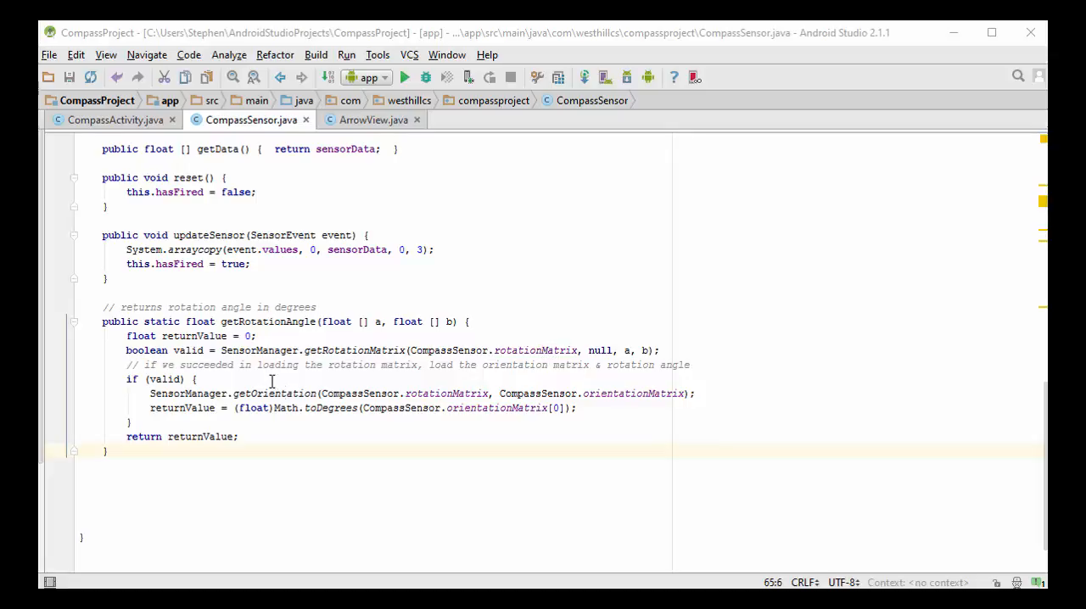
mouse_move(170, 383)
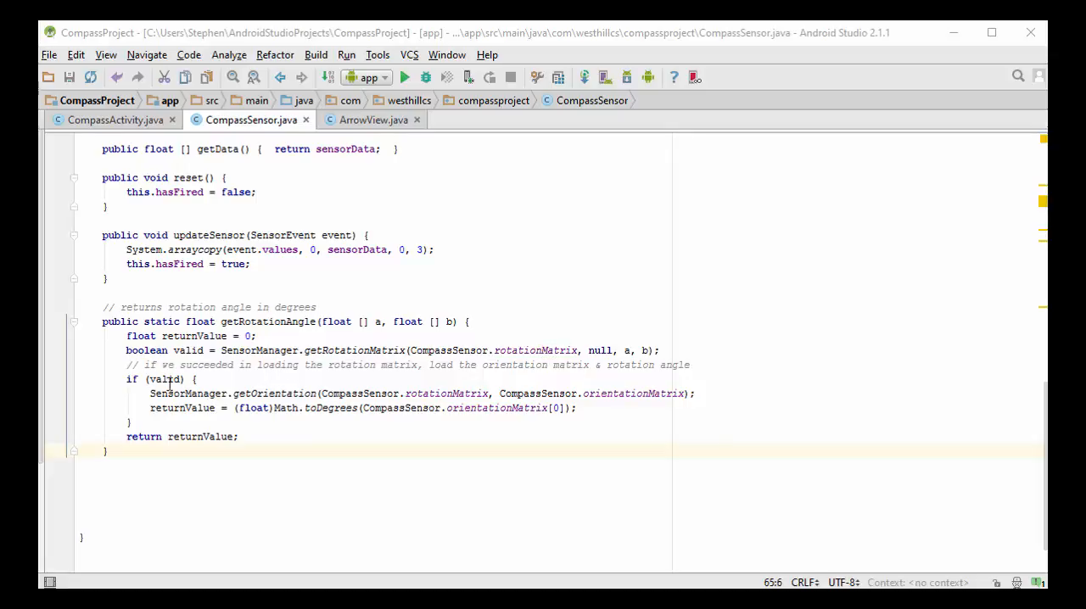
mouse_move(241, 355)
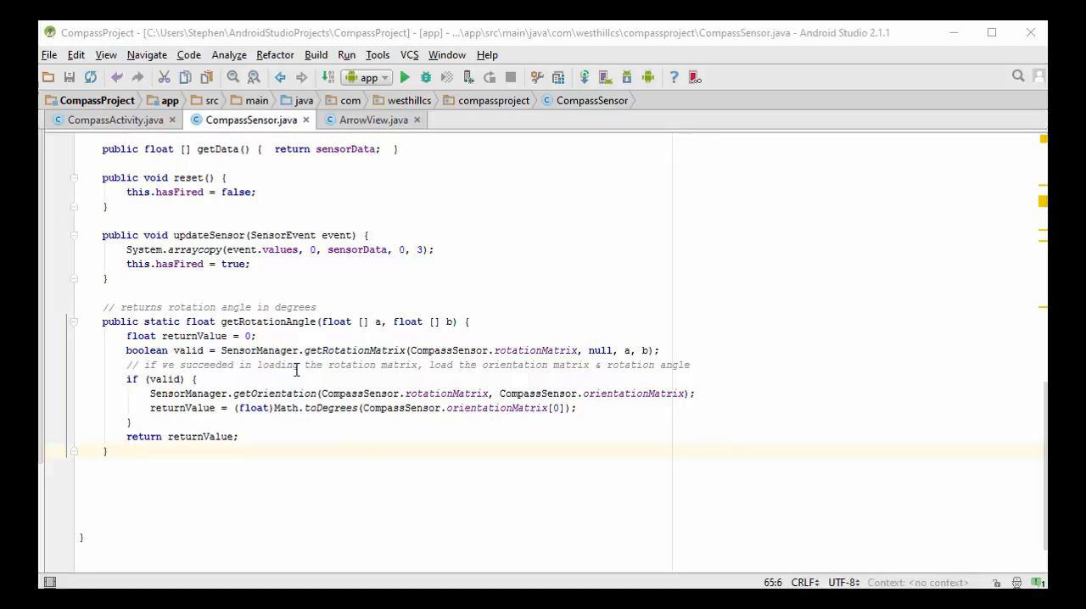
mouse_move(465, 346)
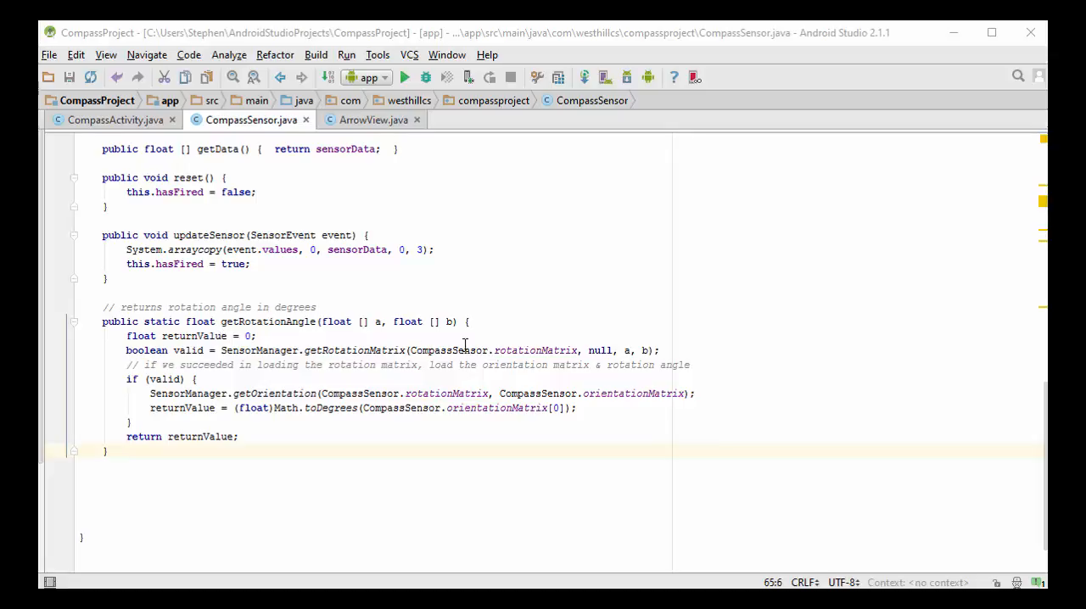
mouse_move(537, 349)
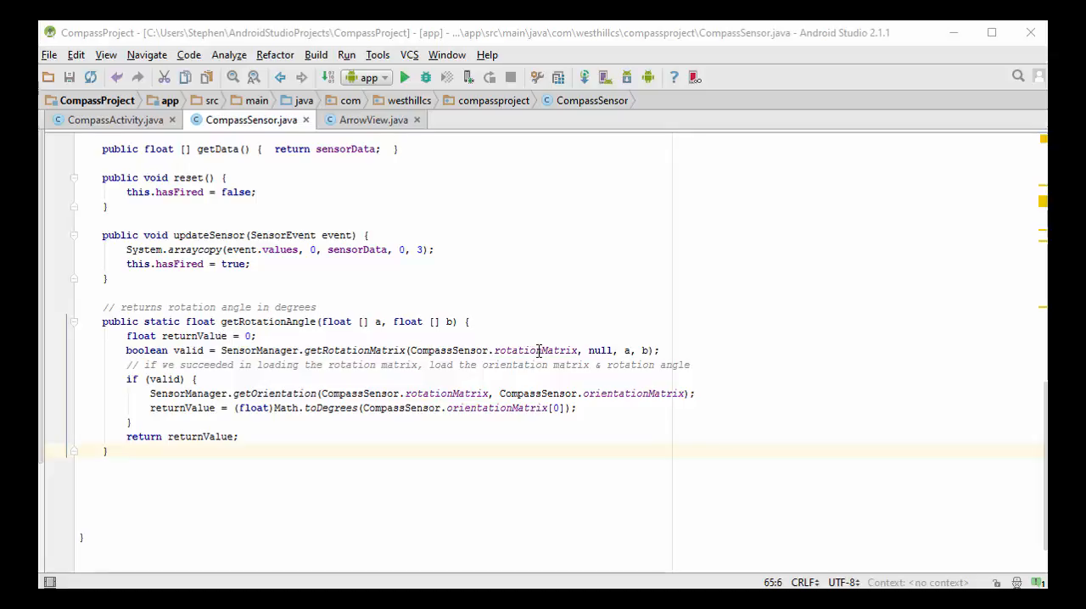
mouse_move(435, 394)
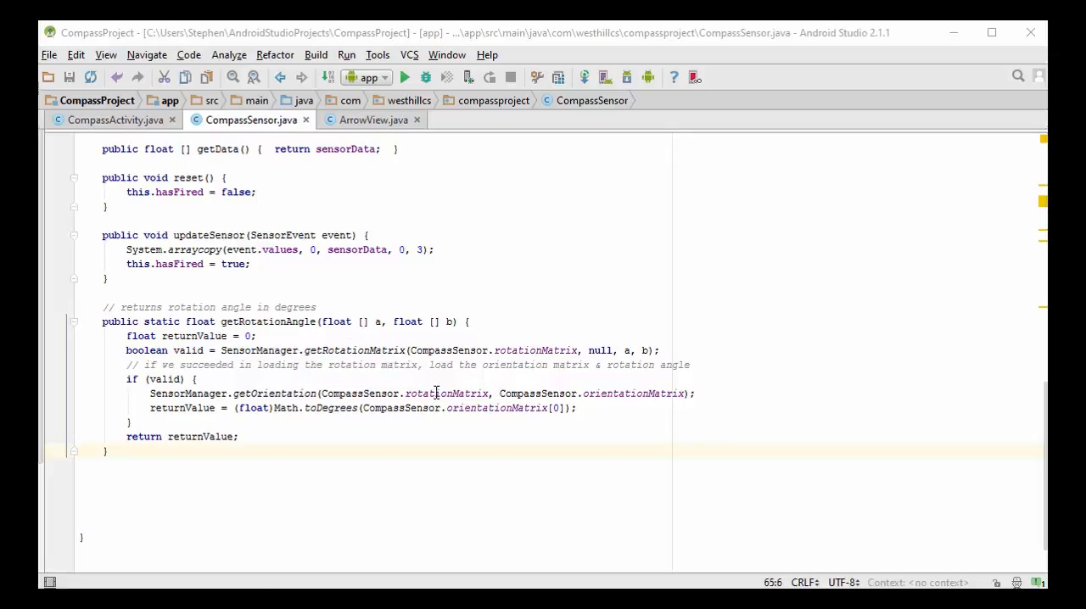
mouse_move(511, 394)
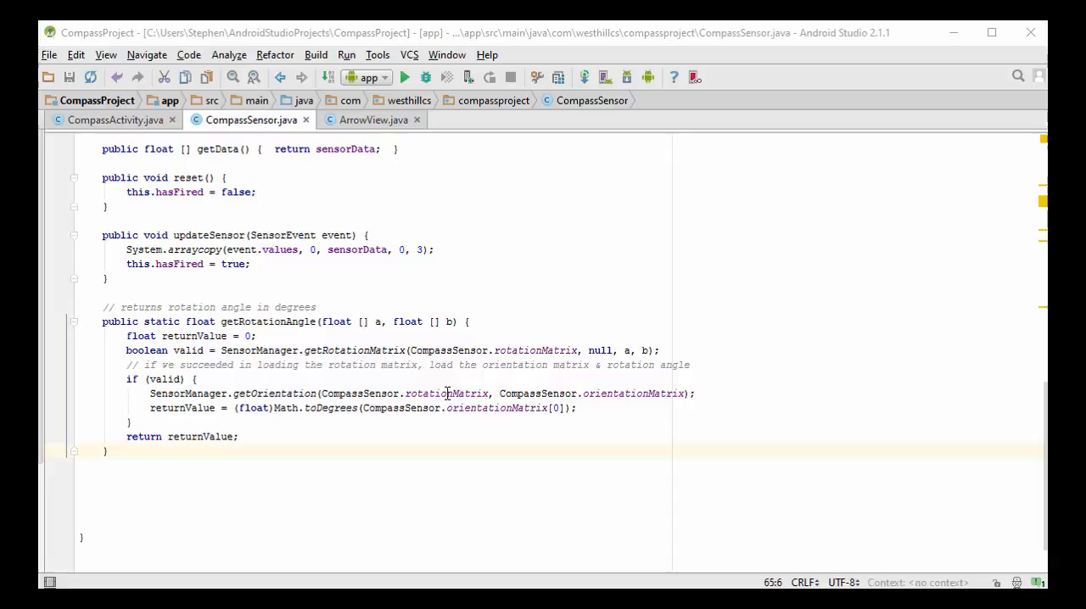
mouse_move(632, 396)
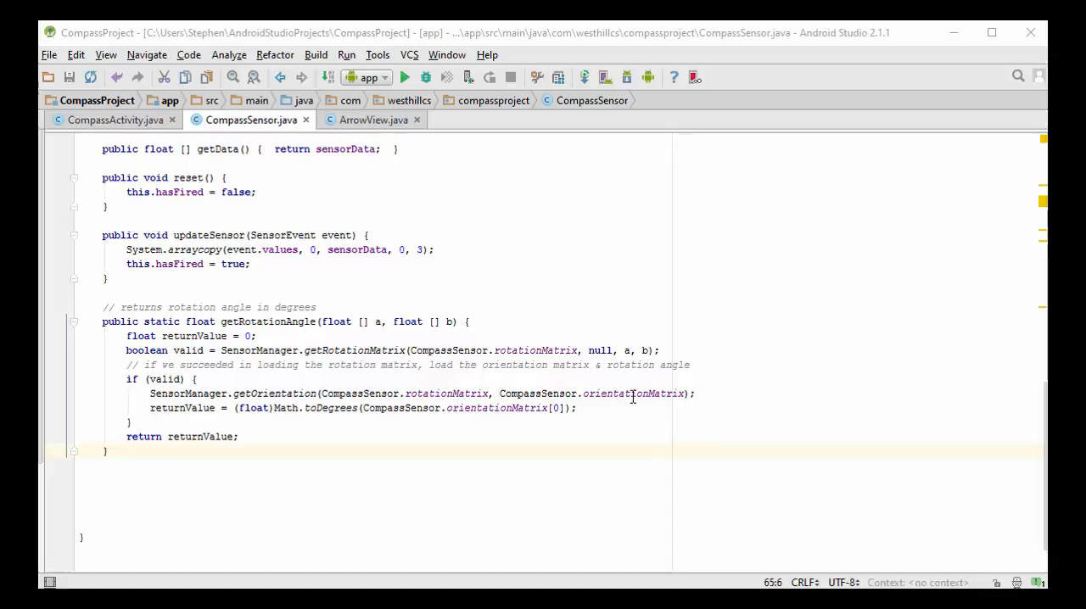
mouse_move(612, 393)
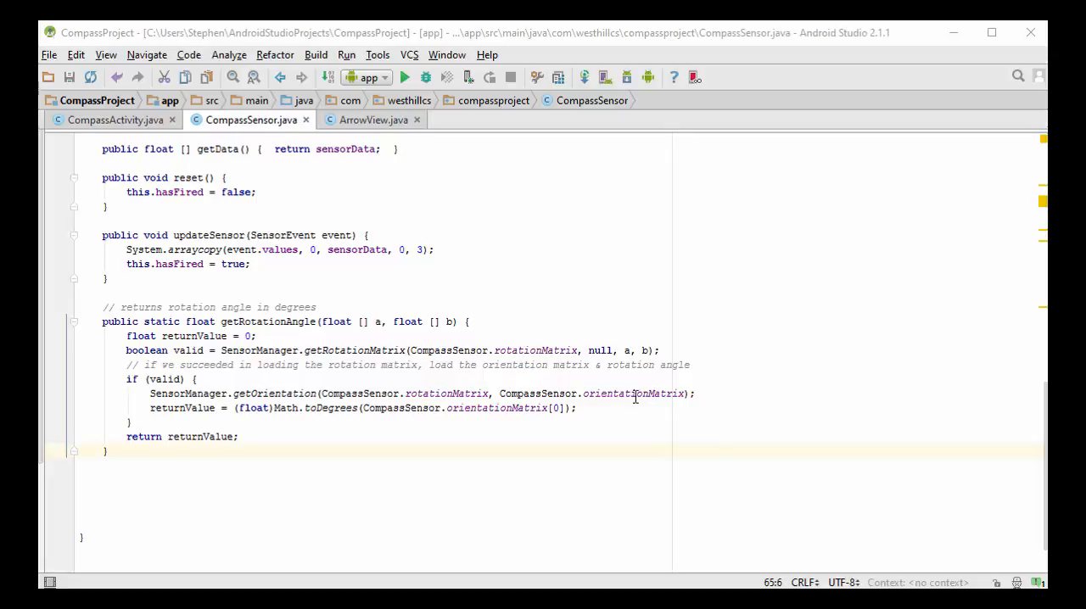
mouse_move(435, 405)
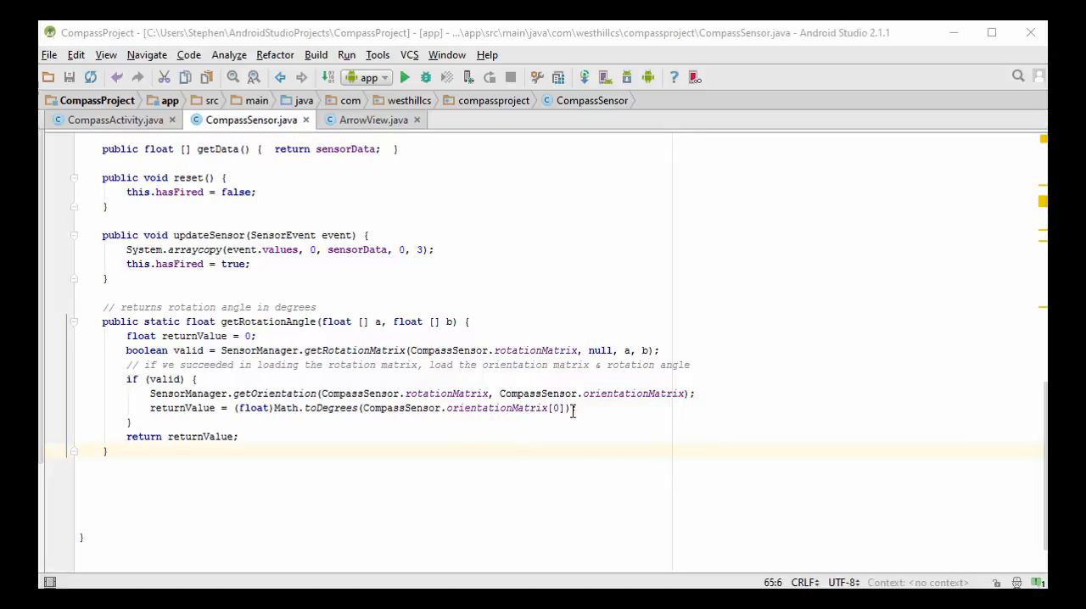
mouse_move(533, 407)
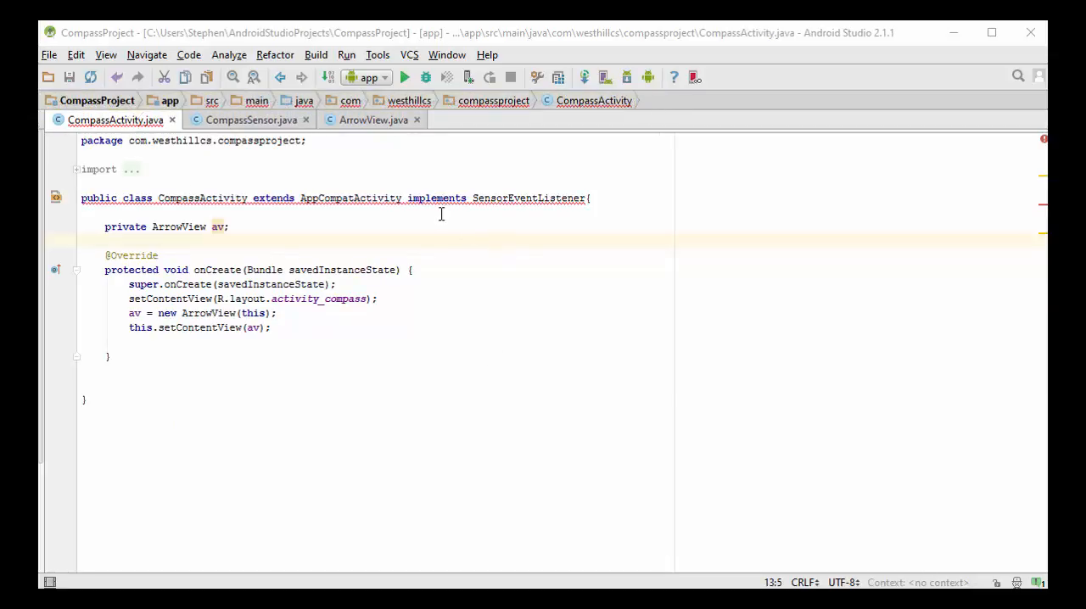
mouse_move(214, 220)
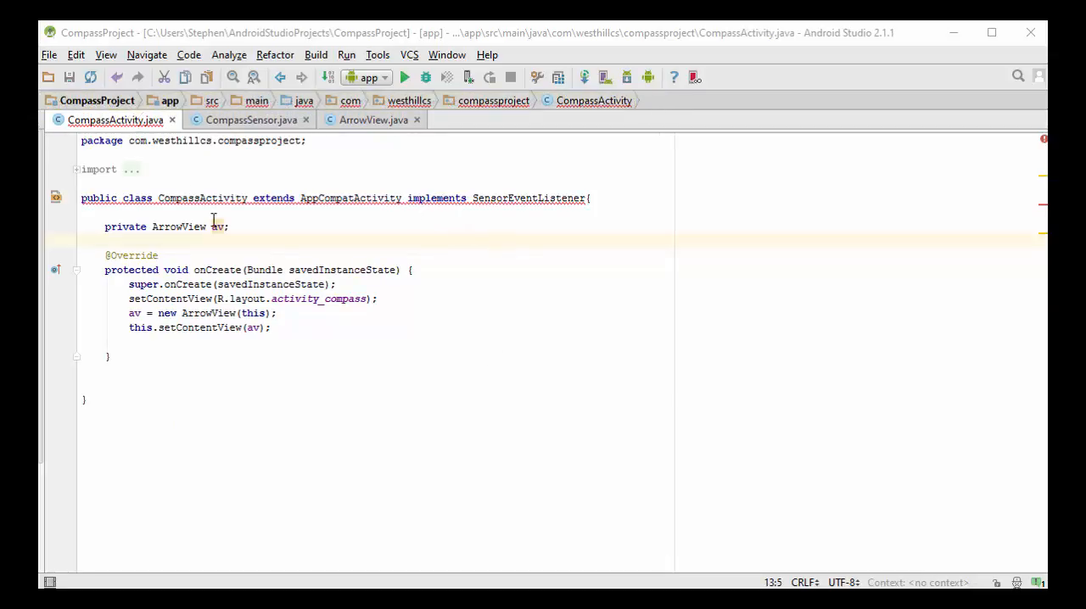
mouse_move(536, 213)
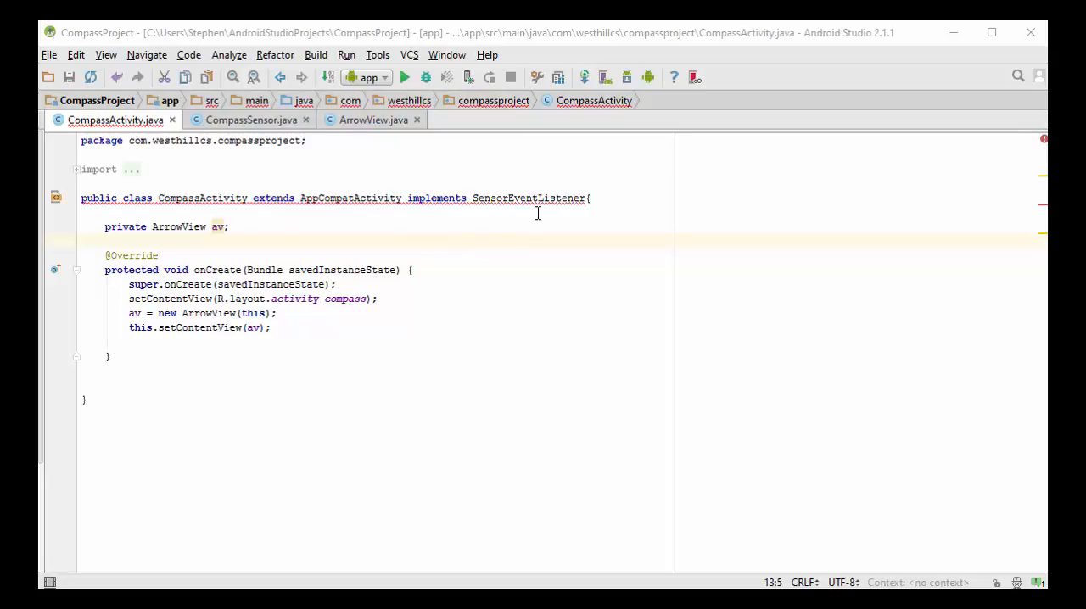
mouse_move(547, 214)
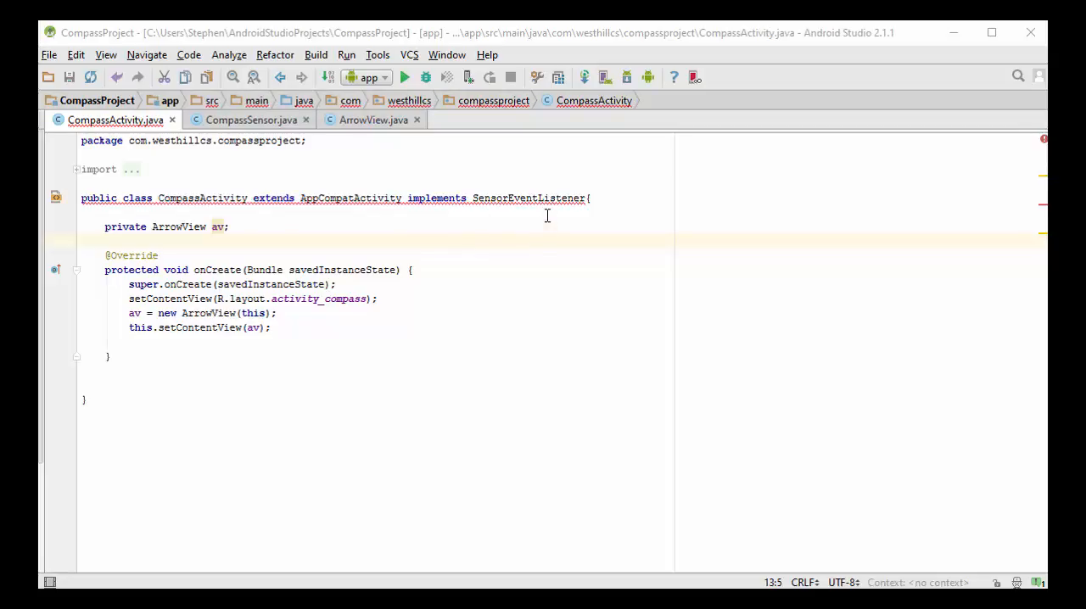
mouse_move(475, 205)
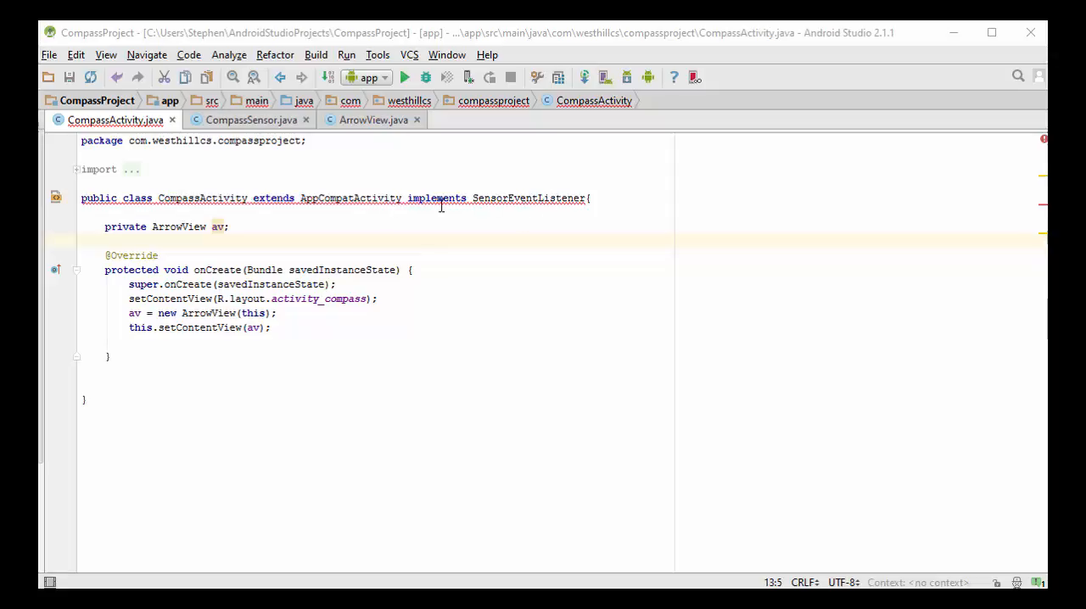
mouse_move(180, 202)
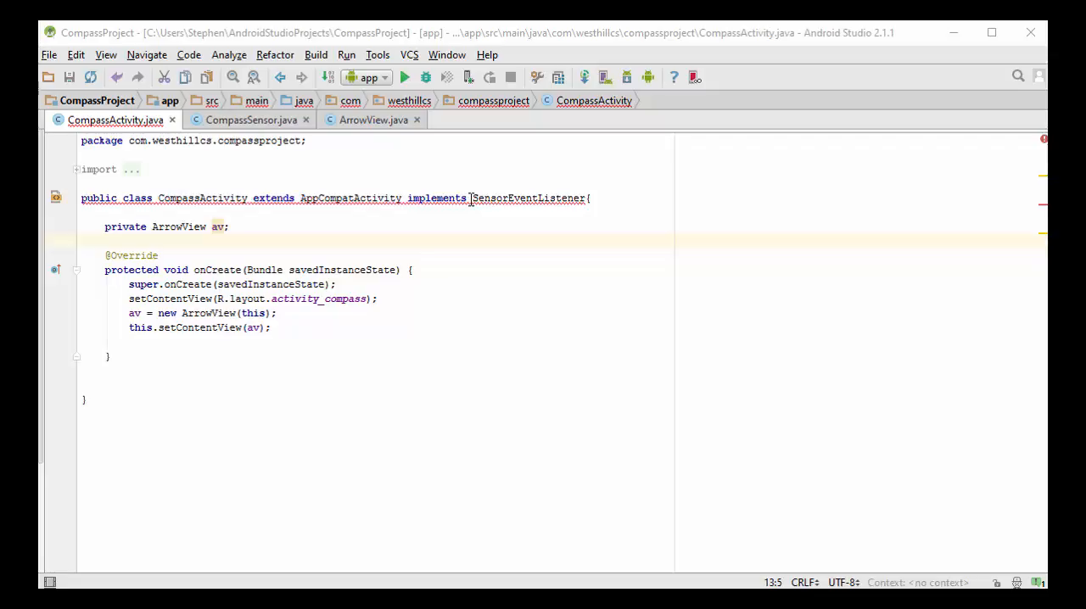
mouse_move(475, 198)
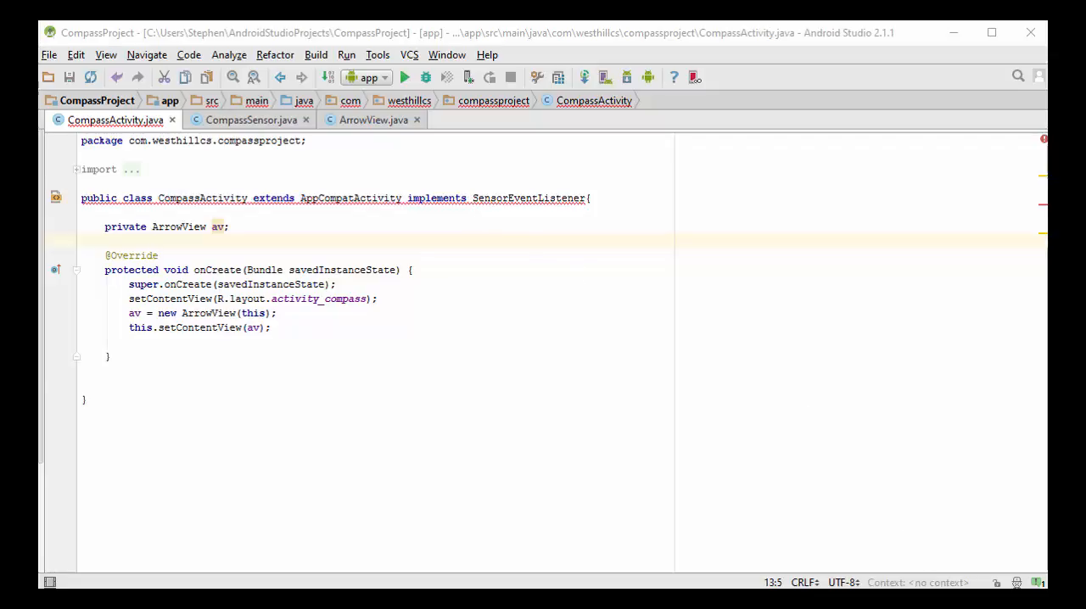
scroll(down, 3)
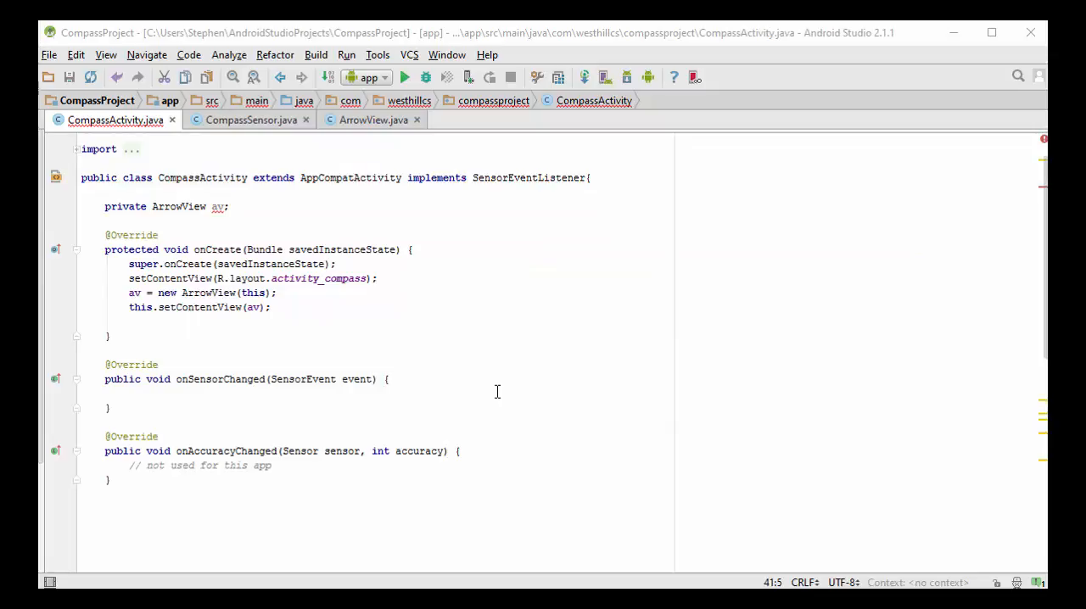
mouse_move(168, 377)
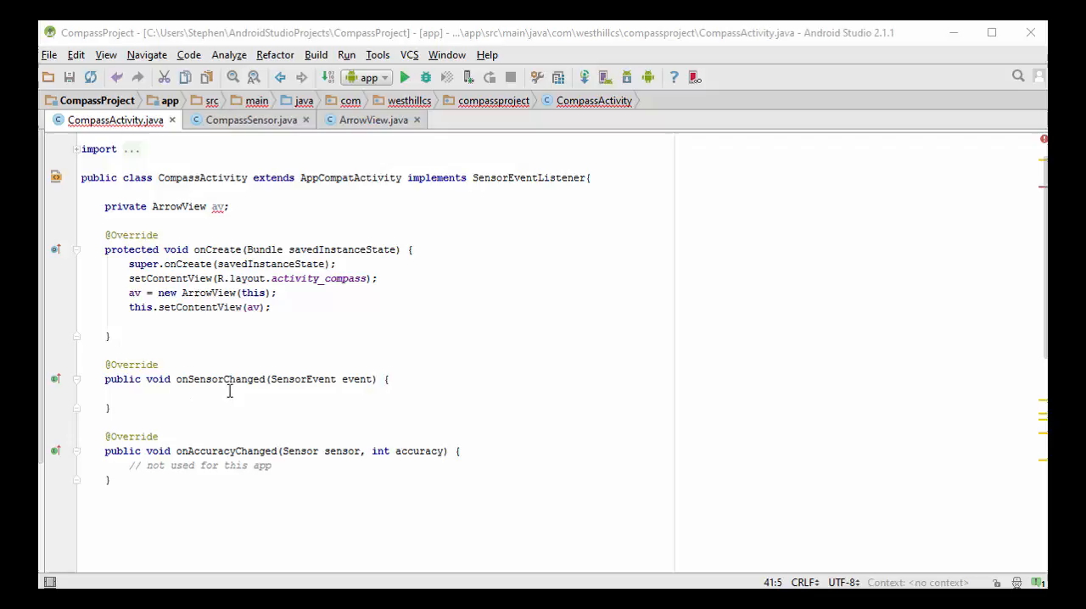
mouse_move(356, 497)
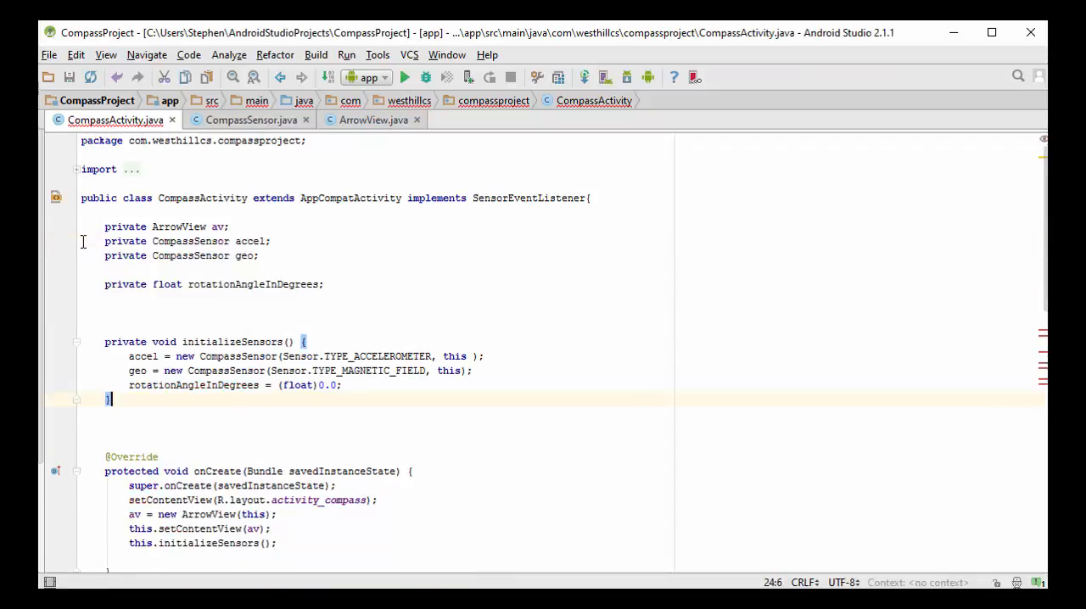
mouse_move(251, 241)
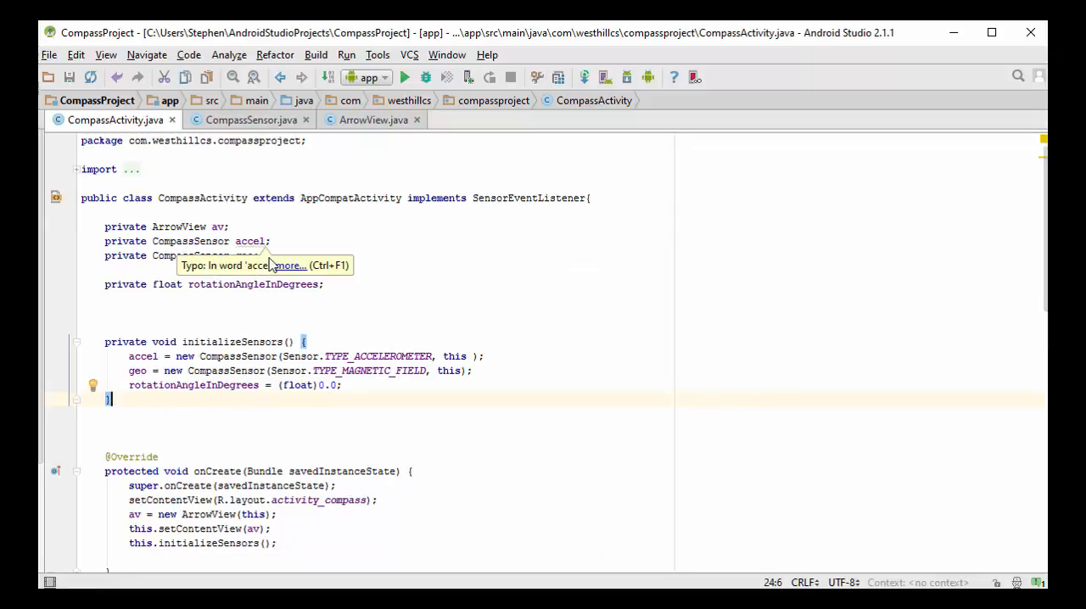
mouse_move(254, 265)
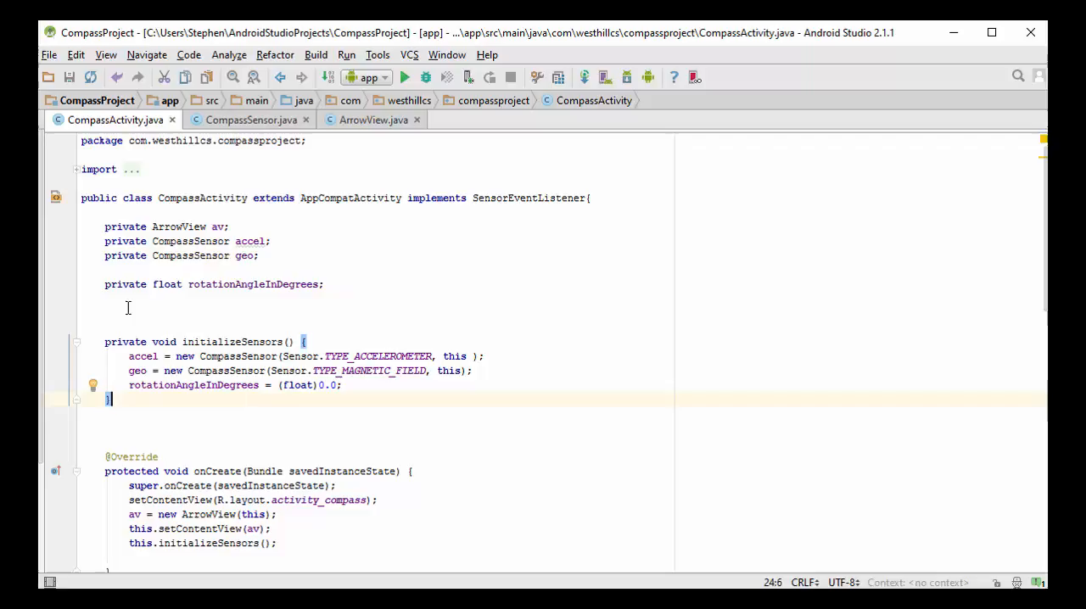
mouse_move(282, 291)
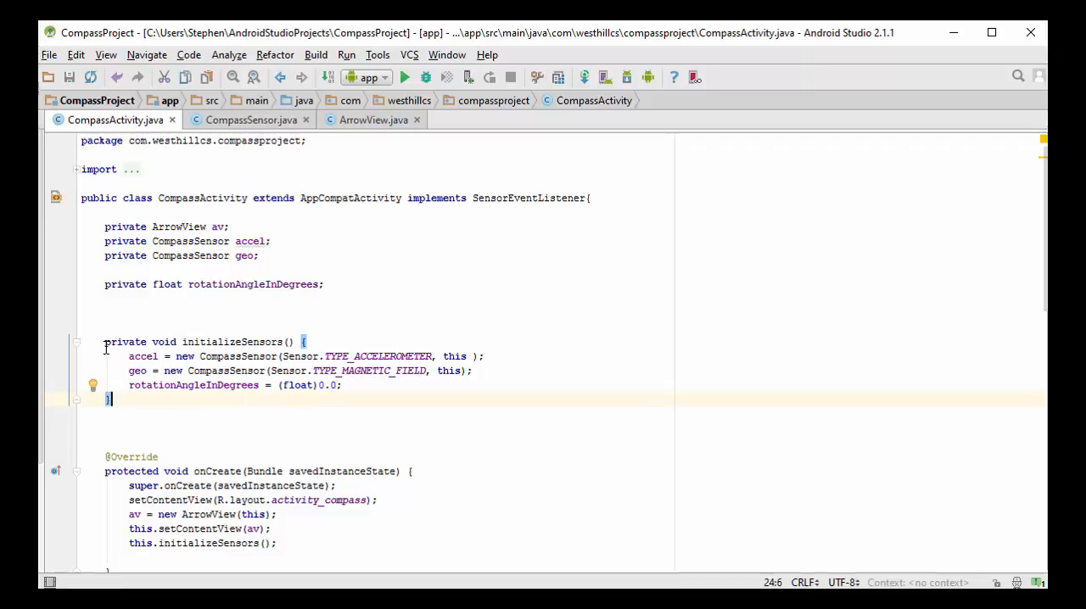
mouse_move(173, 382)
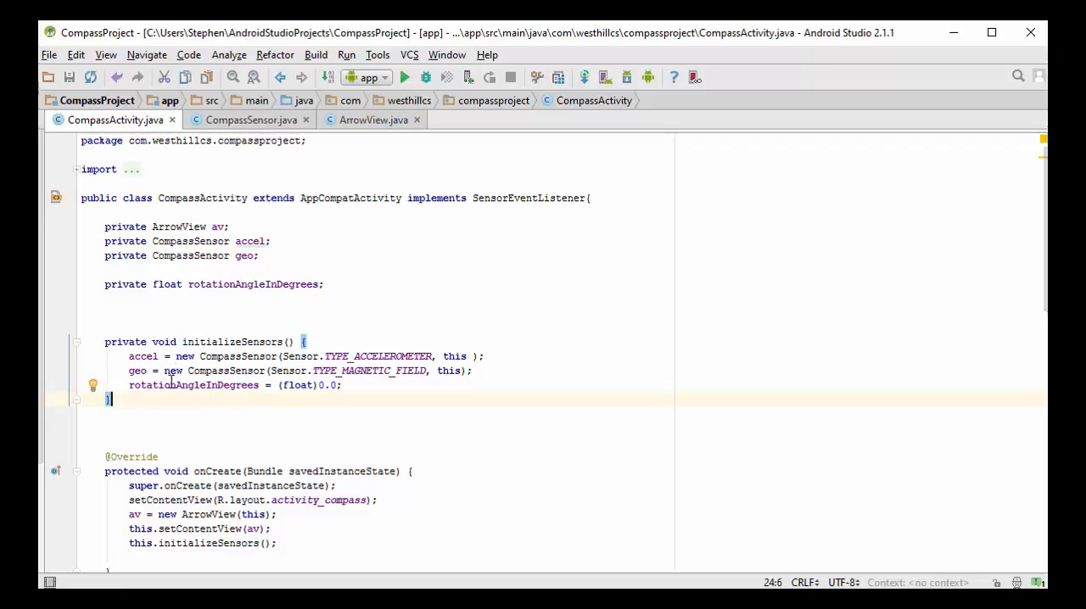
Declare accel, geo and rotationAngleInDegrees fields and initializeSensors() called from onCreate
scroll(up, 3)
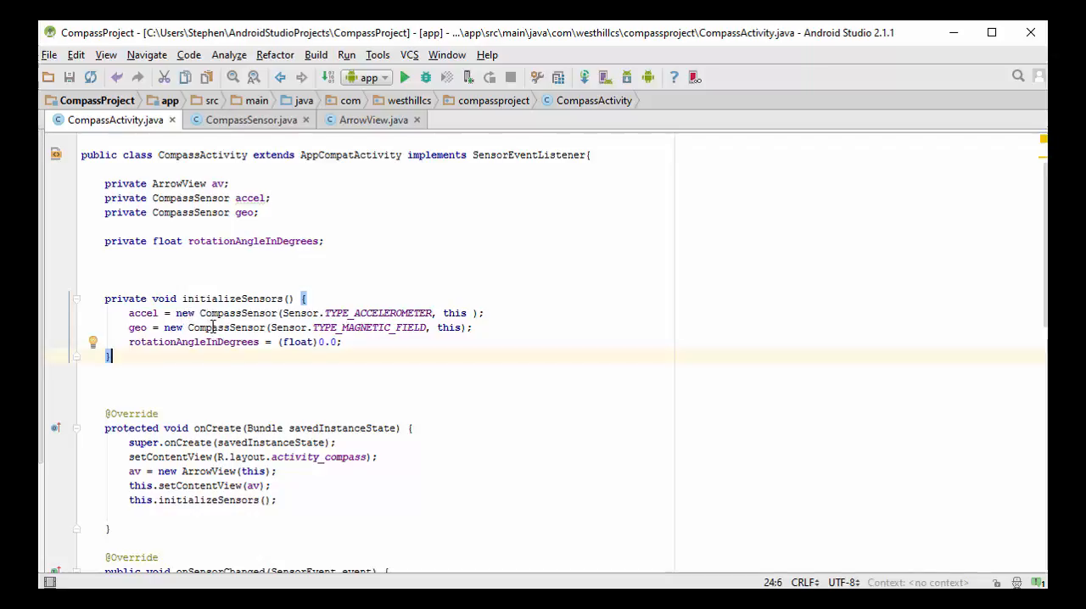
mouse_move(286, 369)
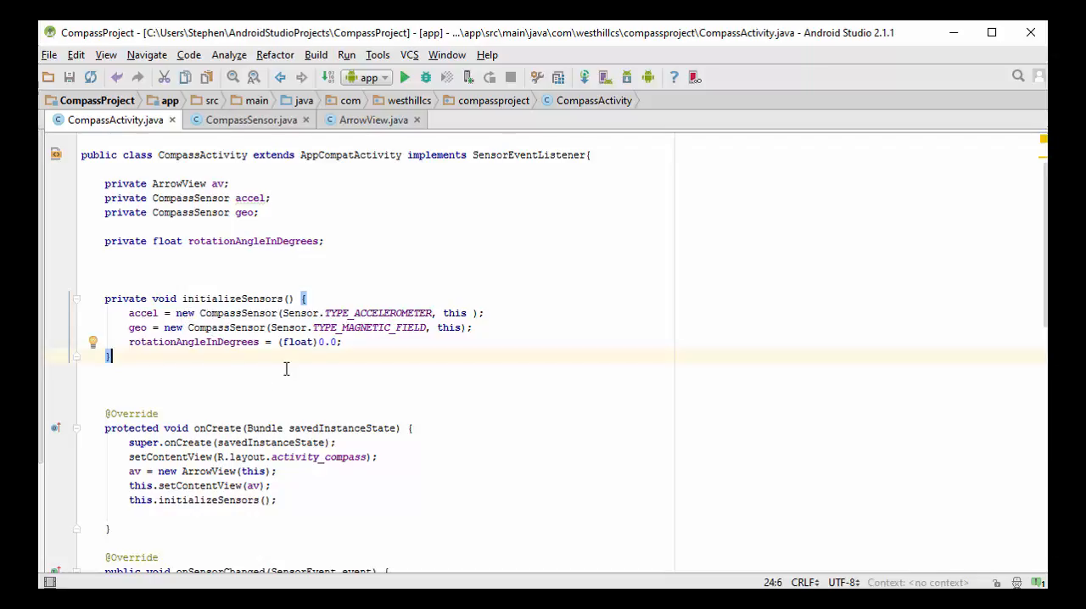
mouse_move(242, 350)
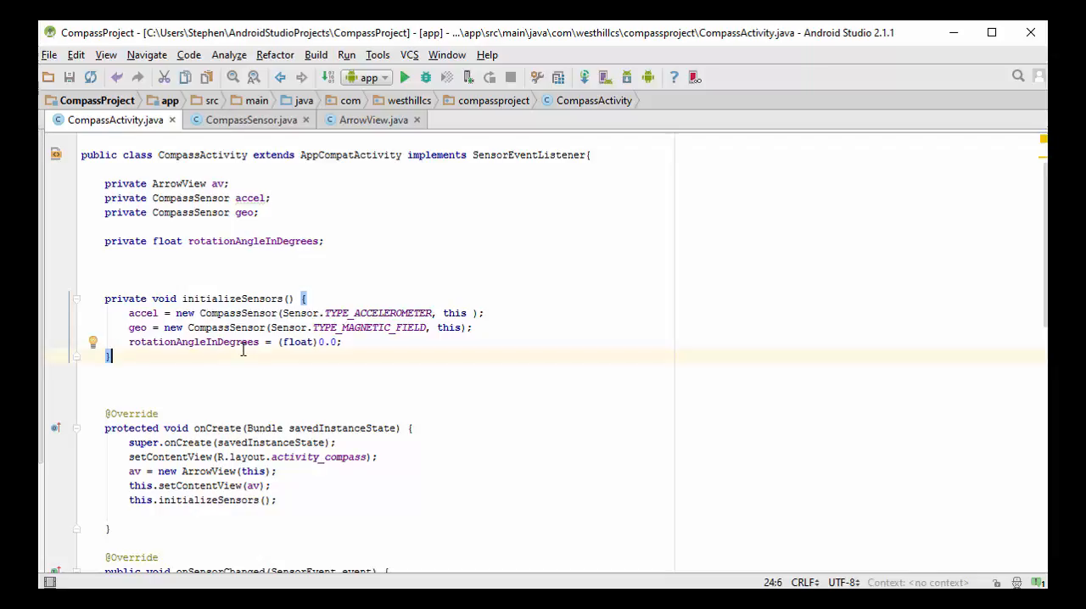
mouse_move(346, 367)
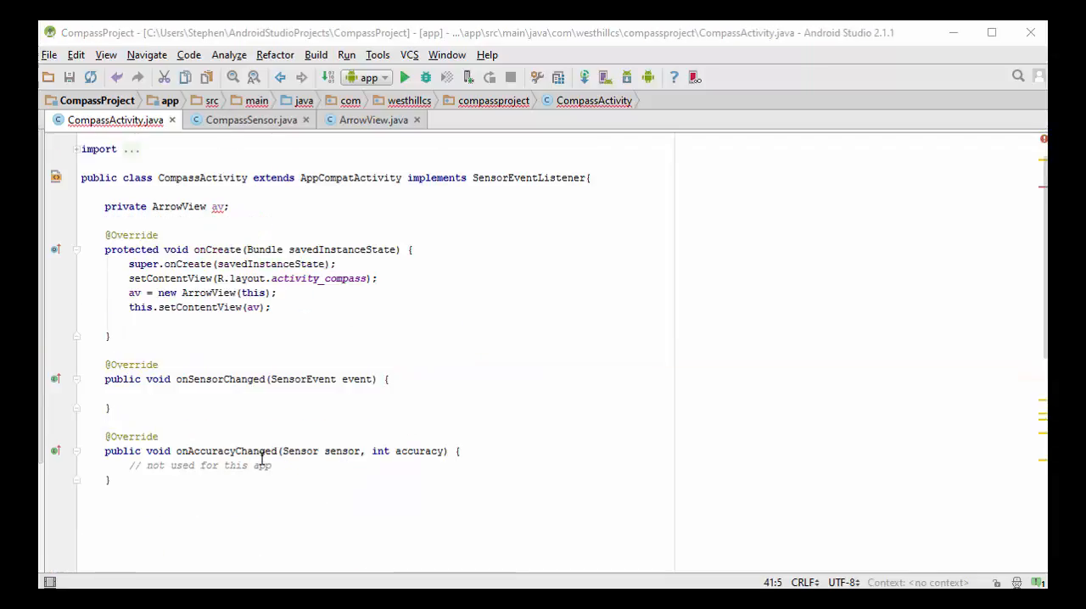
mouse_move(506, 217)
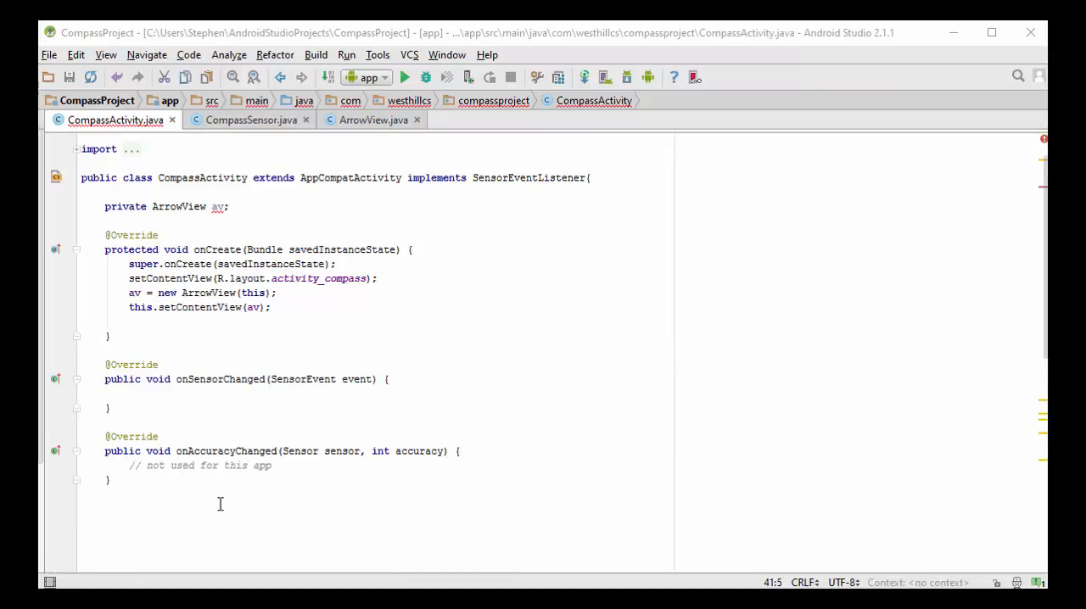
mouse_move(190, 478)
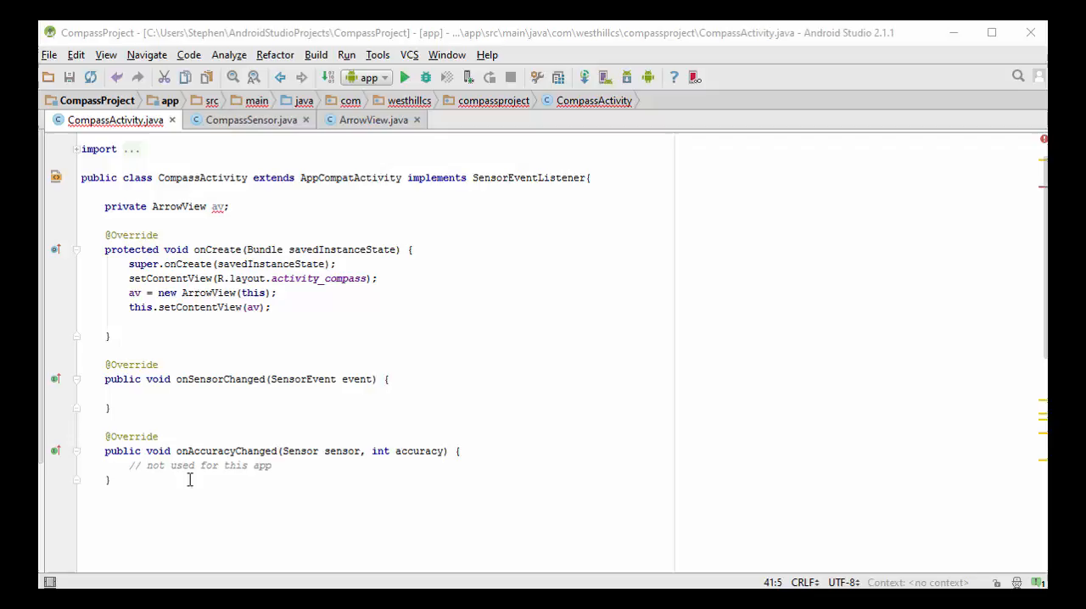
mouse_move(302, 468)
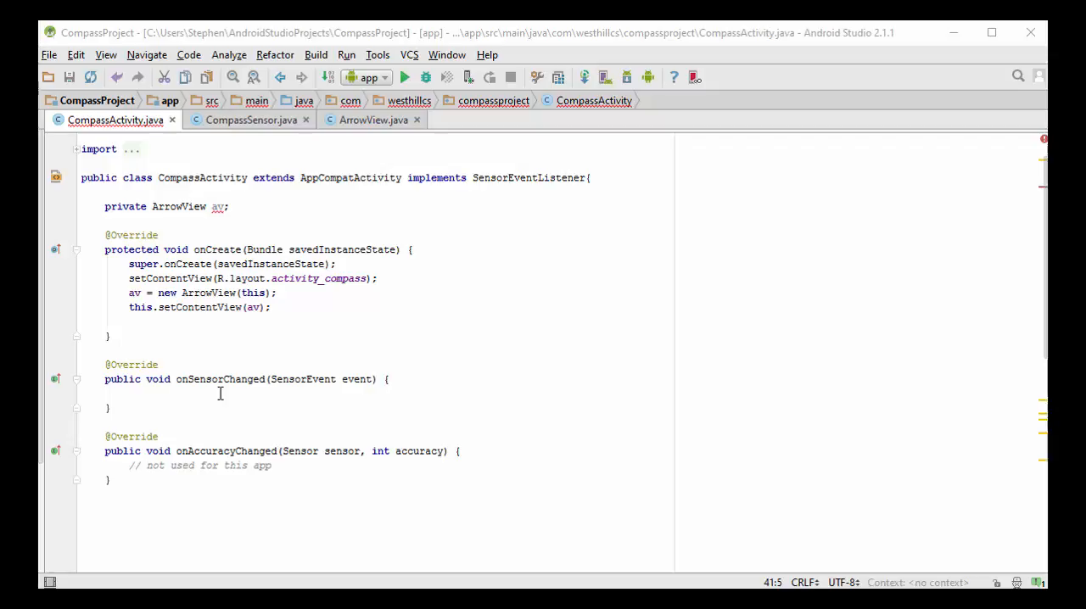
mouse_move(237, 382)
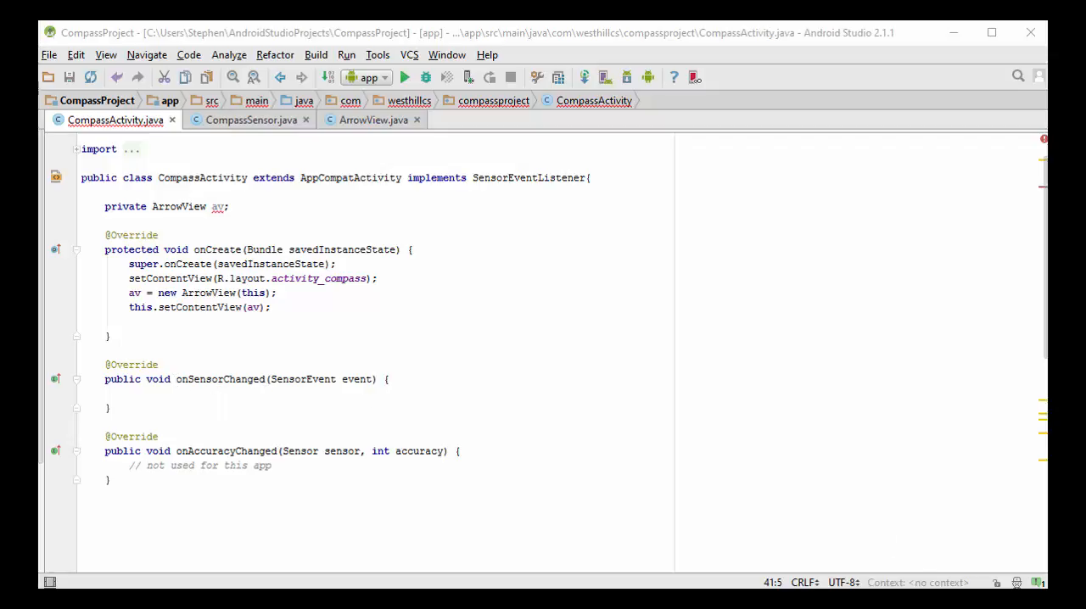
Route sensor events to accel or geo and update the arrow's rotation once both fired
scroll(down, 3)
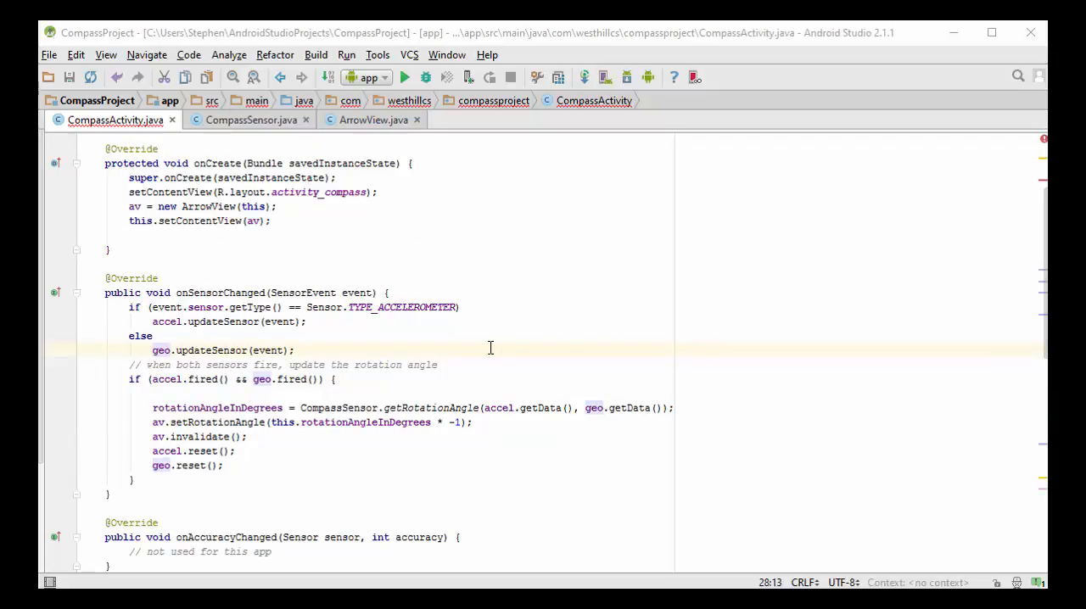
mouse_move(319, 333)
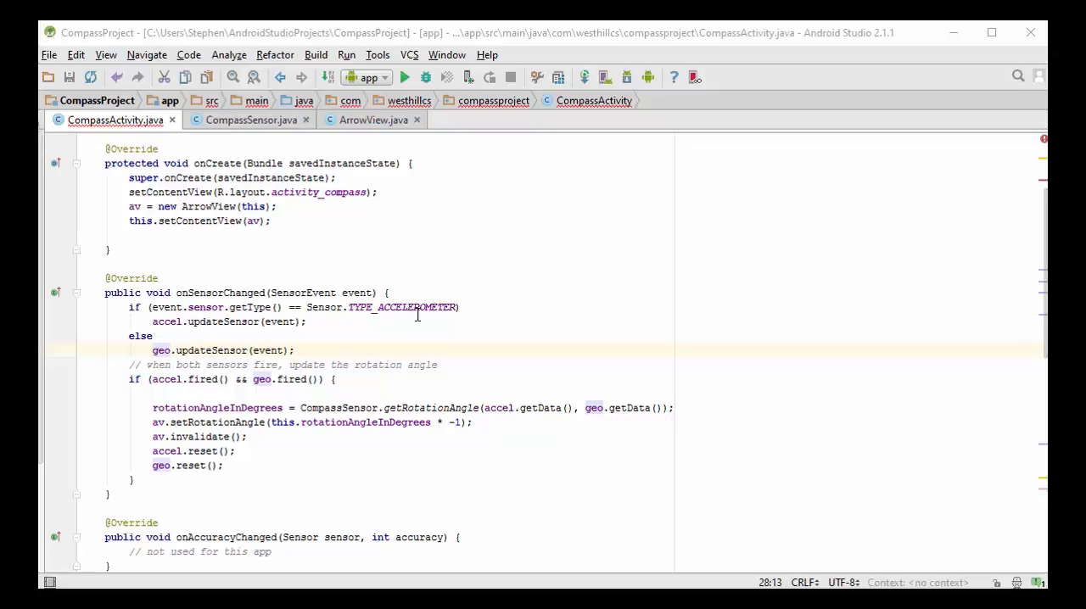
mouse_move(163, 347)
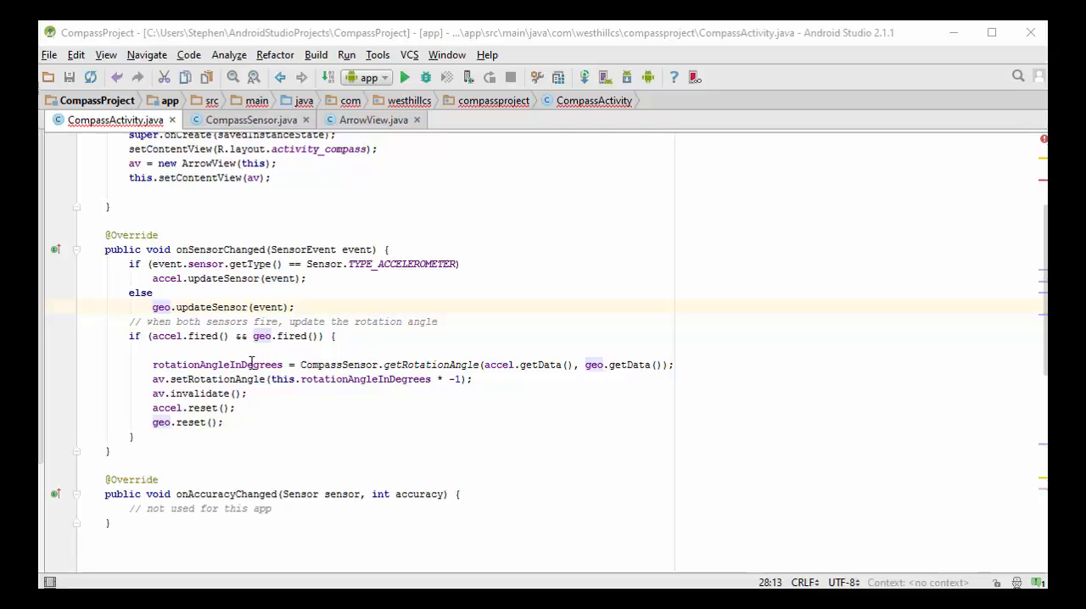
mouse_move(256, 387)
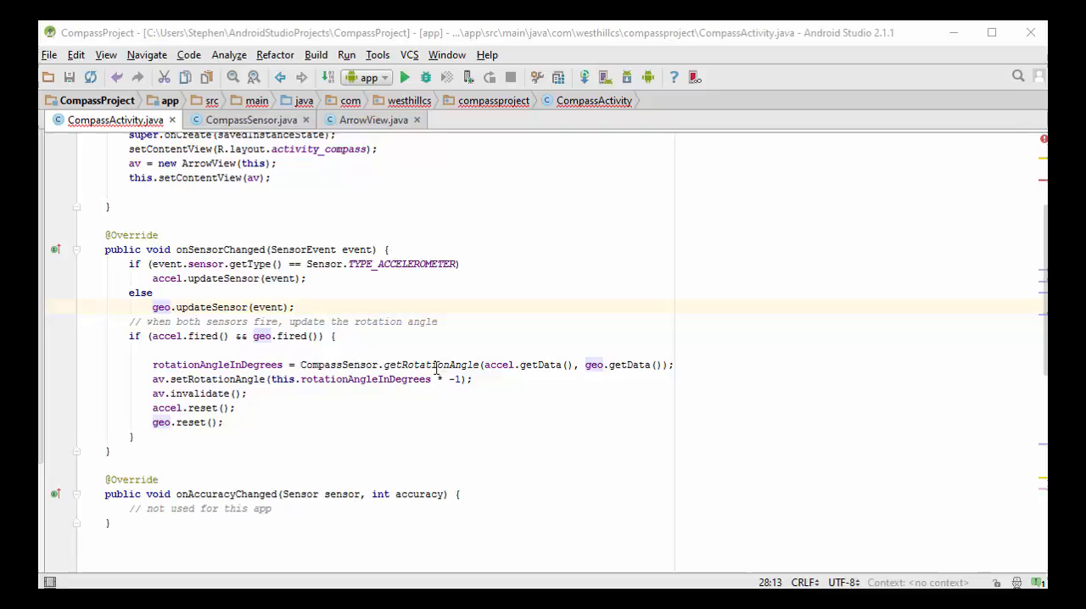
mouse_move(536, 375)
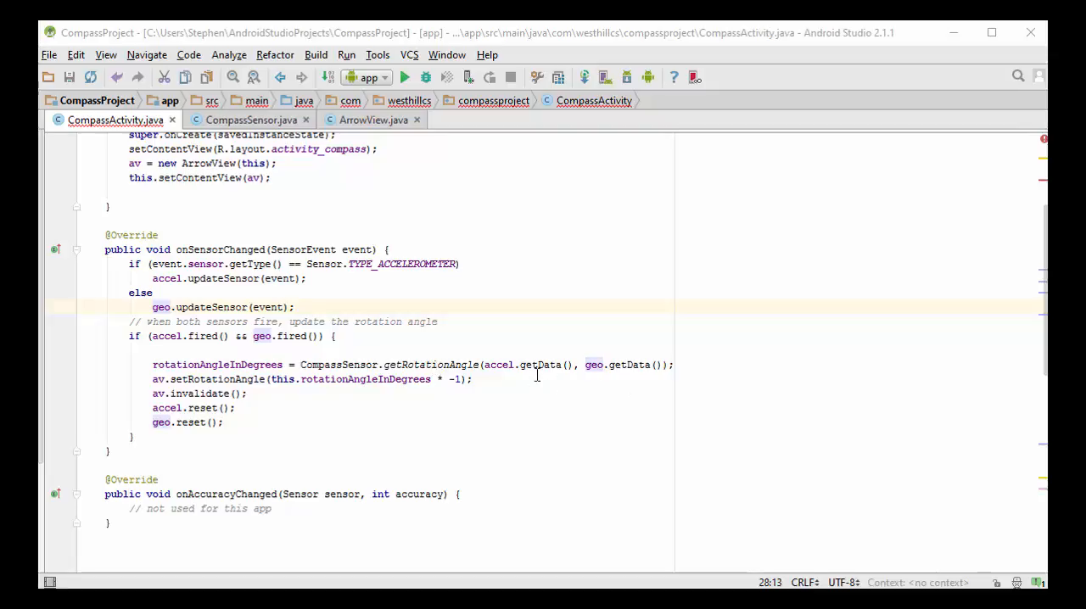
mouse_move(315, 272)
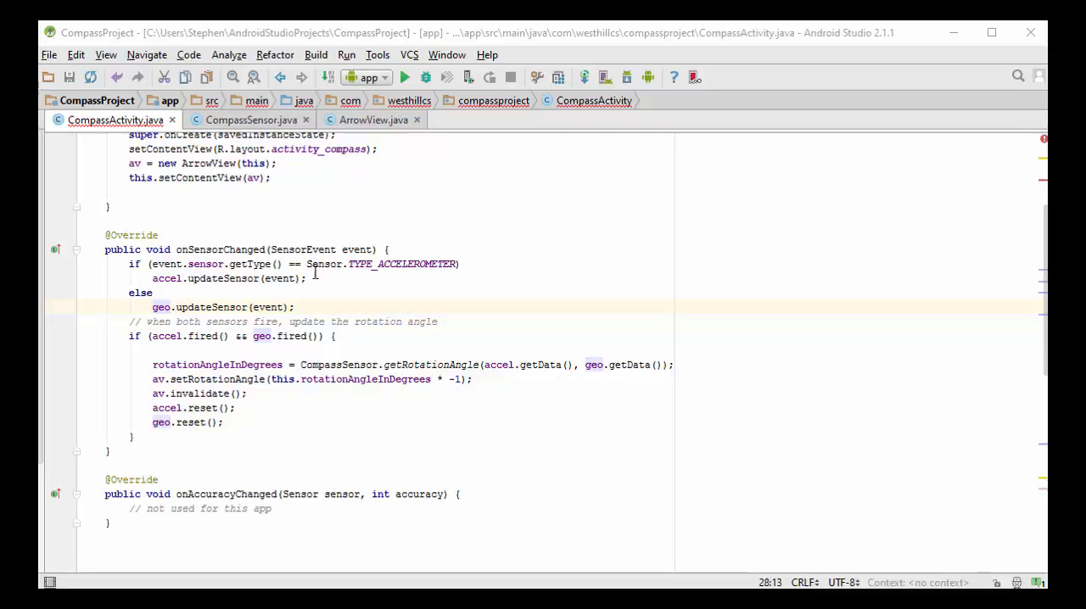
click(249, 119)
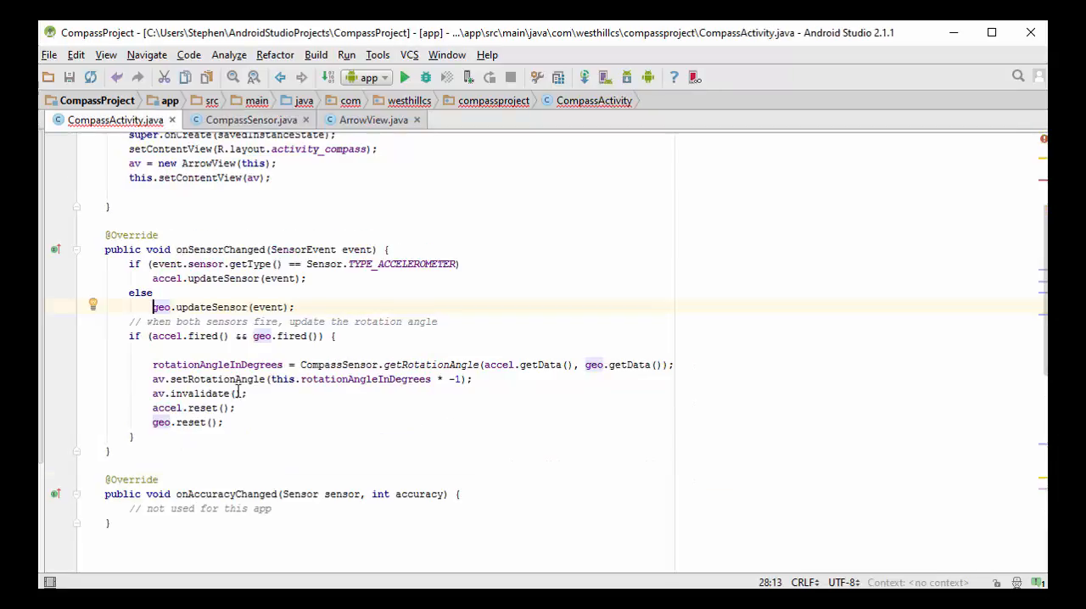
mouse_move(418, 382)
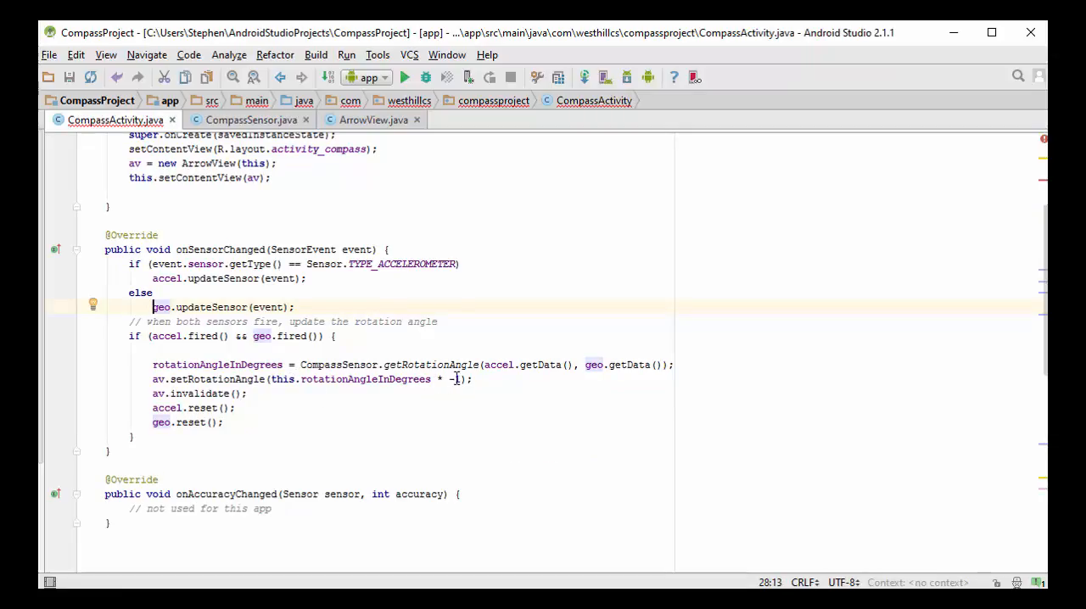
mouse_move(455, 384)
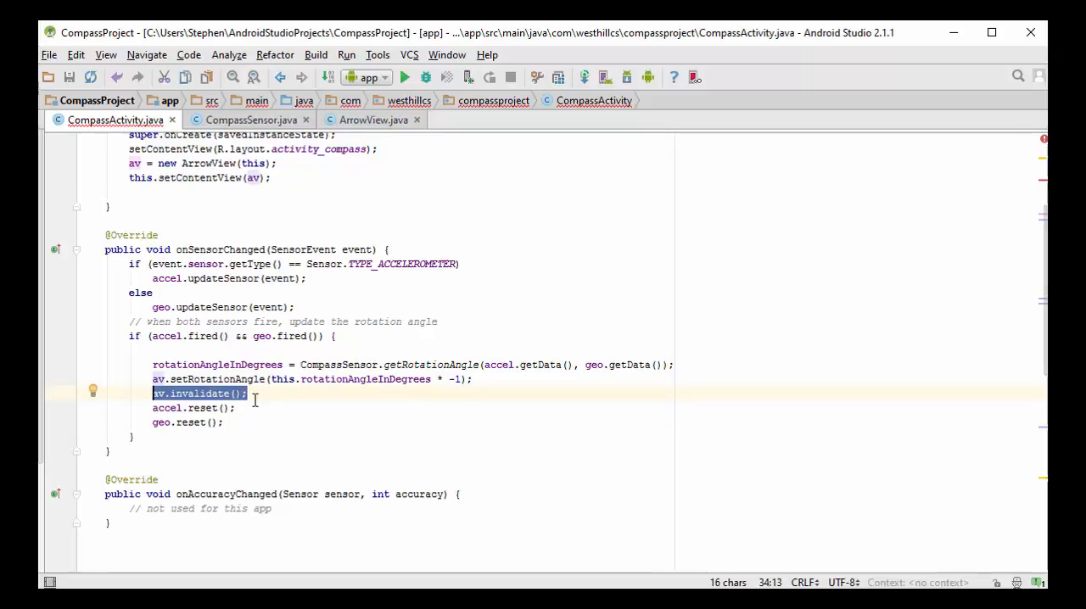
mouse_move(445, 379)
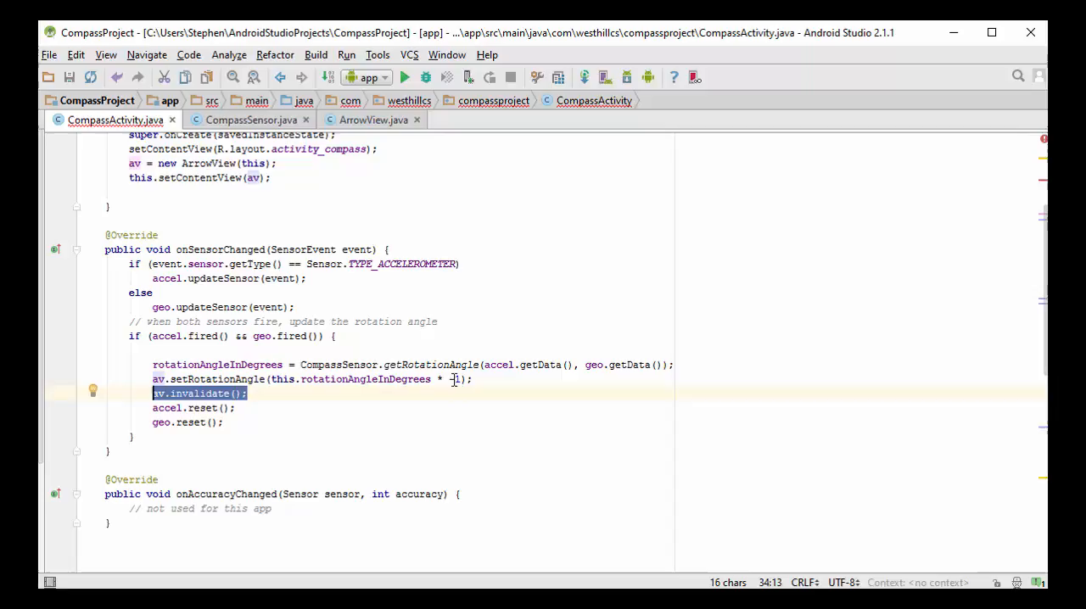
text(-)
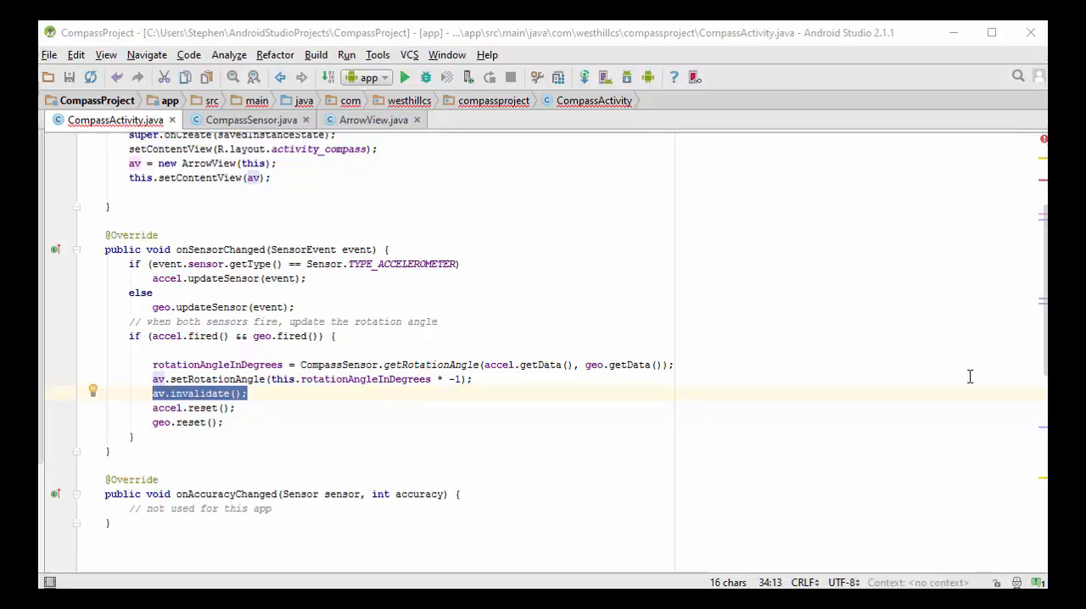
mouse_move(943, 442)
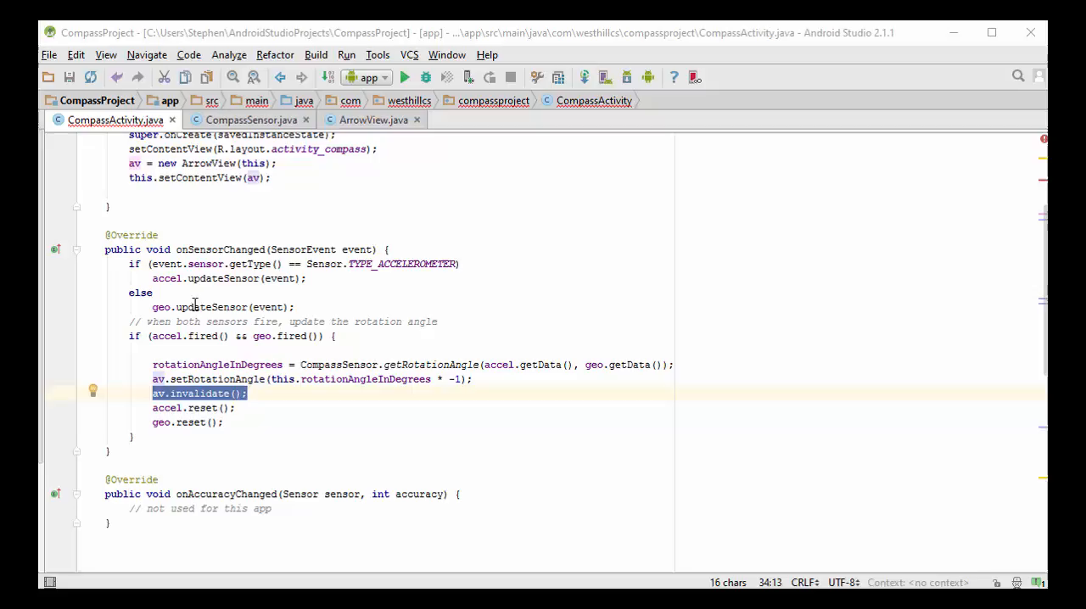
mouse_move(302, 315)
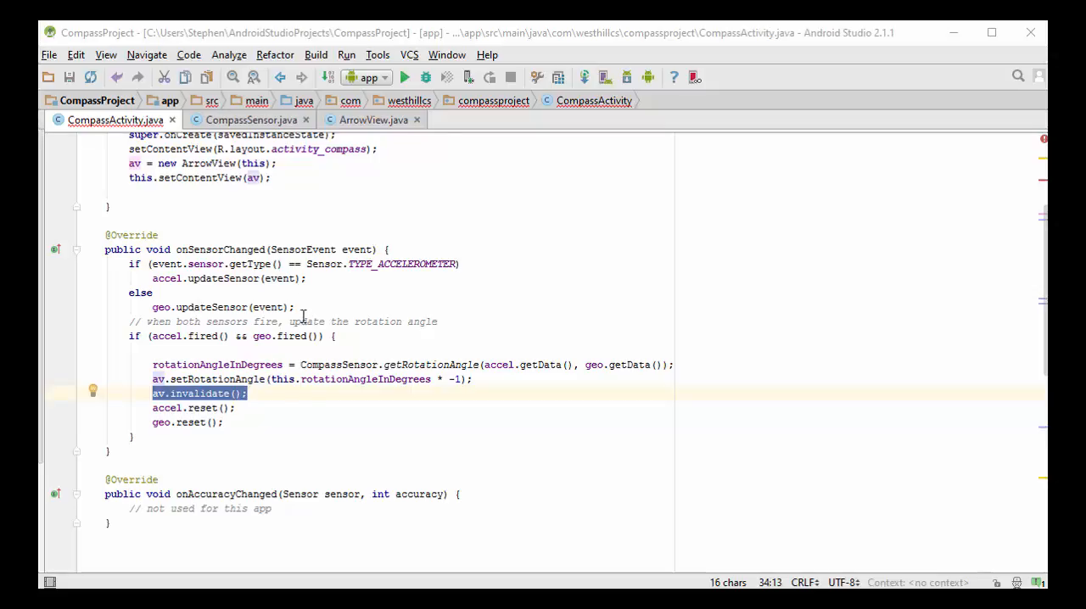
mouse_move(348, 346)
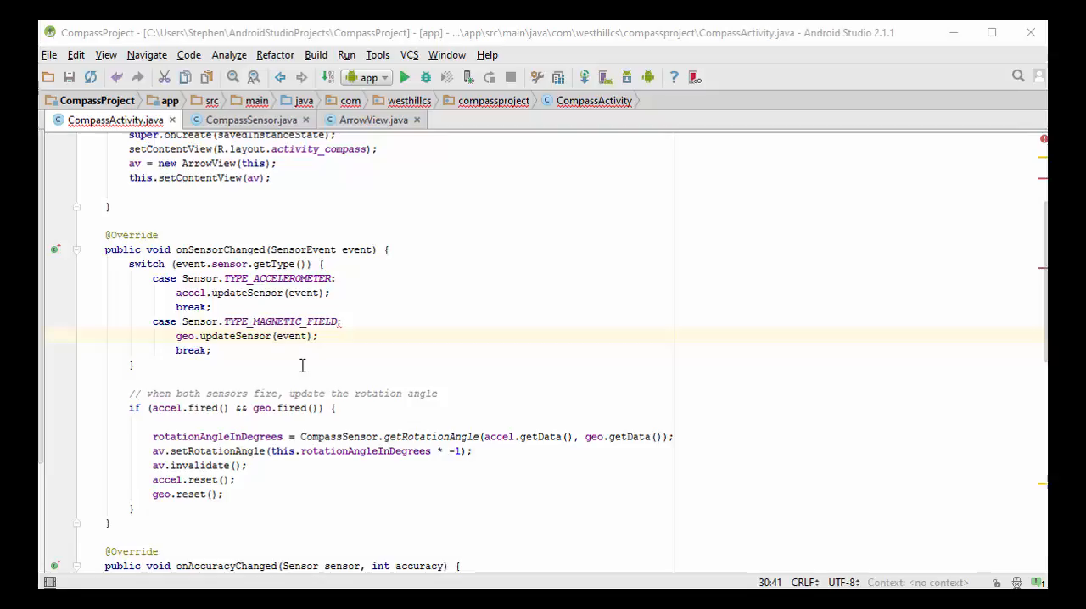
mouse_move(314, 292)
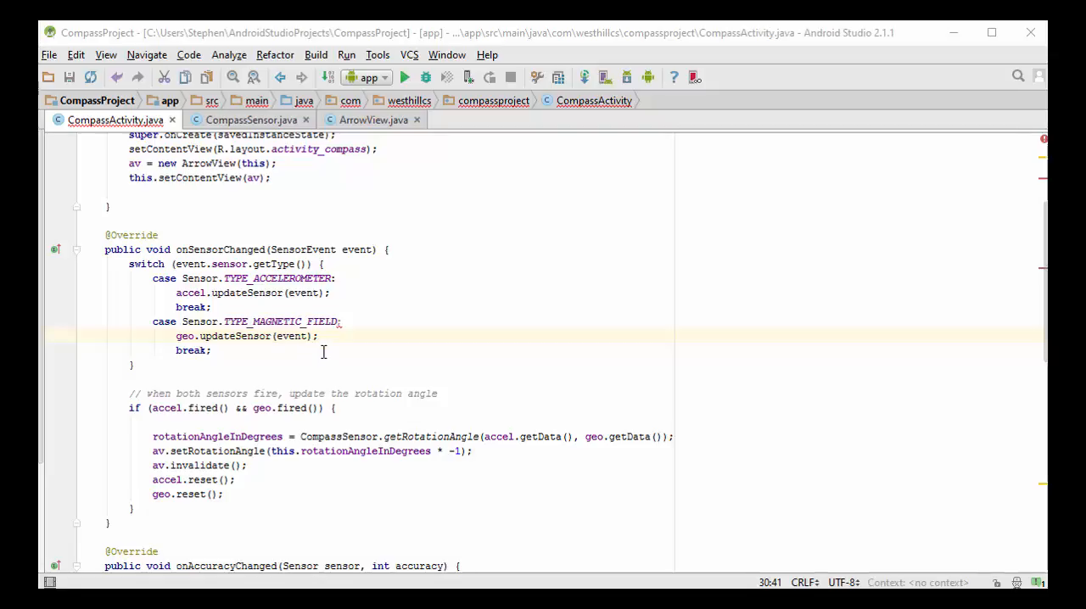
mouse_move(382, 363)
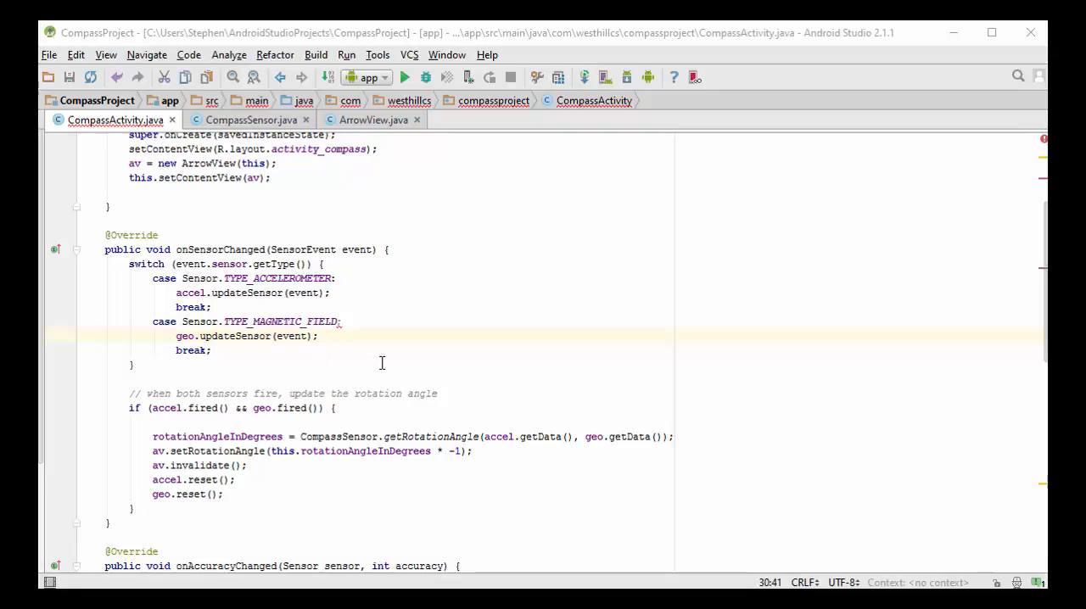
mouse_move(387, 358)
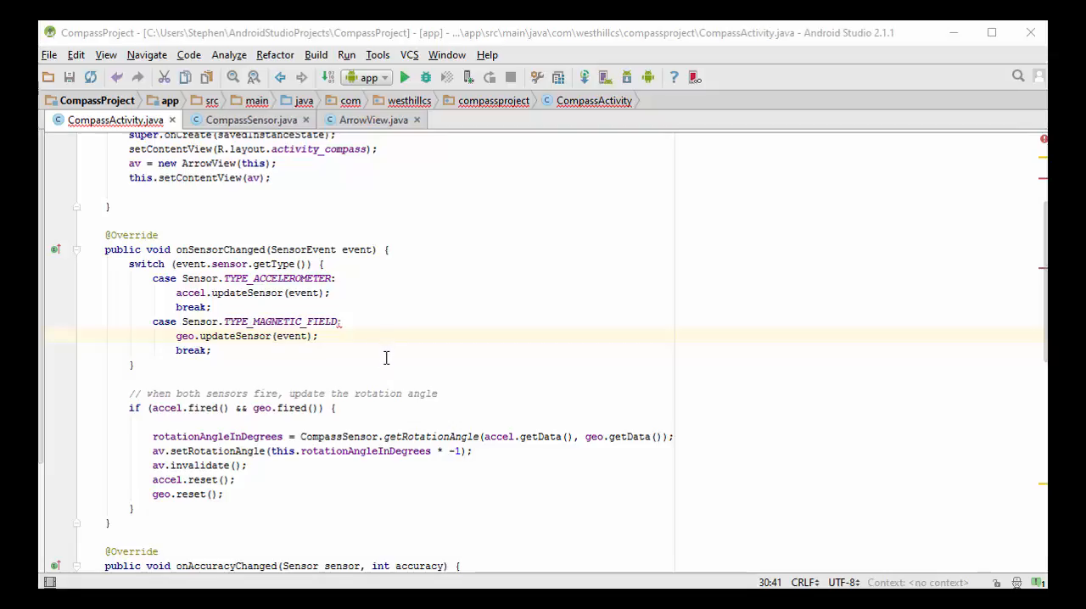
mouse_move(373, 321)
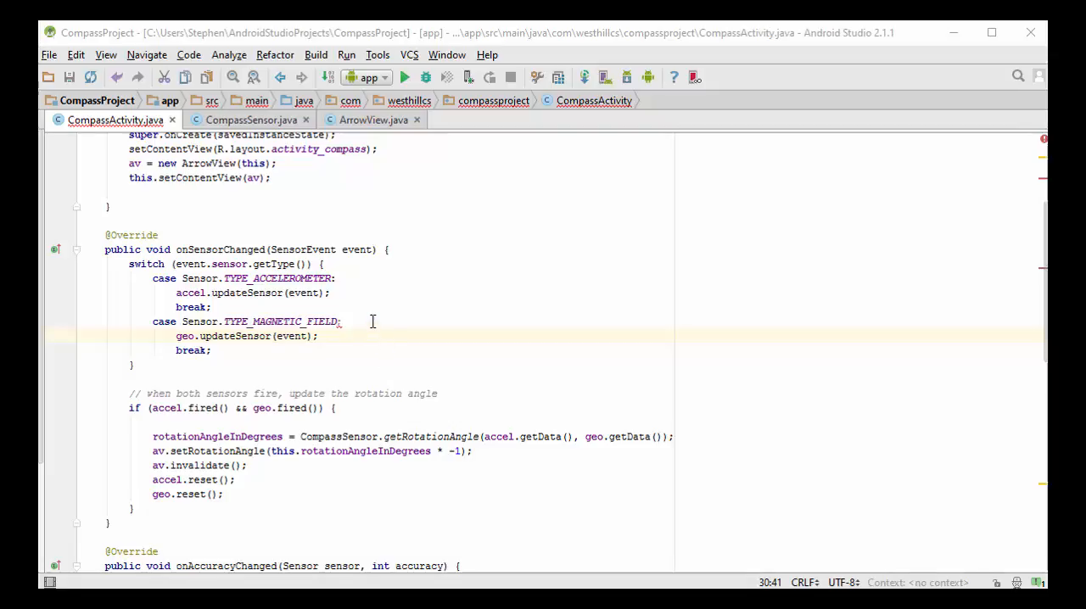
mouse_move(343, 349)
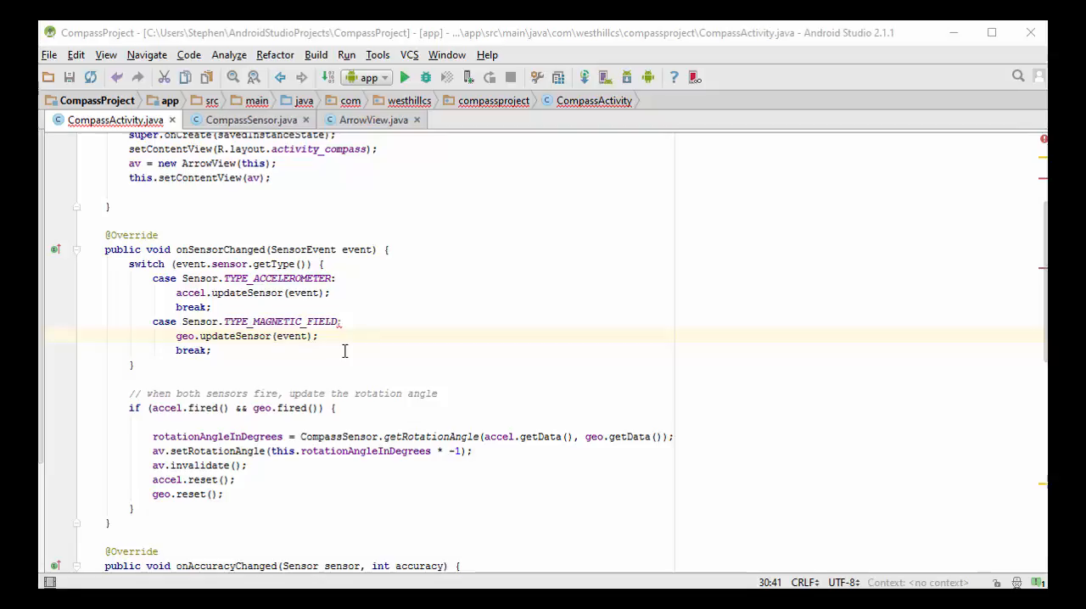
mouse_move(332, 285)
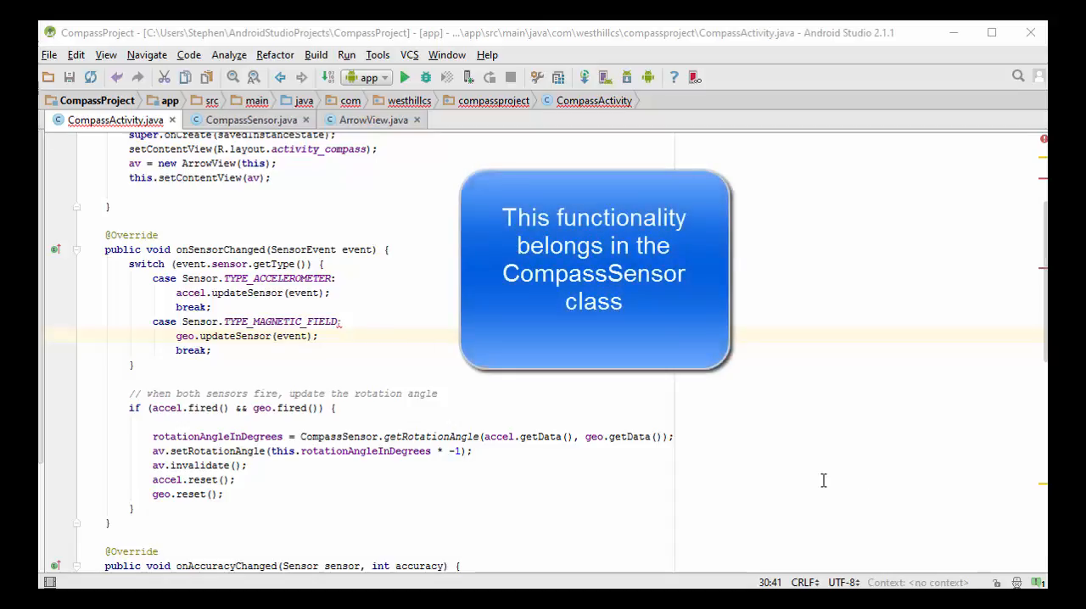
mouse_move(855, 479)
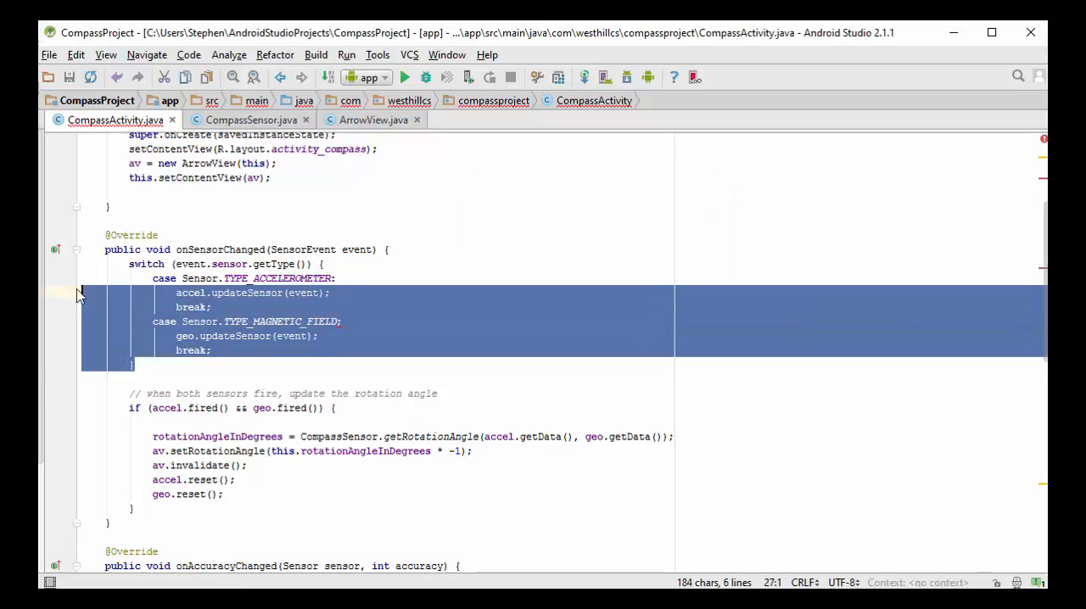
Replace the switch block with direct accel.updateSensor(event) and geo.updateSensor(event) calls
key(Delete)
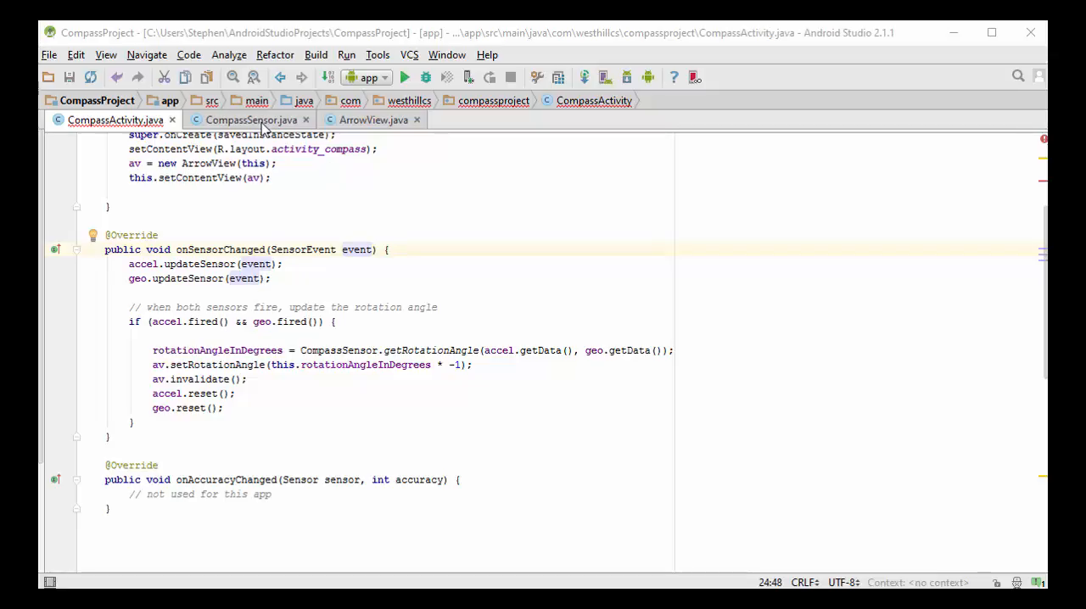
click(252, 119)
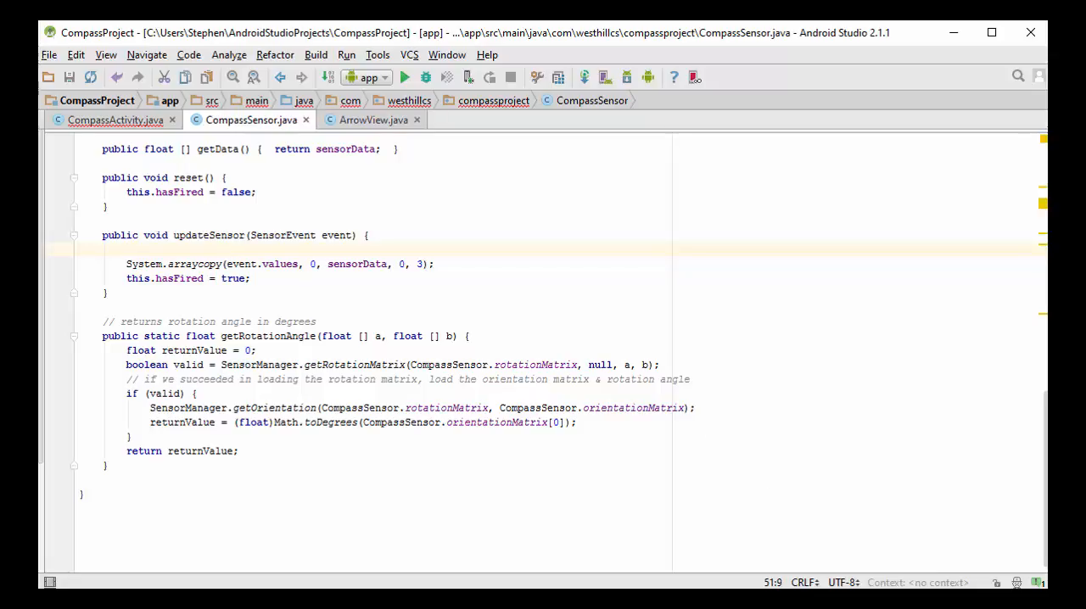
Wrap updateSensor's body in if (event.sensor.getType() == myType) { … }
text(if (event.sensor.getType() == myType) {)
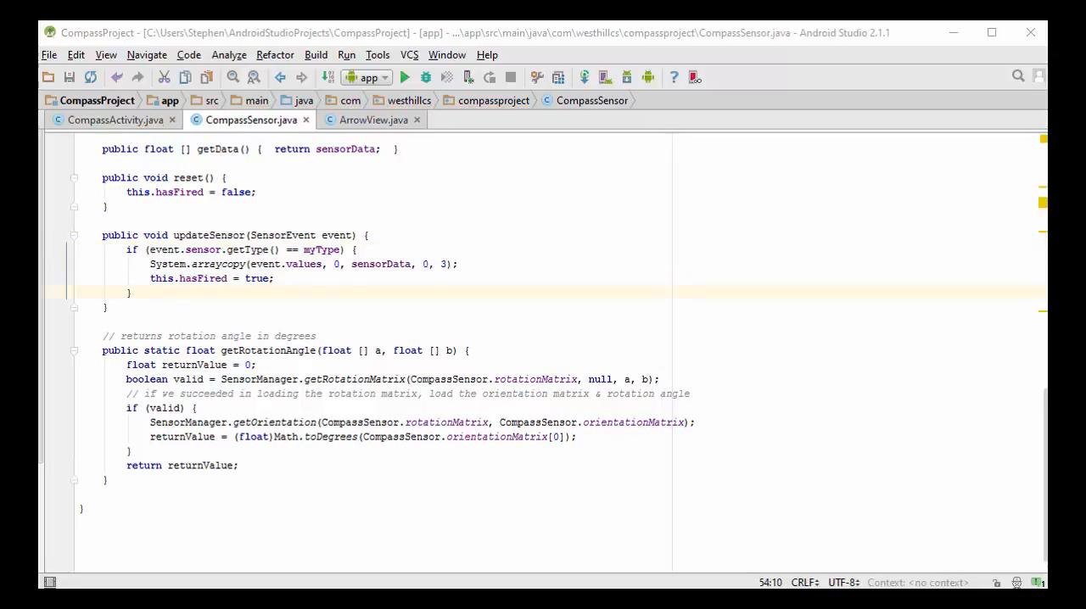